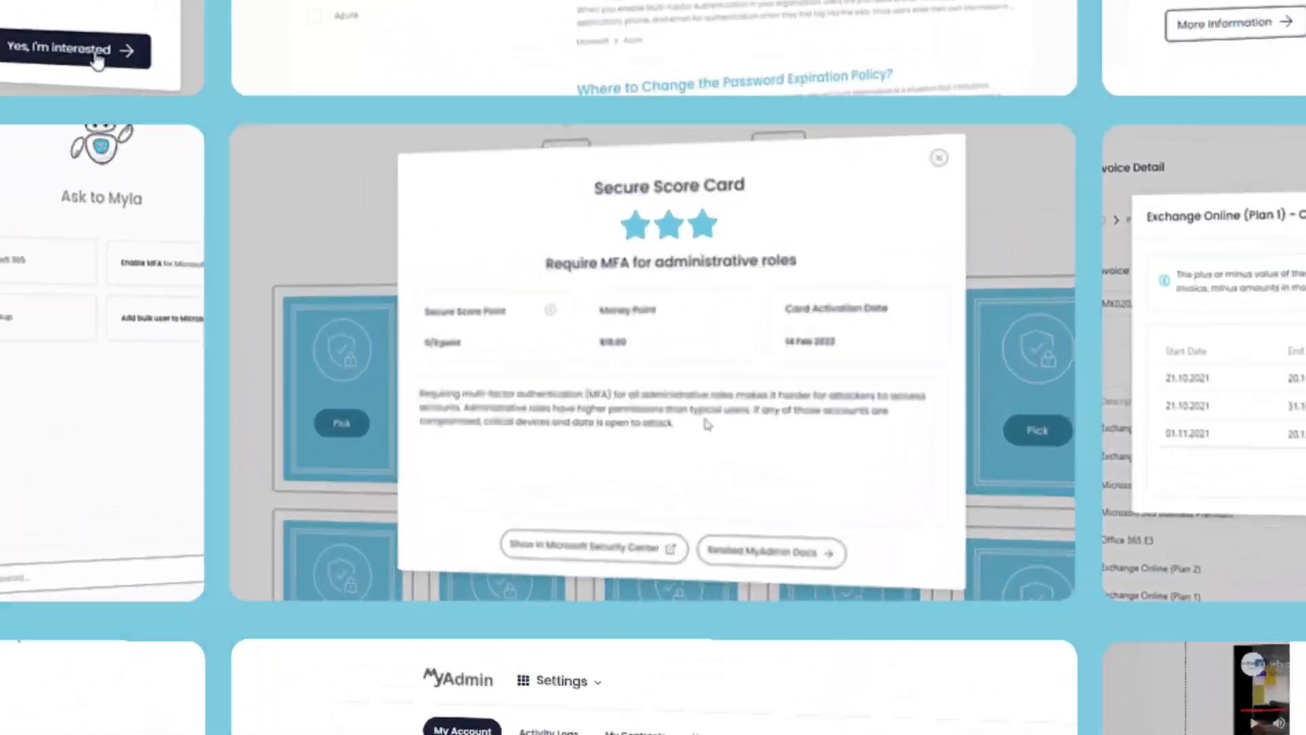
- Schedule the monthly Business Basic subscription to drop to 10 licenses at commitment end and submit it
{"action": "left_click", "coordinate": [939, 158]}
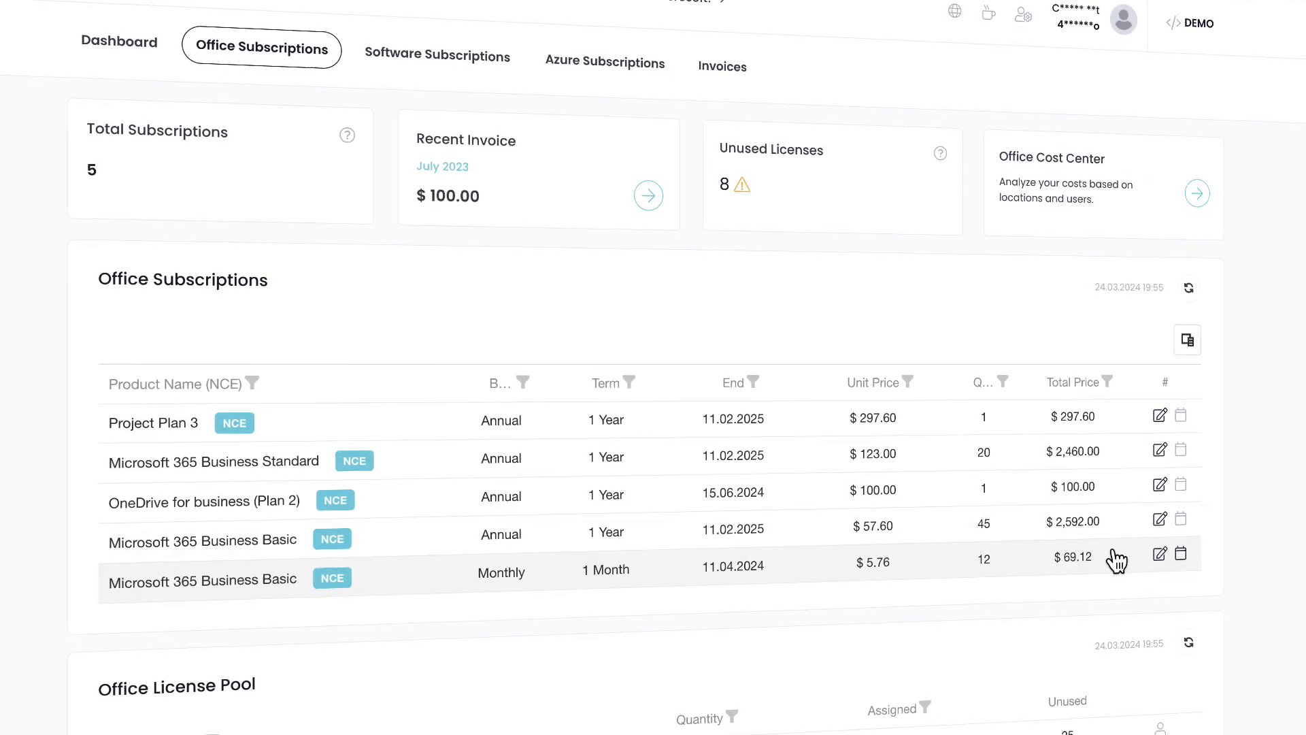
{"action": "mouse_move", "coordinate": [1192, 571]}
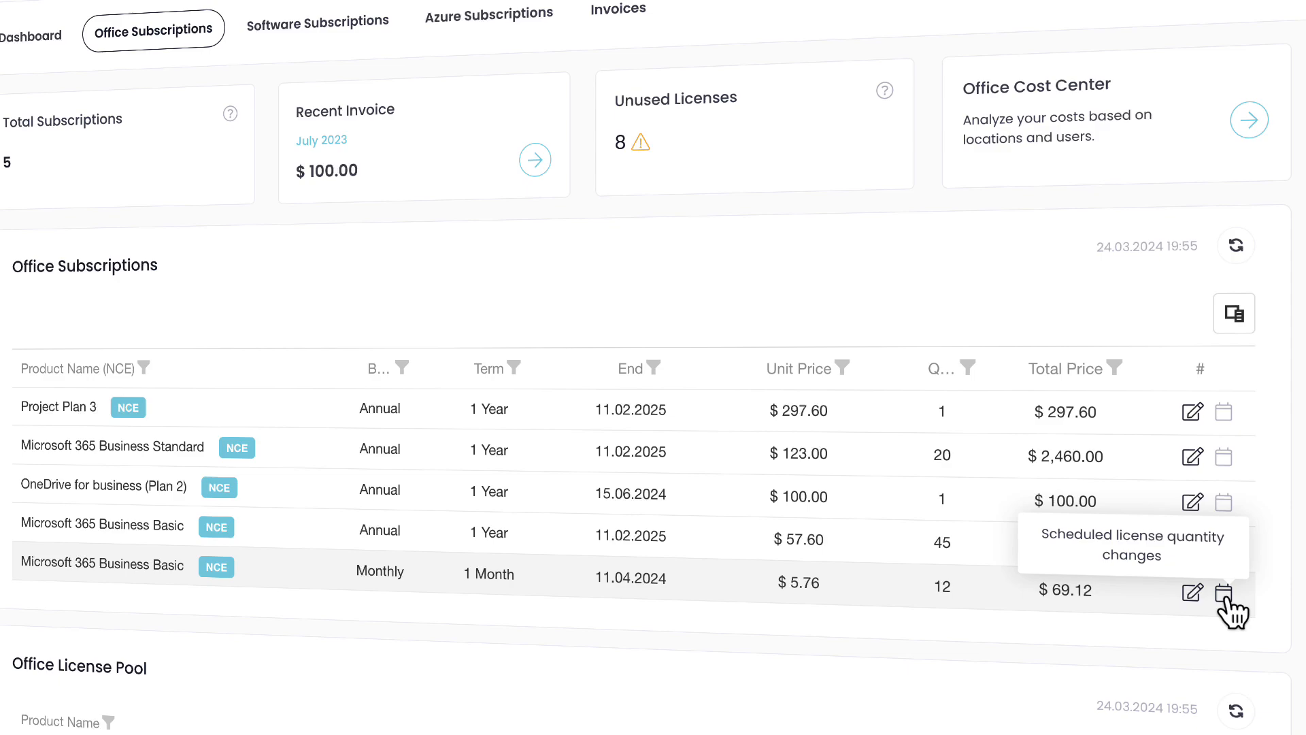
{"action": "left_click", "coordinate": [1221, 593]}
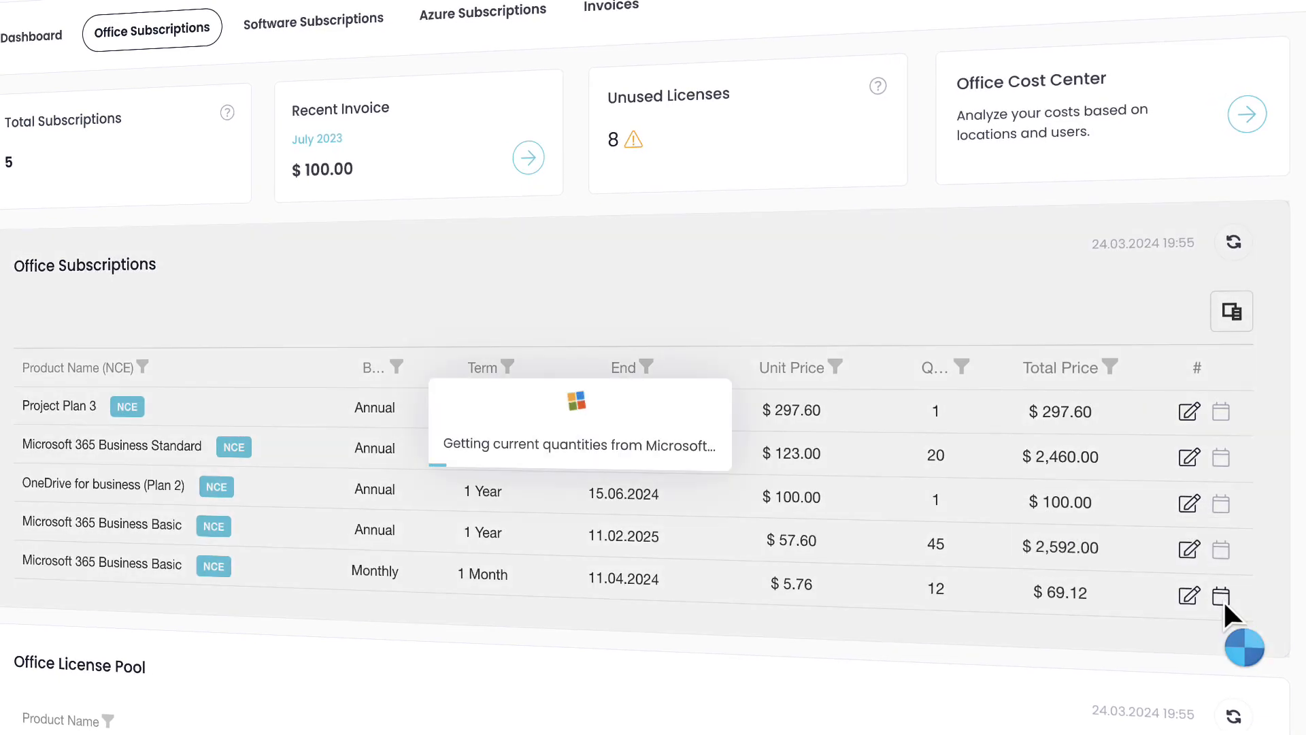
{"action": "left_click", "coordinate": [1221, 595]}
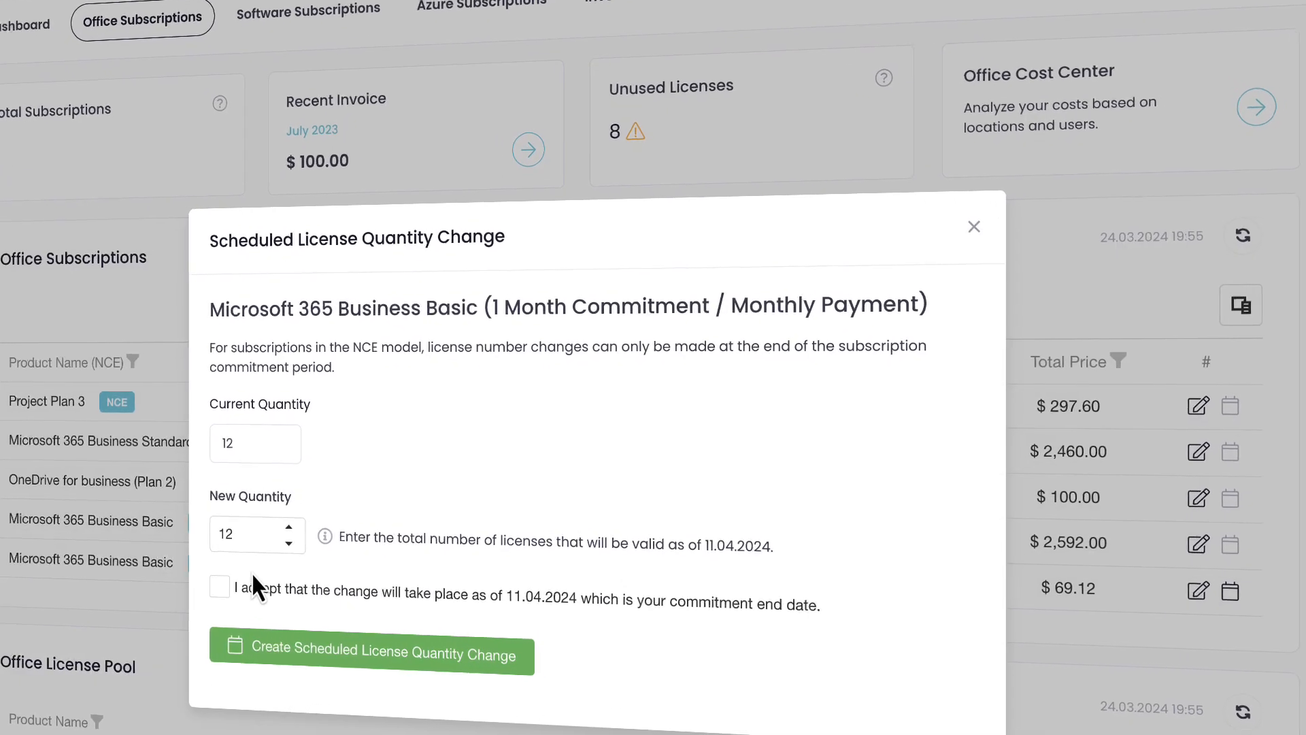
{"action": "left_click", "coordinate": [289, 525]}
{"action": "type", "text": "10"}
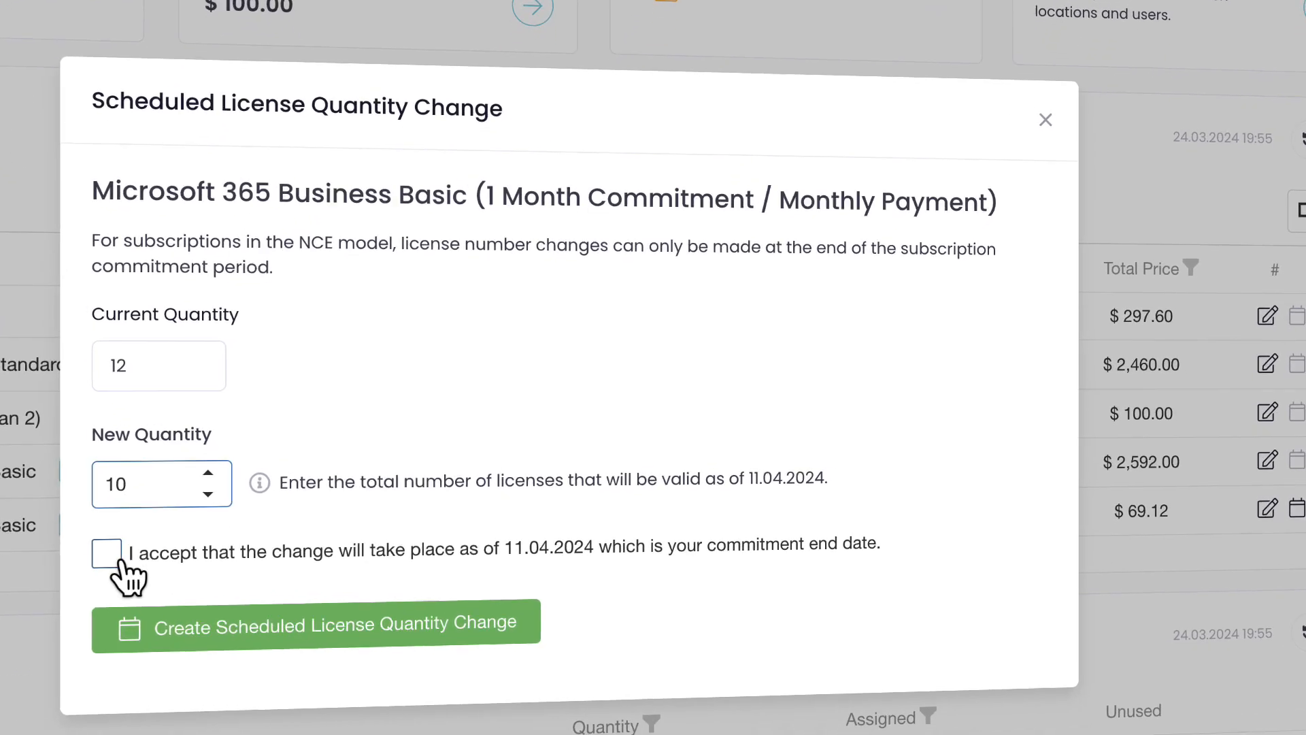
{"action": "left_click", "coordinate": [108, 552]}
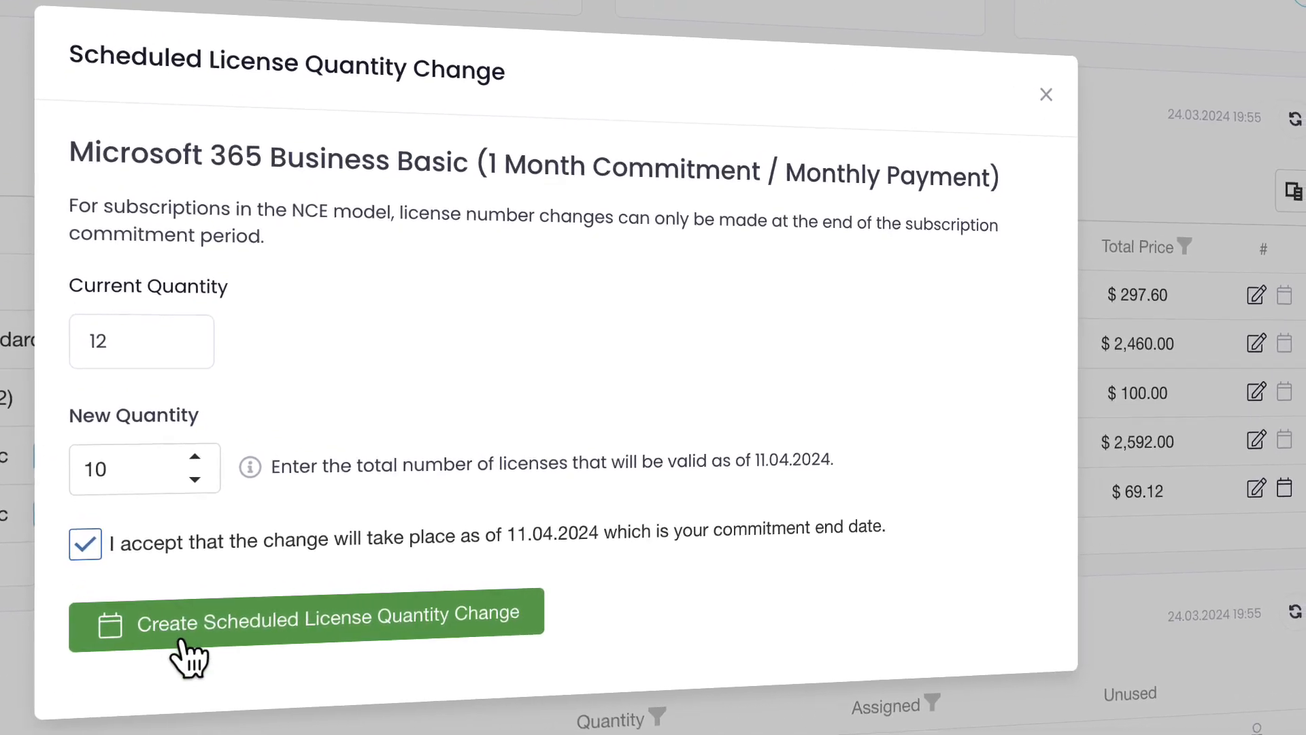
{"action": "left_click", "coordinate": [305, 621]}
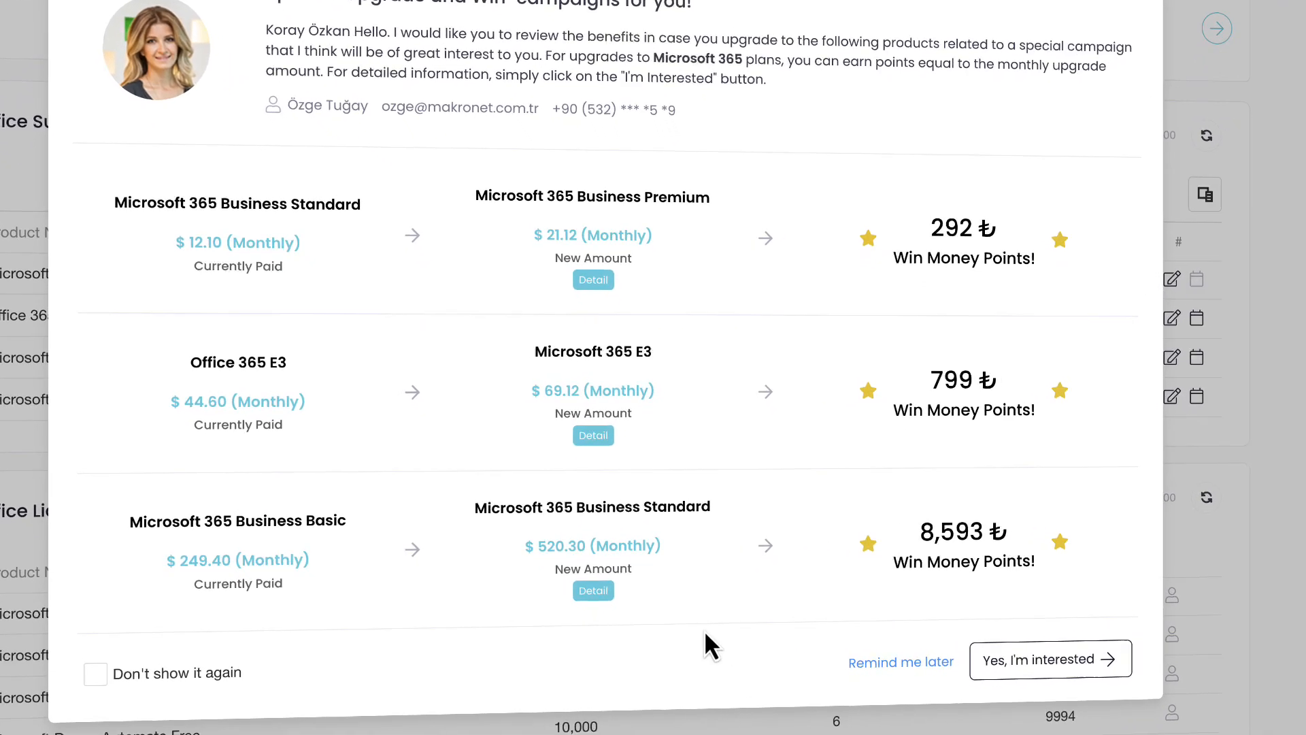
- Review the upgrade-and-win campaign popup listing three Microsoft 365 upgrade offers with money points
{"action": "left_click", "coordinate": [593, 435]}
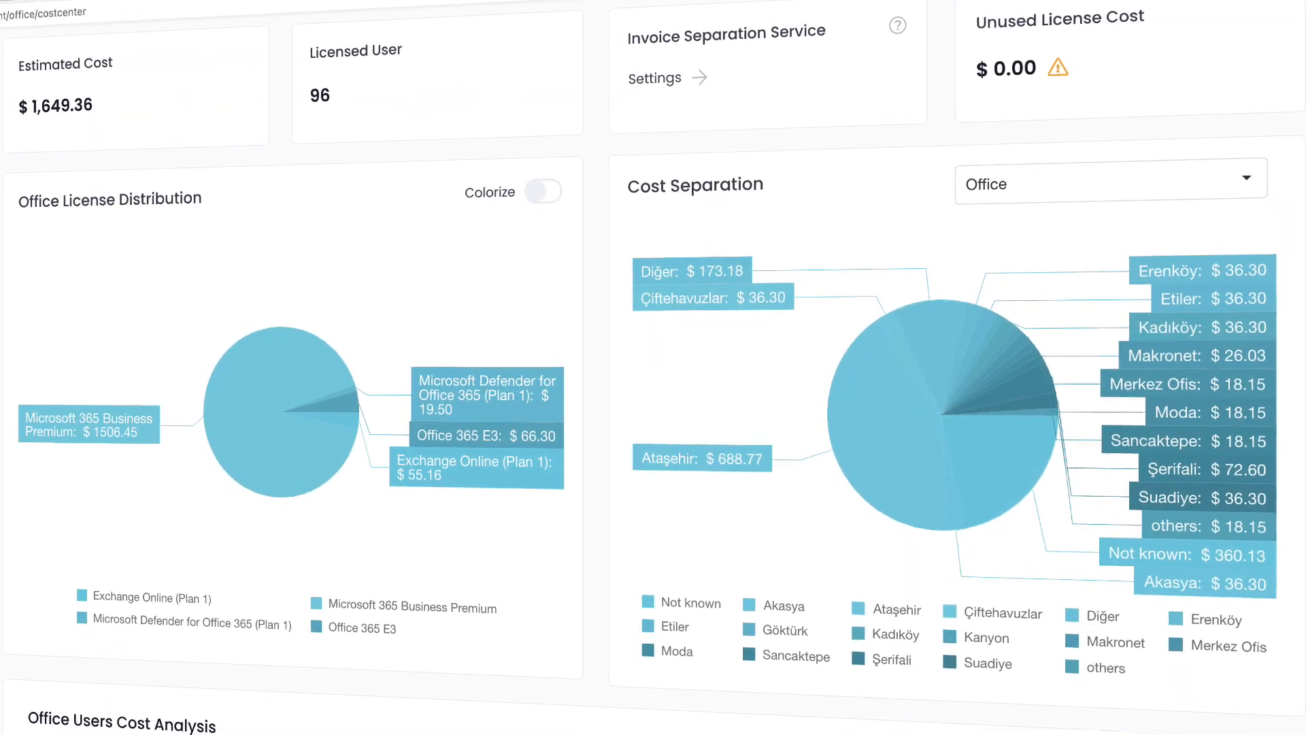
- Scroll the Office Cost Center down to the Office Users Cost Analysis table
{"action": "scroll", "scroll_direction": "down", "scroll_amount": 3}
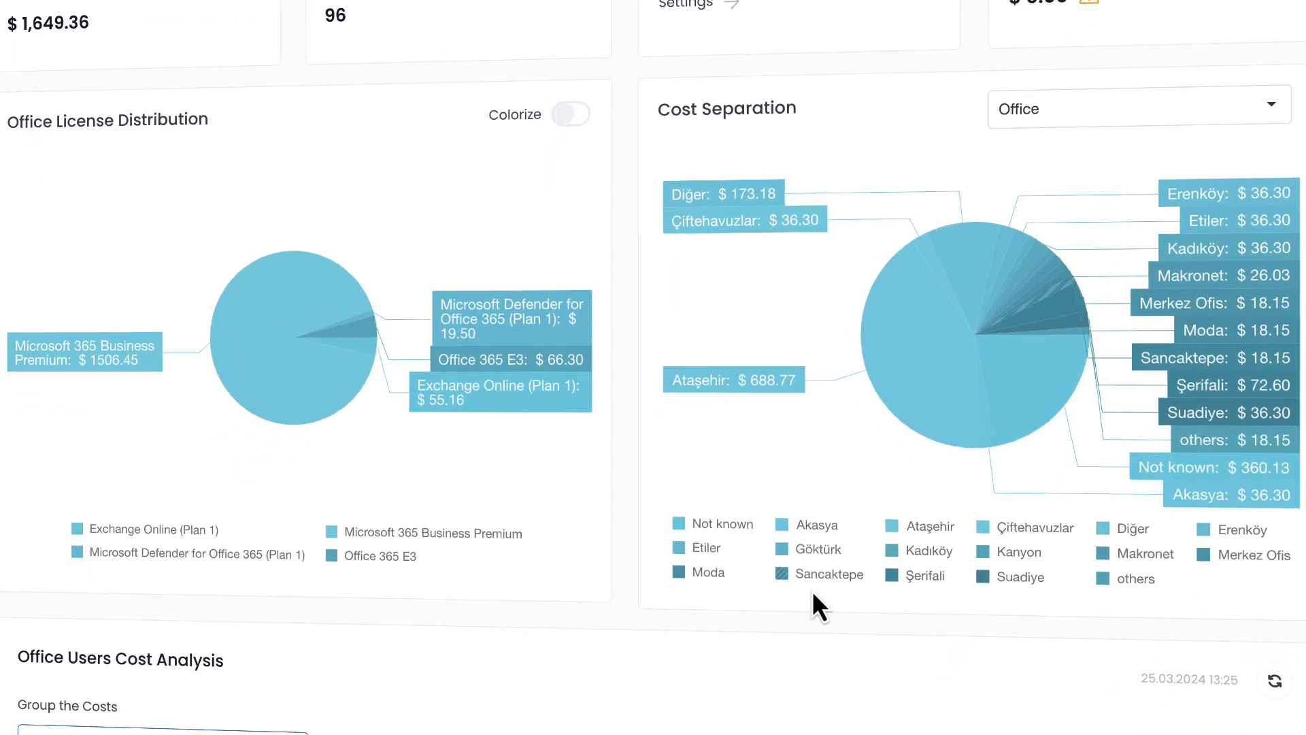
{"action": "scroll", "scroll_direction": "down", "scroll_amount": 3}
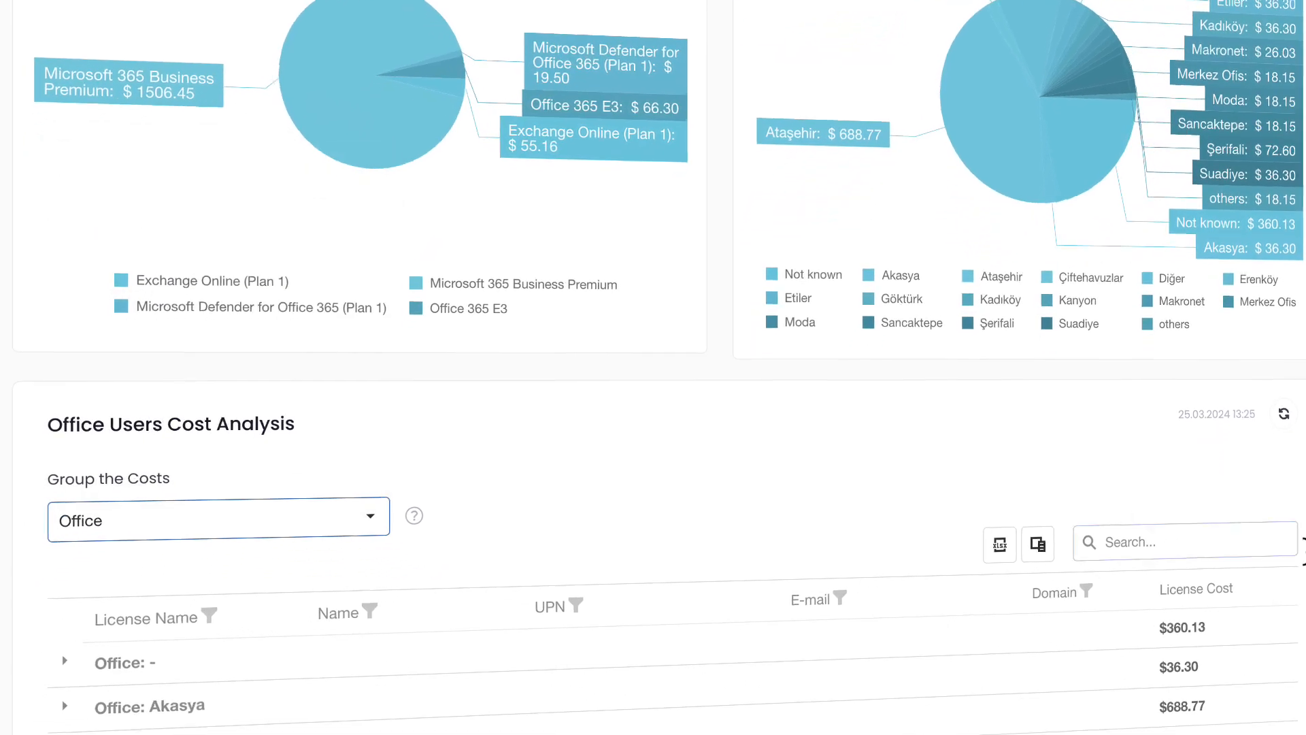
{"action": "scroll", "scroll_direction": "down", "scroll_amount": 3}
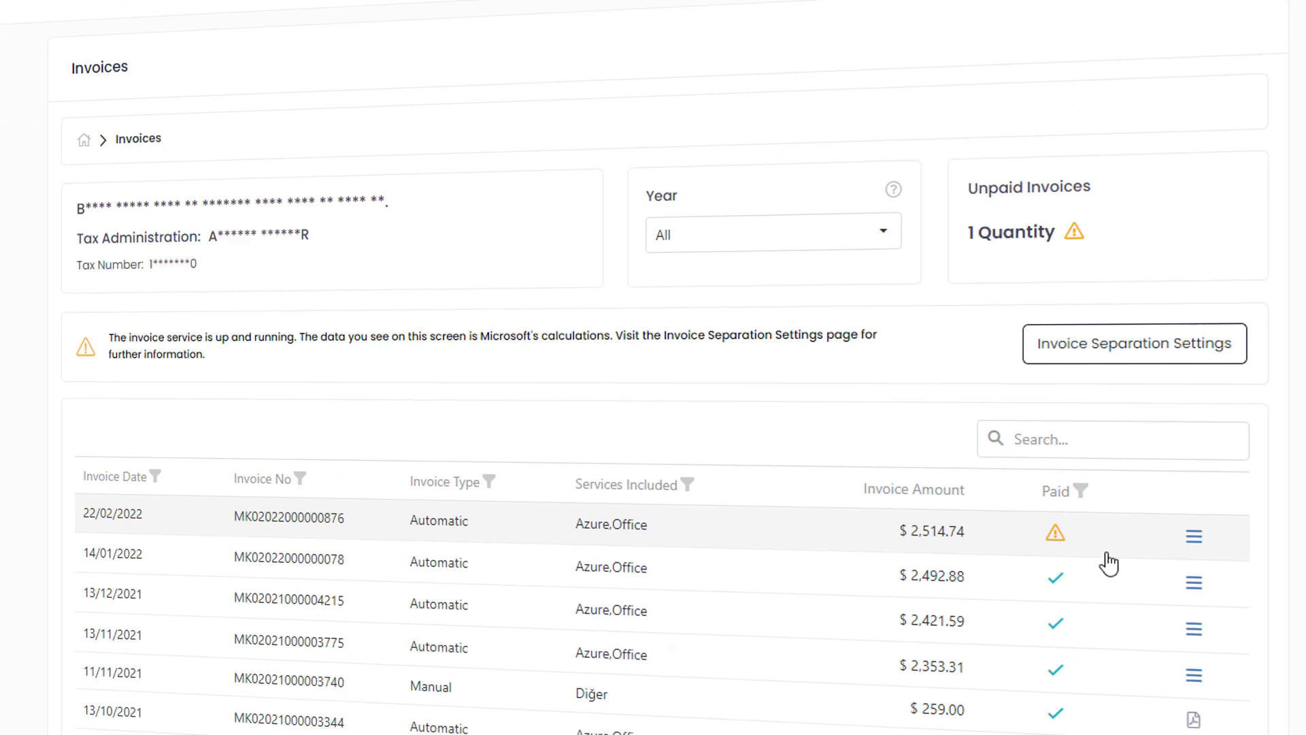
- View the 13/12/2021 invoice and expand the Exchange Online (Plan 1) current term change breakdown
{"action": "left_click", "coordinate": [1194, 619]}
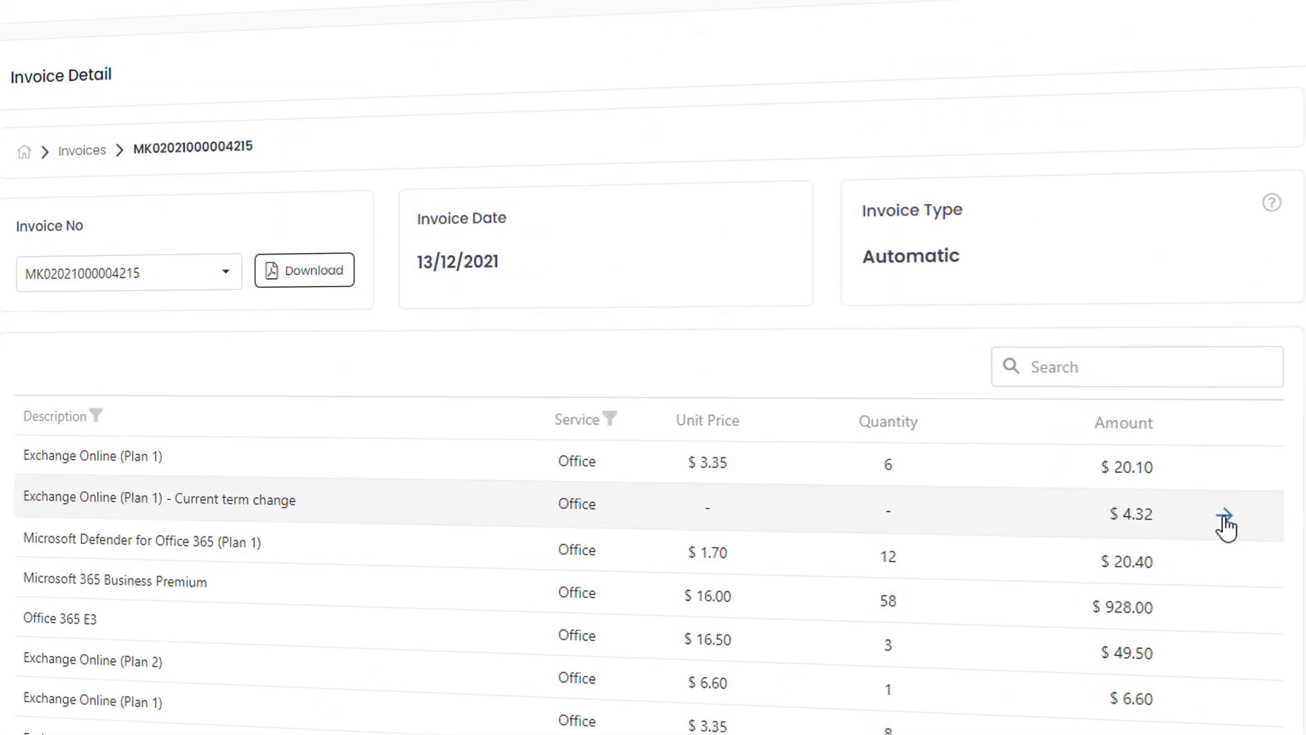
{"action": "left_click", "coordinate": [1224, 512]}
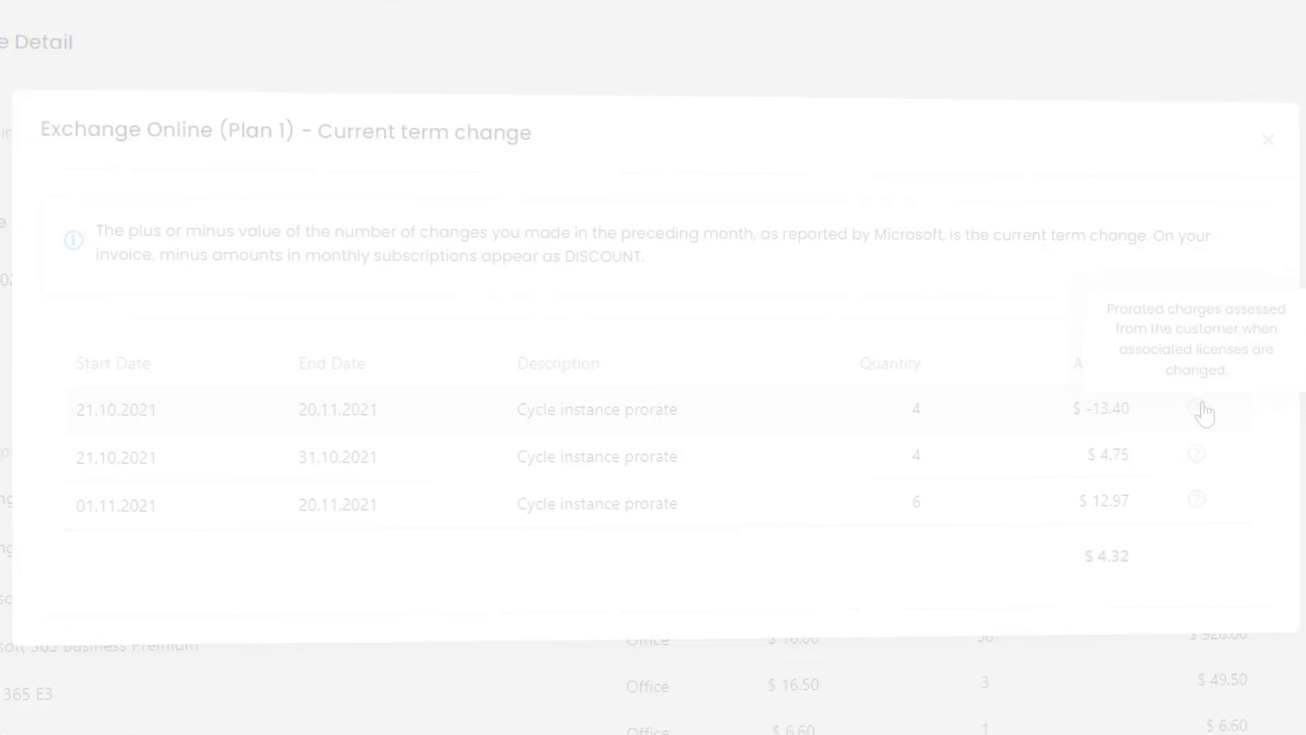
- Browse the EA/EAS Cost Center, view the Energy vertical's companies, and reach the sector report table
{"action": "left_click", "coordinate": [1268, 140]}
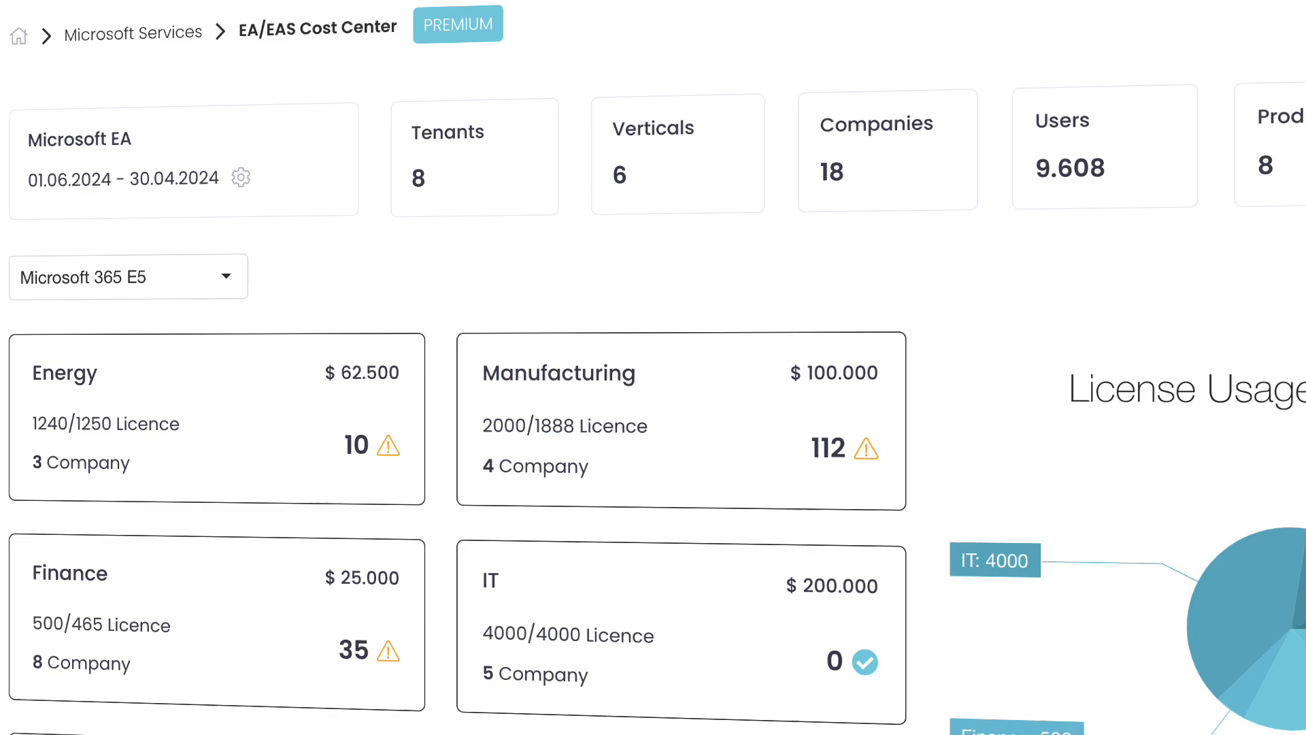
{"action": "scroll", "scroll_direction": "down", "scroll_amount": 3}
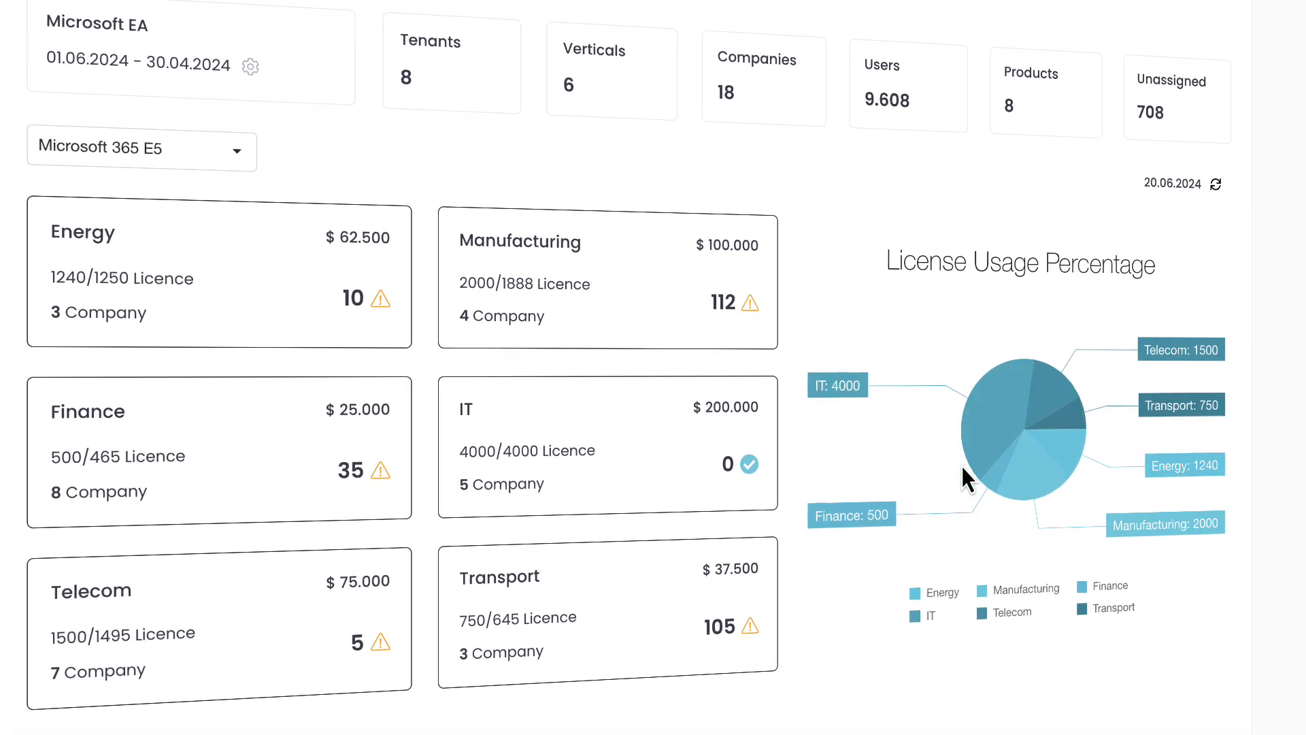
{"action": "mouse_move", "coordinate": [291, 383]}
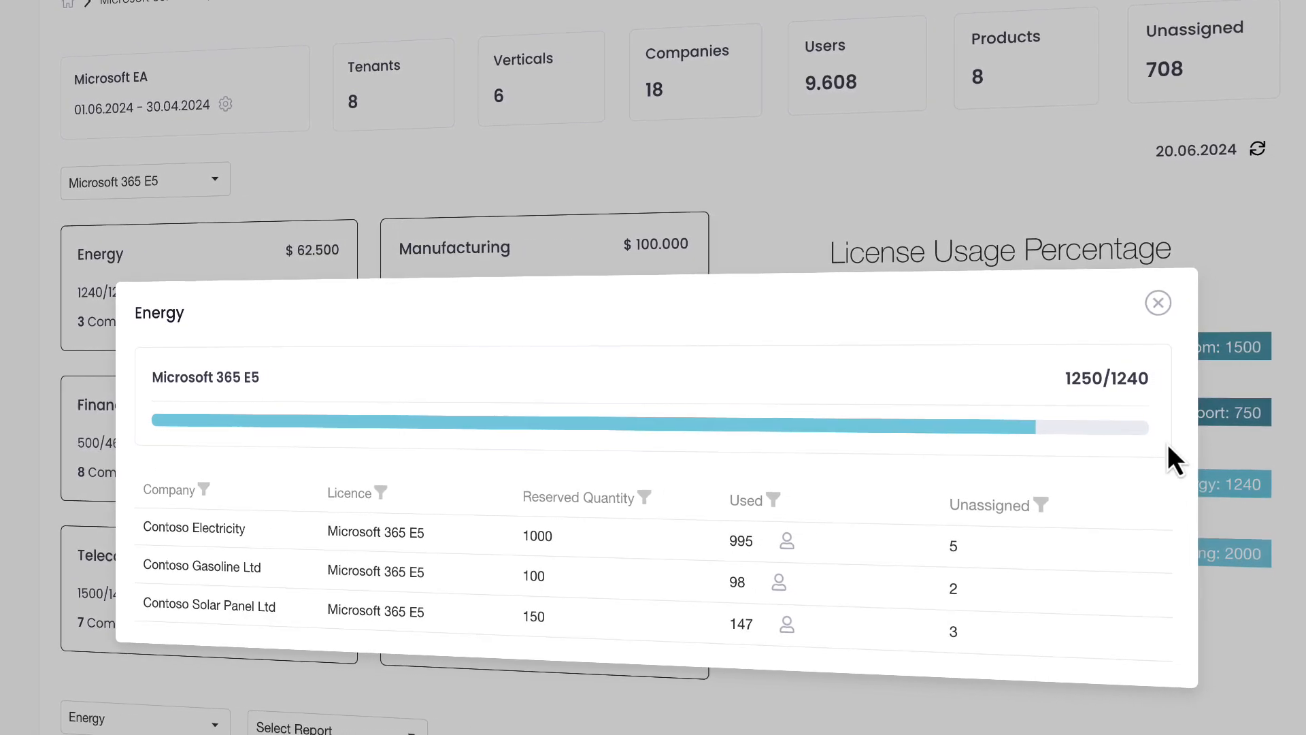
{"action": "left_click", "coordinate": [1156, 302]}
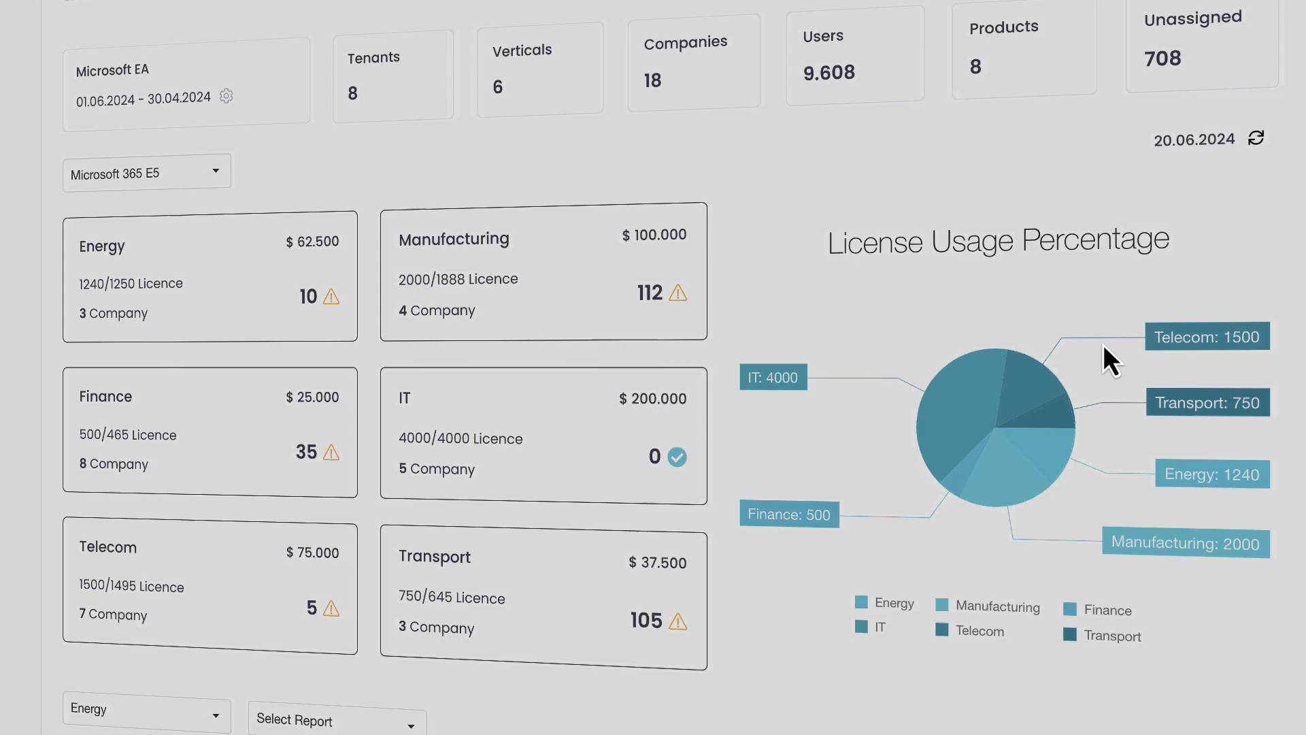
{"action": "scroll", "scroll_direction": "down", "scroll_amount": 3}
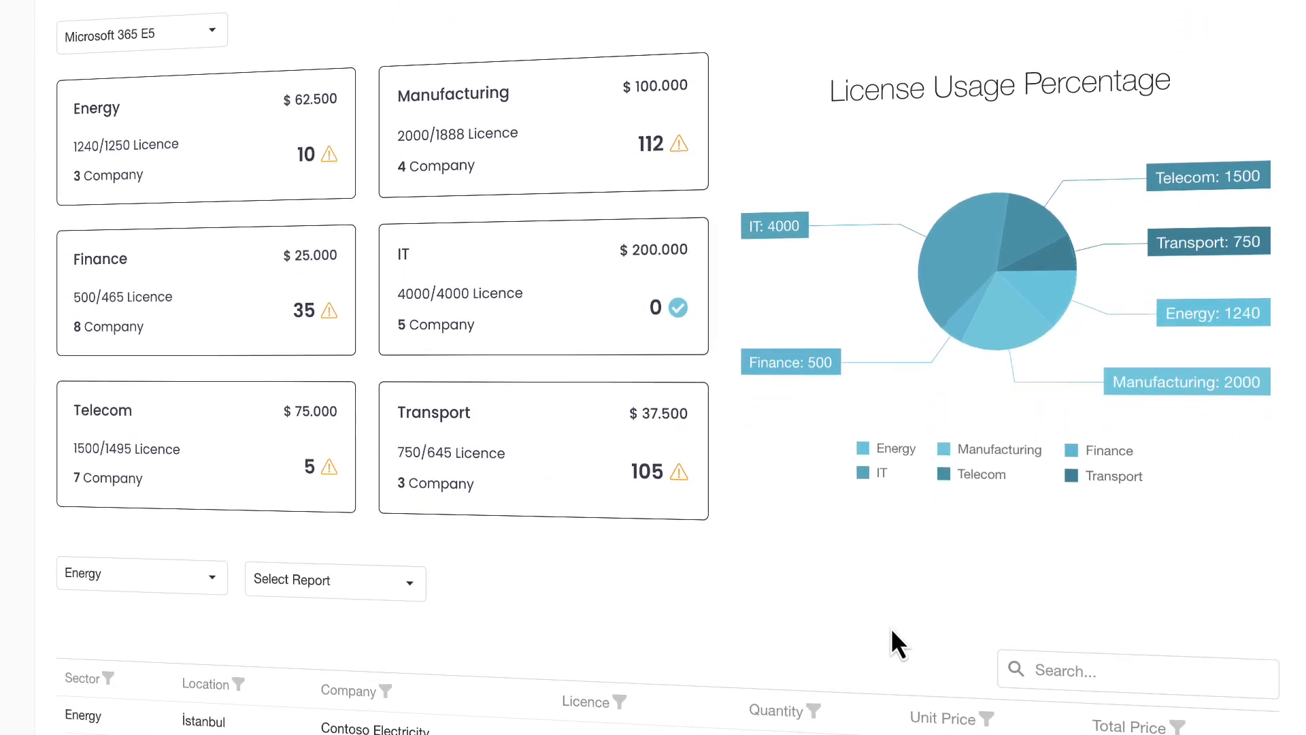
{"action": "scroll", "scroll_direction": "down", "scroll_amount": 3}
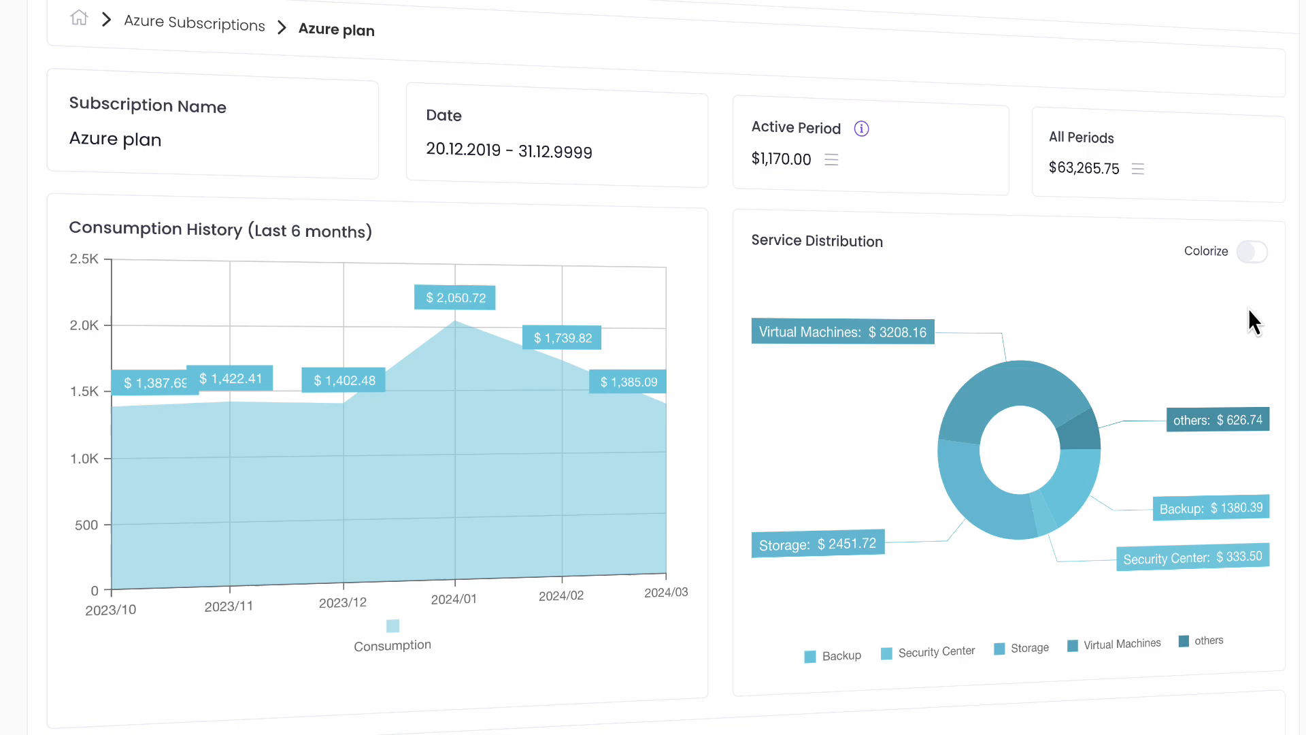
- Scroll the Azure plan subscription page down to the monthly Consumptions table
{"action": "scroll", "scroll_direction": "down", "scroll_amount": 3}
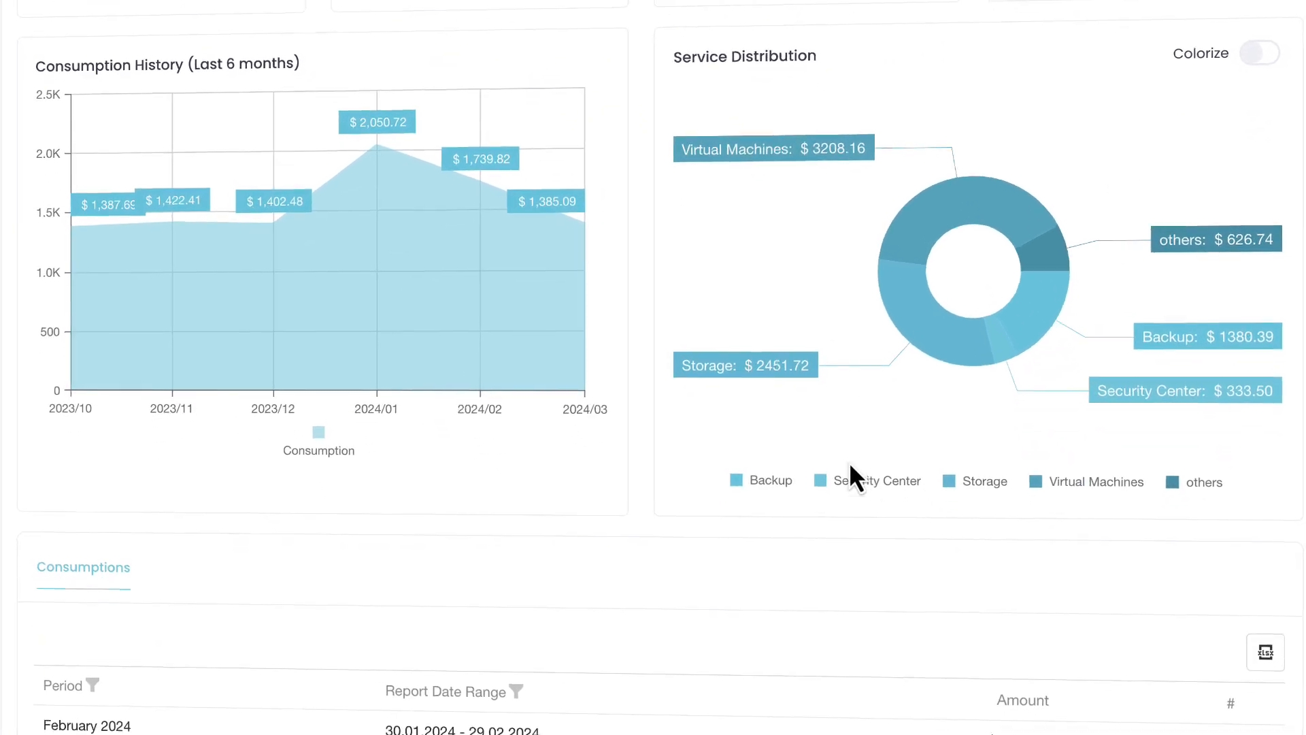
{"action": "scroll", "scroll_direction": "down", "scroll_amount": 3}
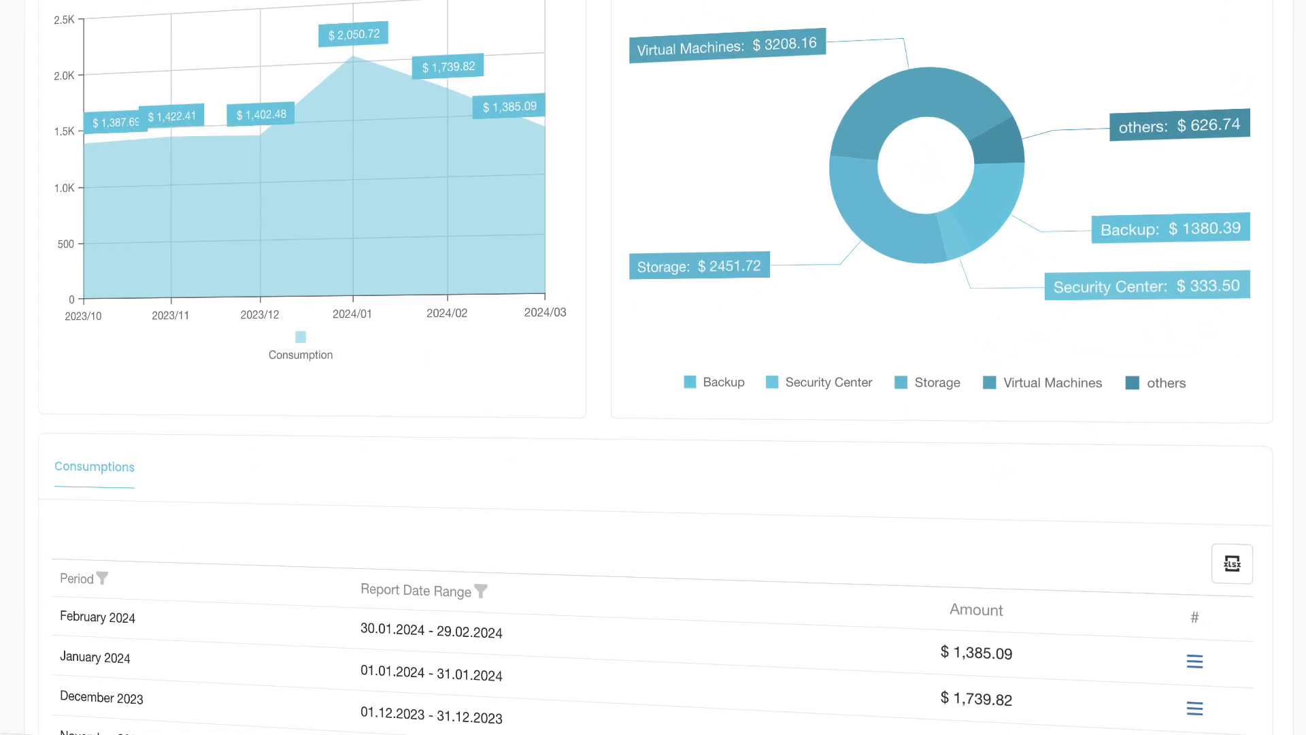
{"action": "scroll", "scroll_direction": "down", "scroll_amount": 3}
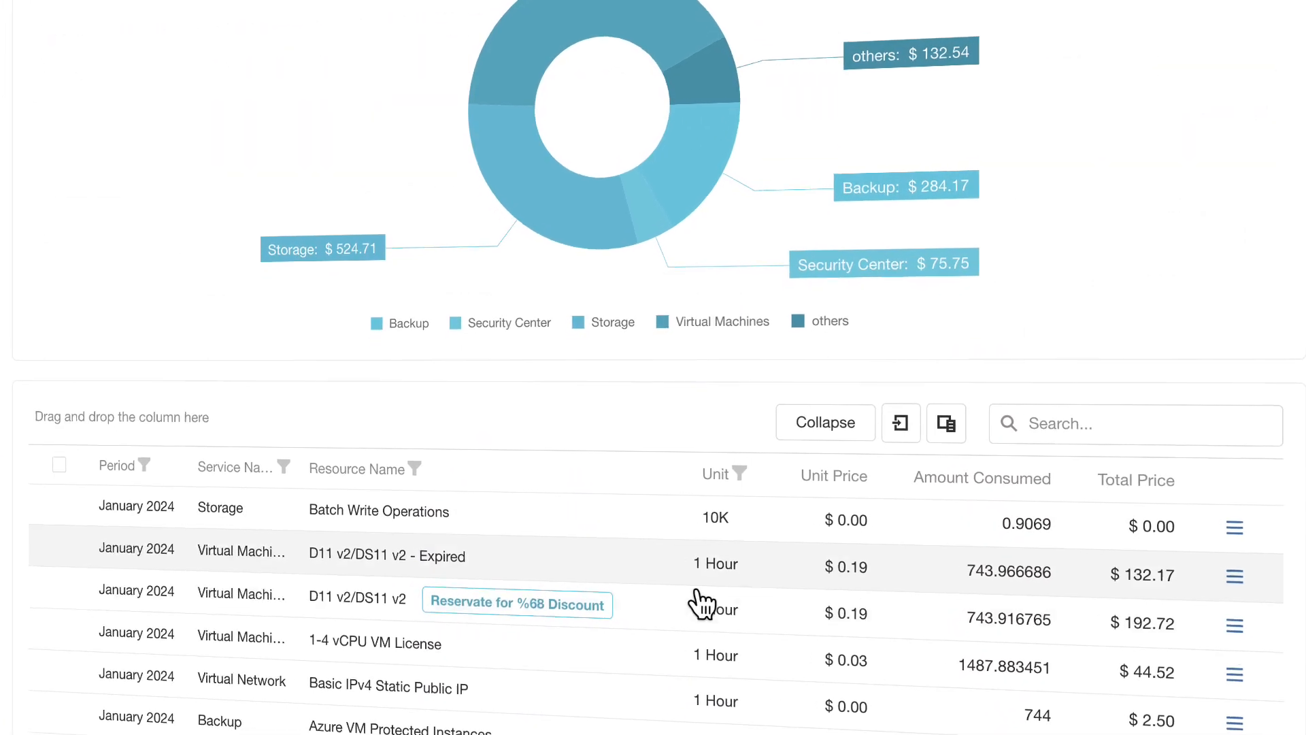
- Start a %68-discount reservation for the D11 v2/DS11 v2 machine and choose the 3 Year Reserved plan at $109,72
{"action": "scroll", "scroll_direction": "down", "scroll_amount": 3}
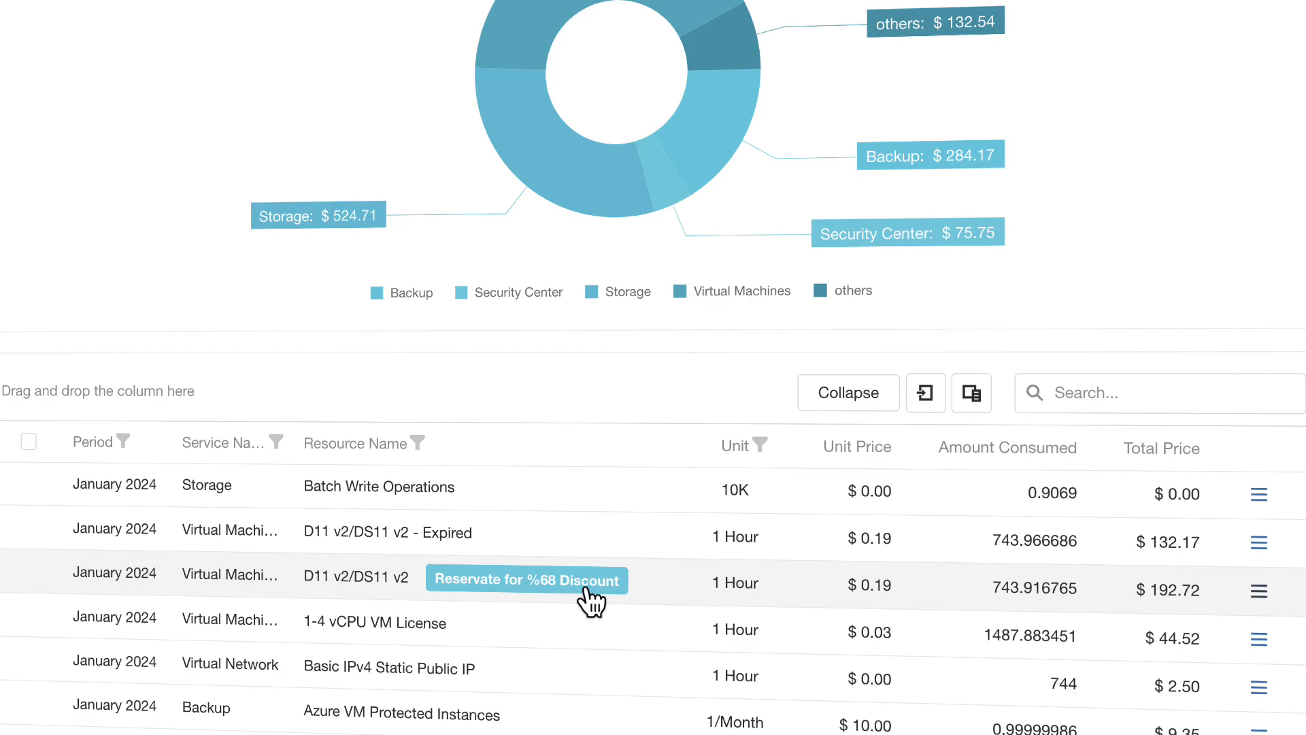
{"action": "left_click", "coordinate": [528, 580]}
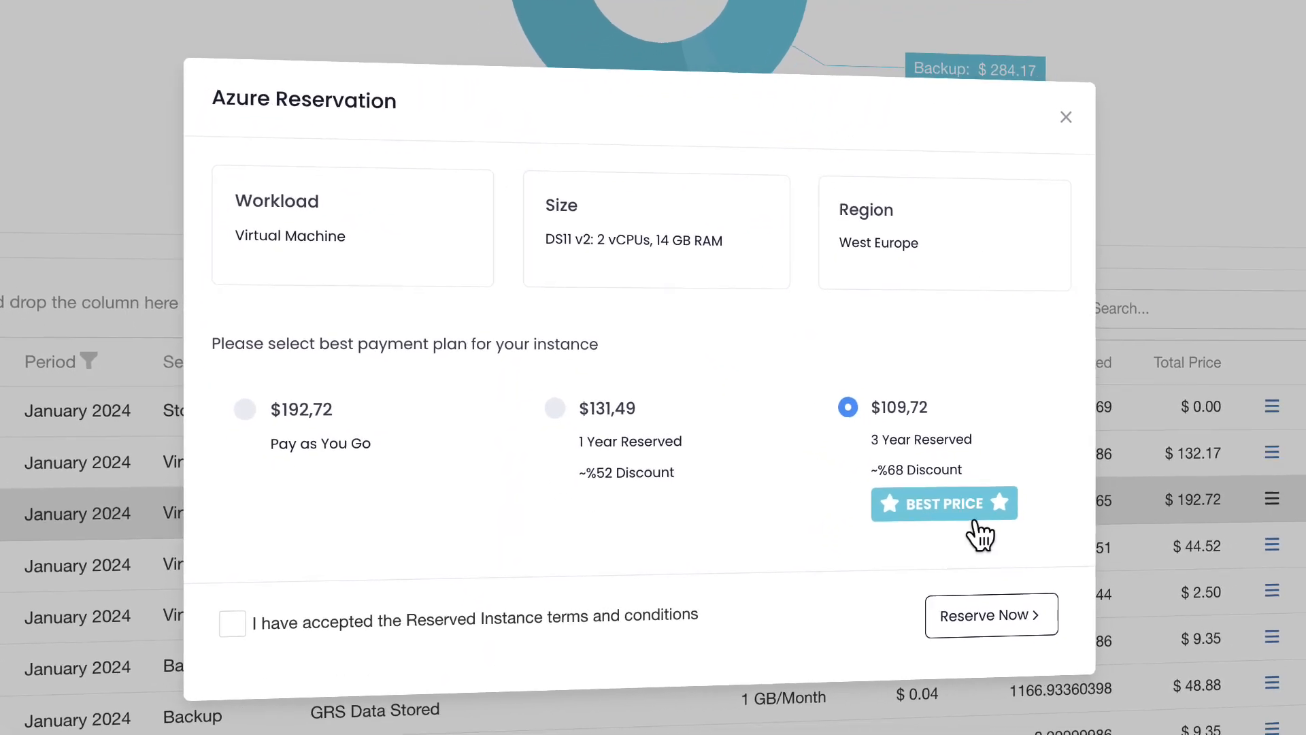
{"action": "left_click", "coordinate": [236, 623]}
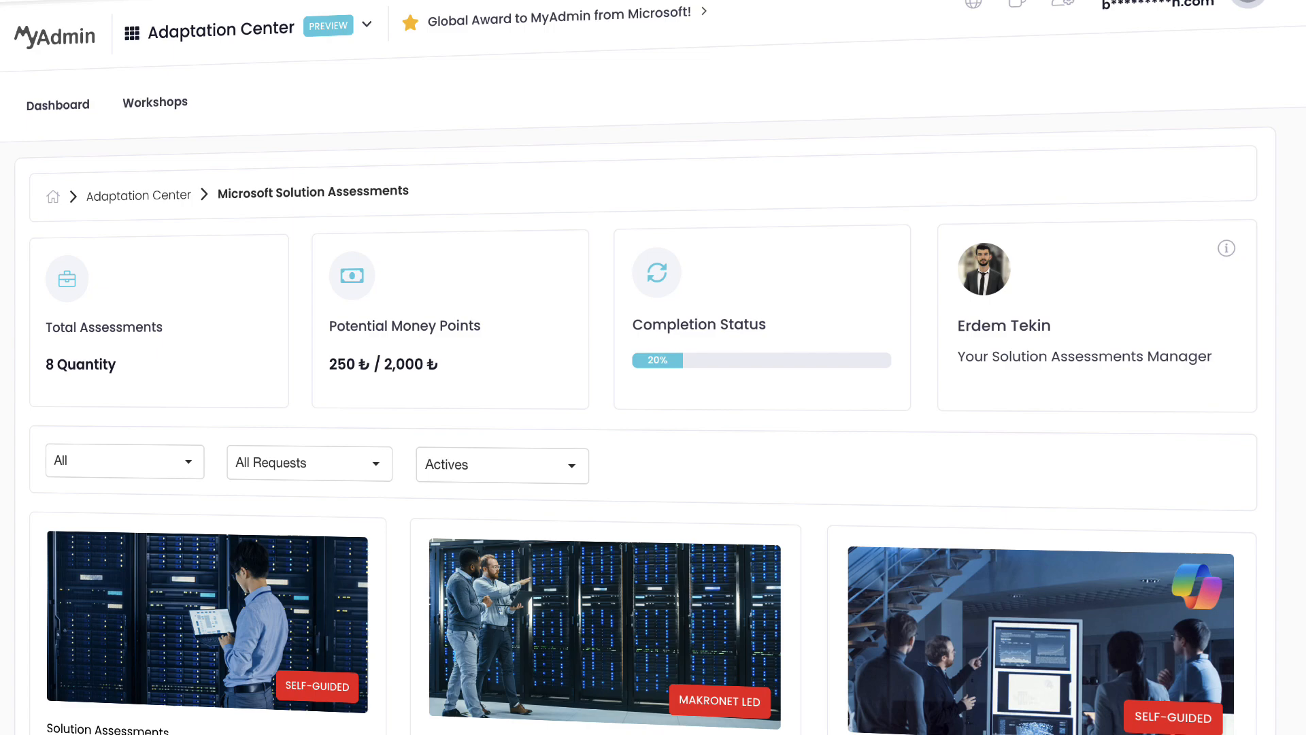
- Scroll to the assessment cards and view the Rapid Migration Assessment details
{"action": "scroll", "scroll_direction": "down", "scroll_amount": 3}
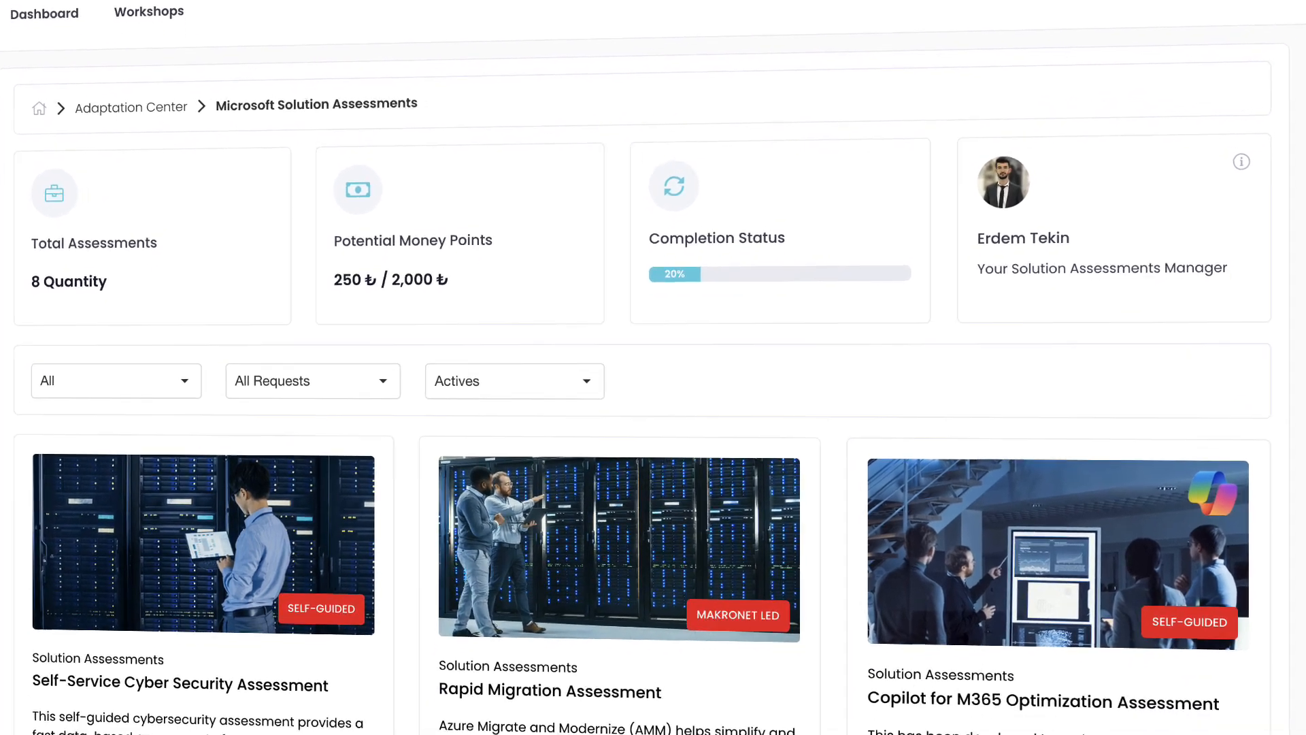
{"action": "scroll", "scroll_direction": "down", "scroll_amount": 3}
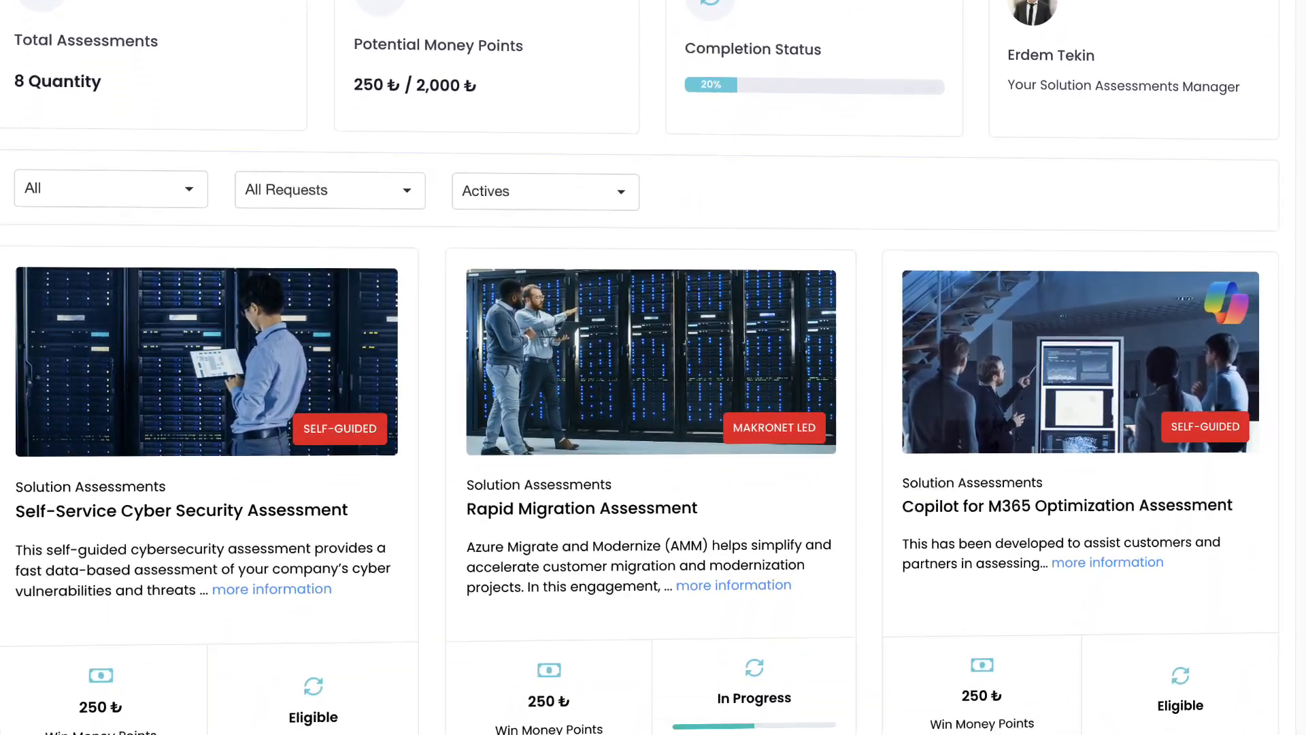
{"action": "scroll", "scroll_direction": "down", "scroll_amount": 3}
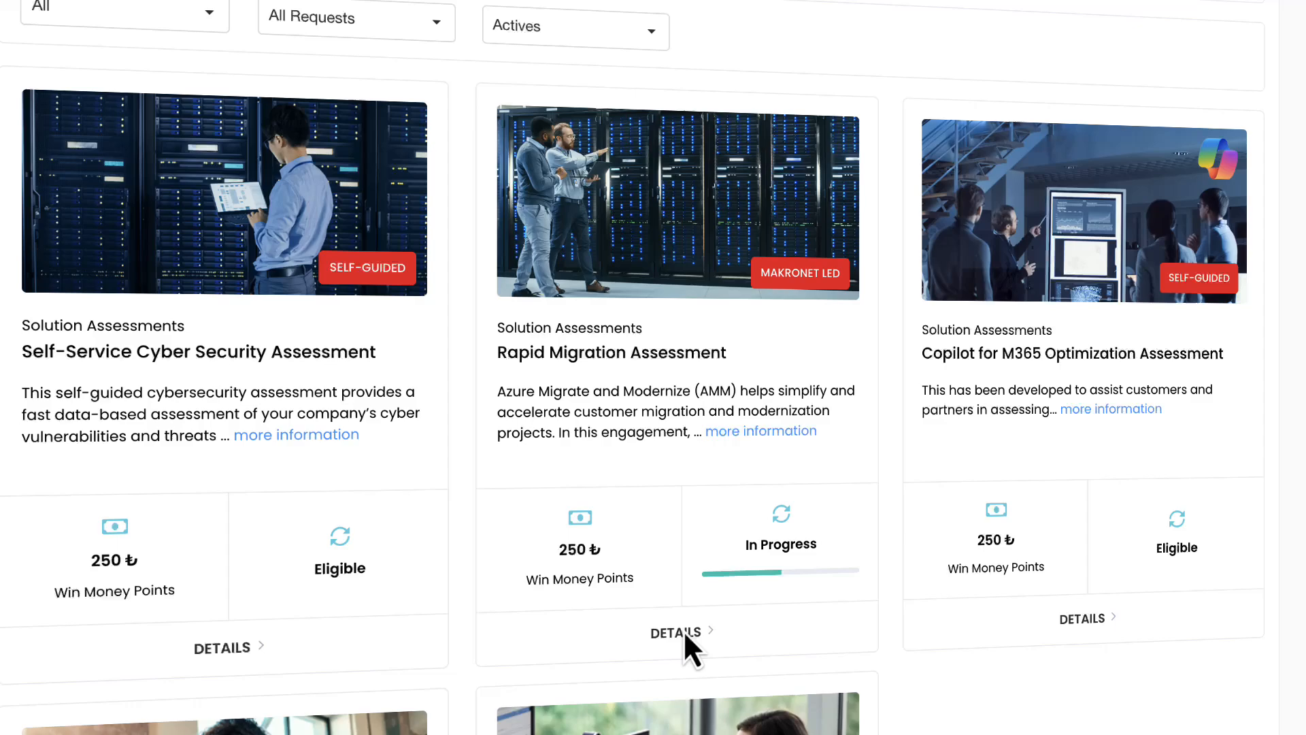
{"action": "left_click", "coordinate": [675, 631]}
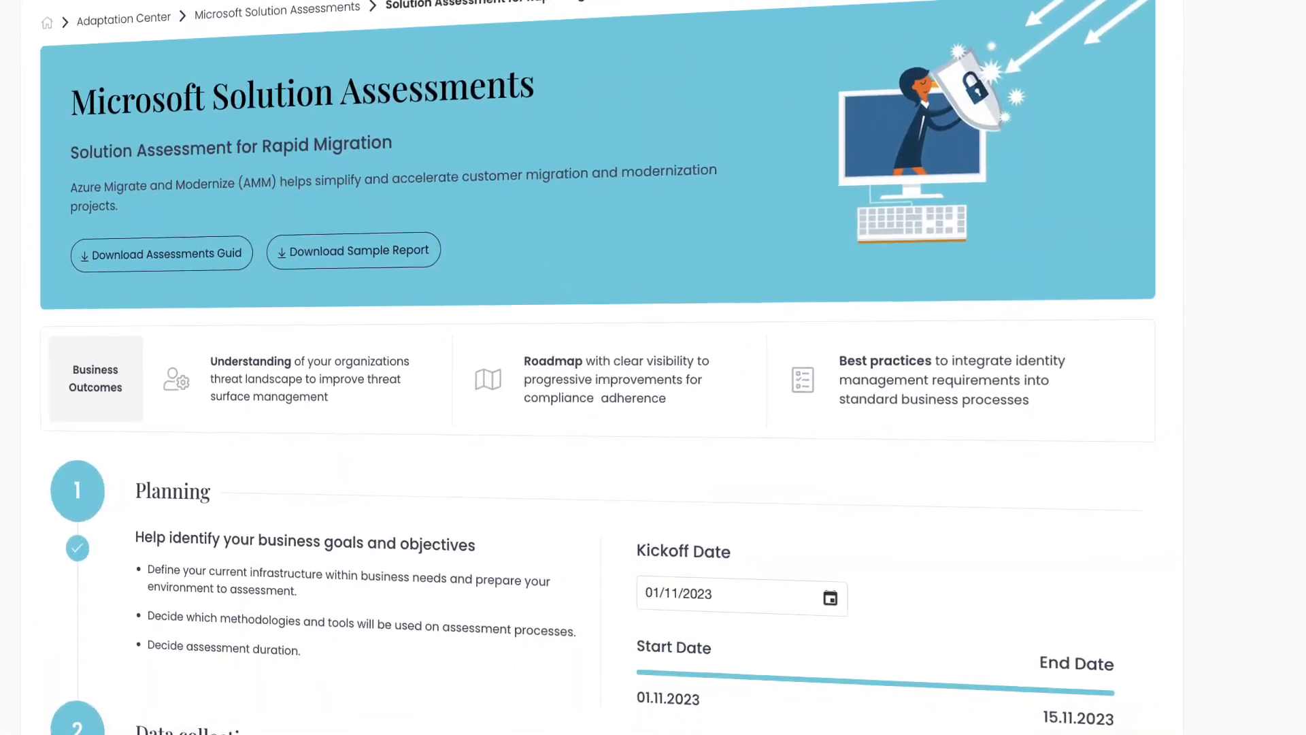
{"action": "scroll", "scroll_direction": "down", "scroll_amount": 3}
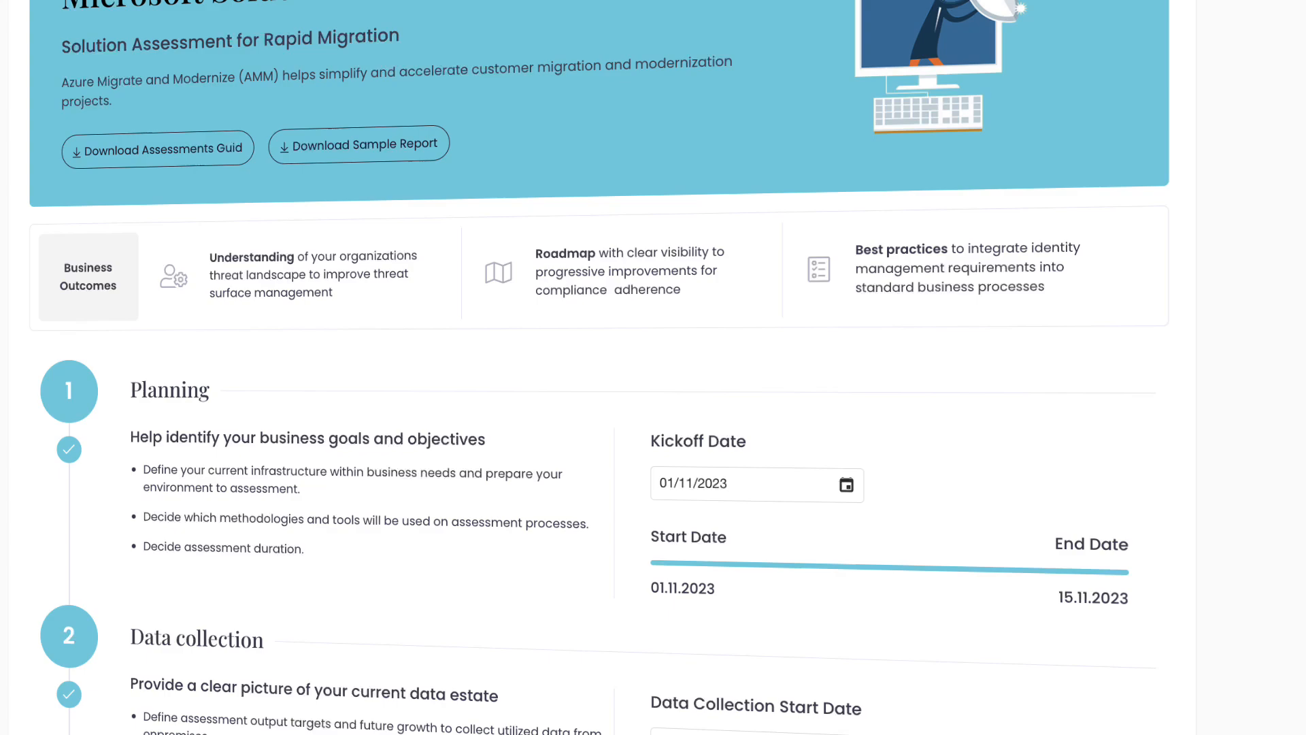
{"action": "scroll", "scroll_direction": "down", "scroll_amount": 3}
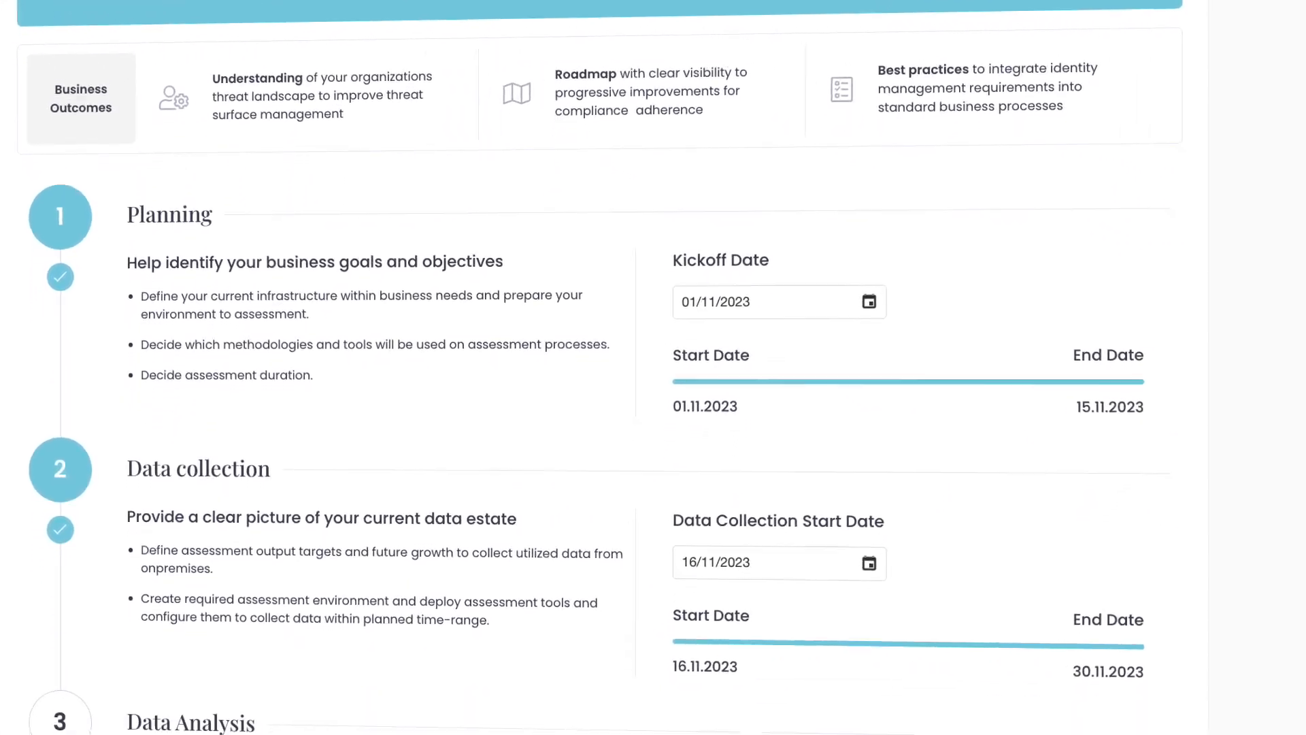
{"action": "scroll", "scroll_direction": "down", "scroll_amount": 3}
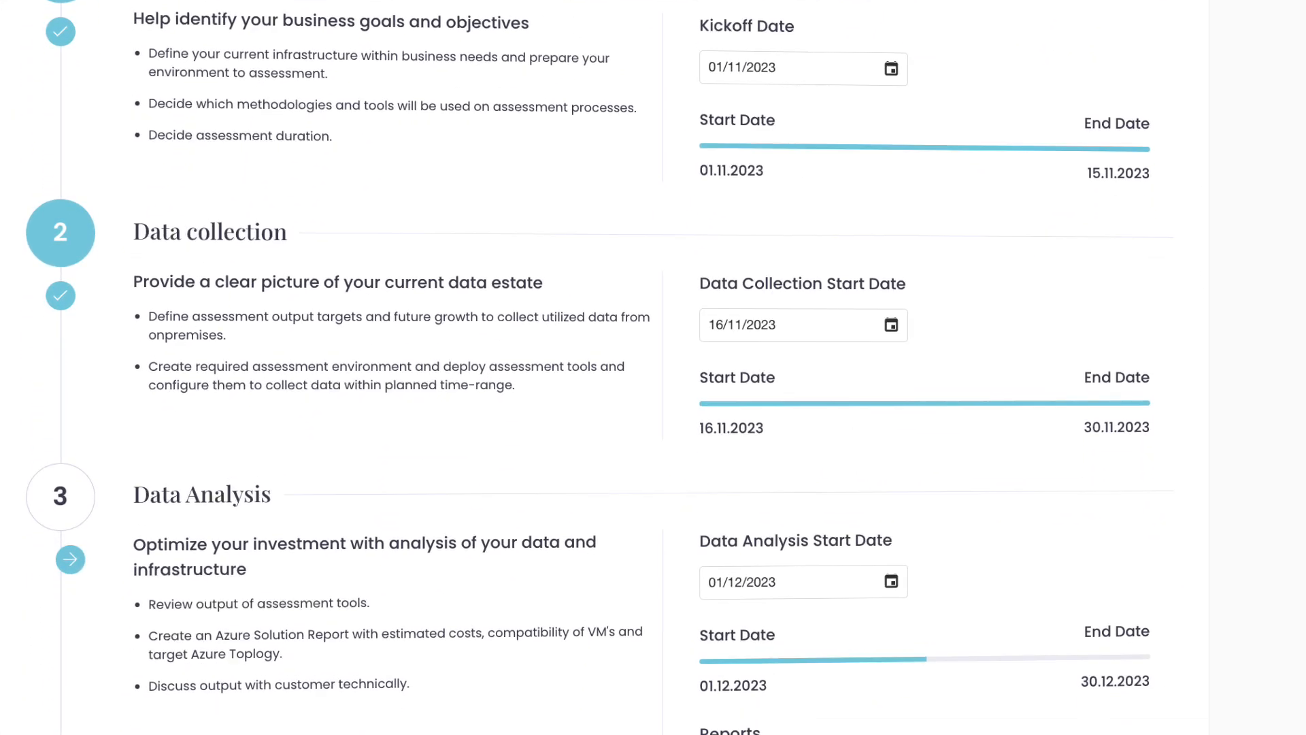
{"action": "scroll", "scroll_direction": "down", "scroll_amount": 3}
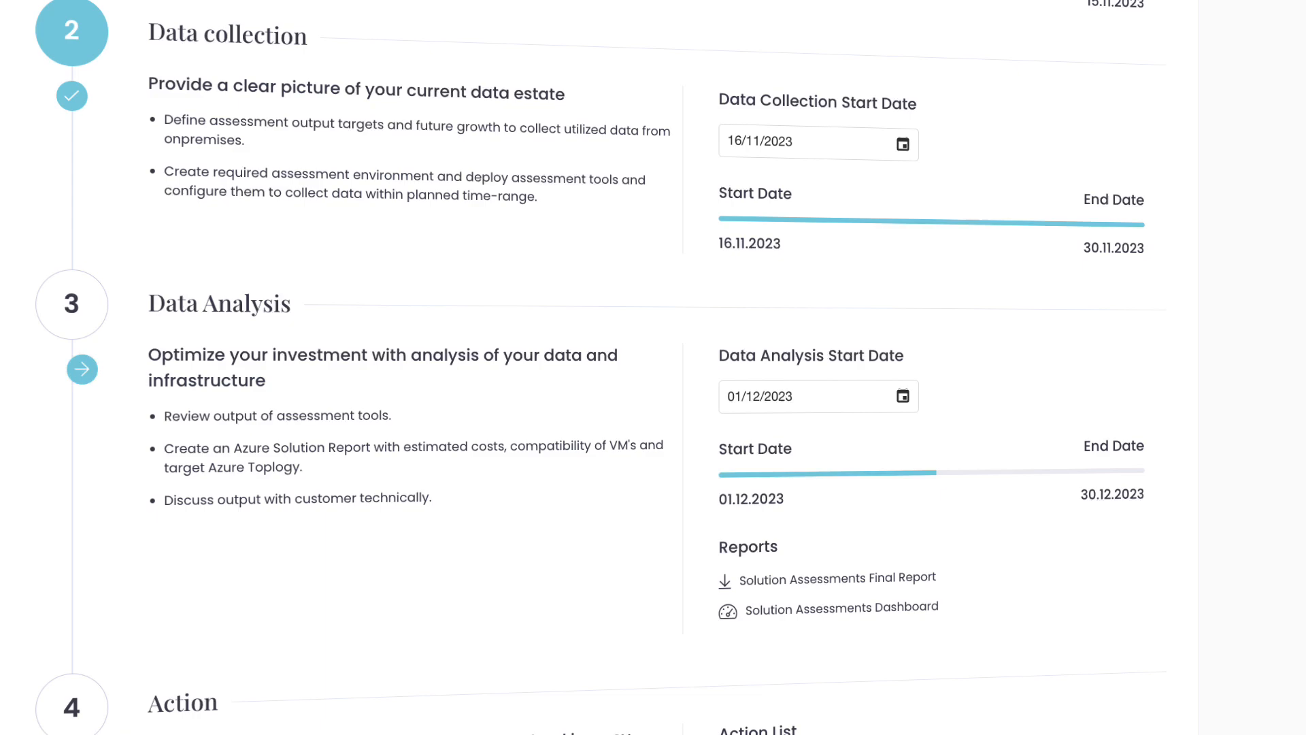
{"action": "scroll", "scroll_direction": "down", "scroll_amount": 3}
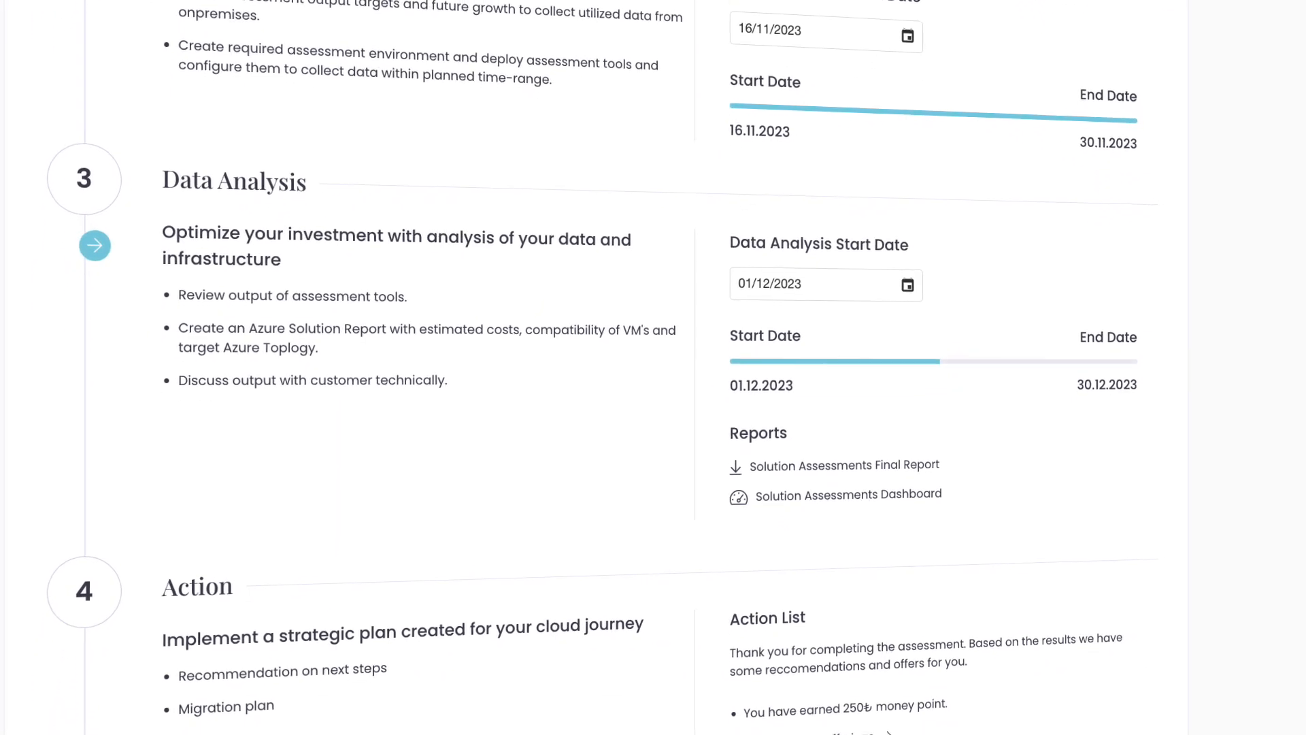
{"action": "scroll", "scroll_direction": "down", "scroll_amount": 3}
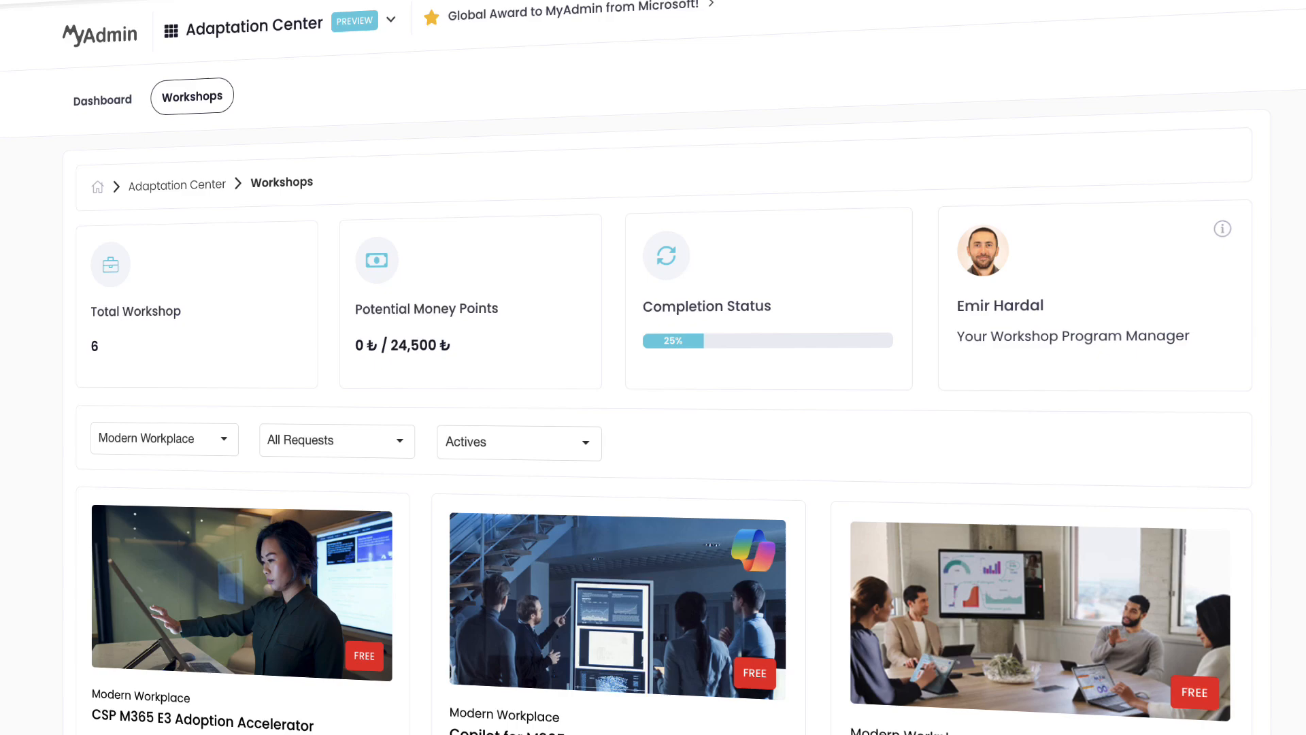
- Scroll to the workshop cards and view the Copilot for M365 Adoption Accelerator details
{"action": "scroll", "scroll_direction": "down", "scroll_amount": 3}
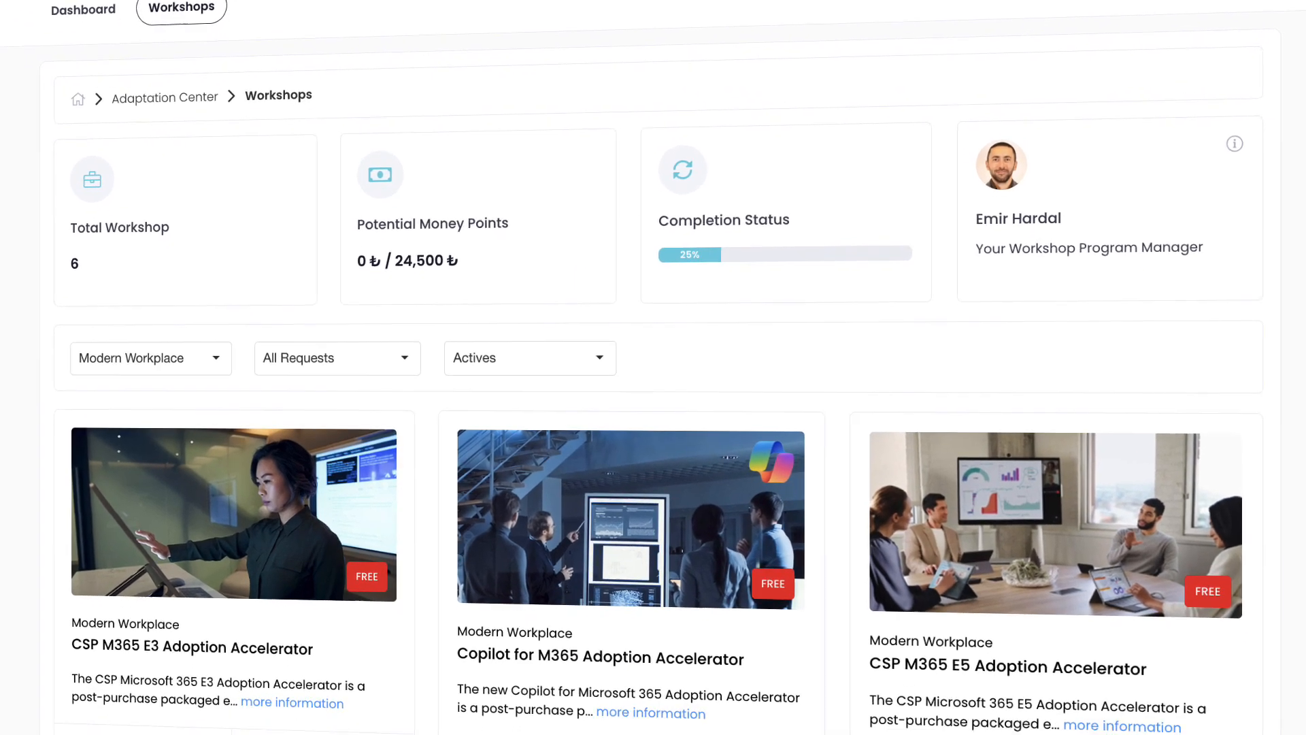
{"action": "scroll", "scroll_direction": "down", "scroll_amount": 3}
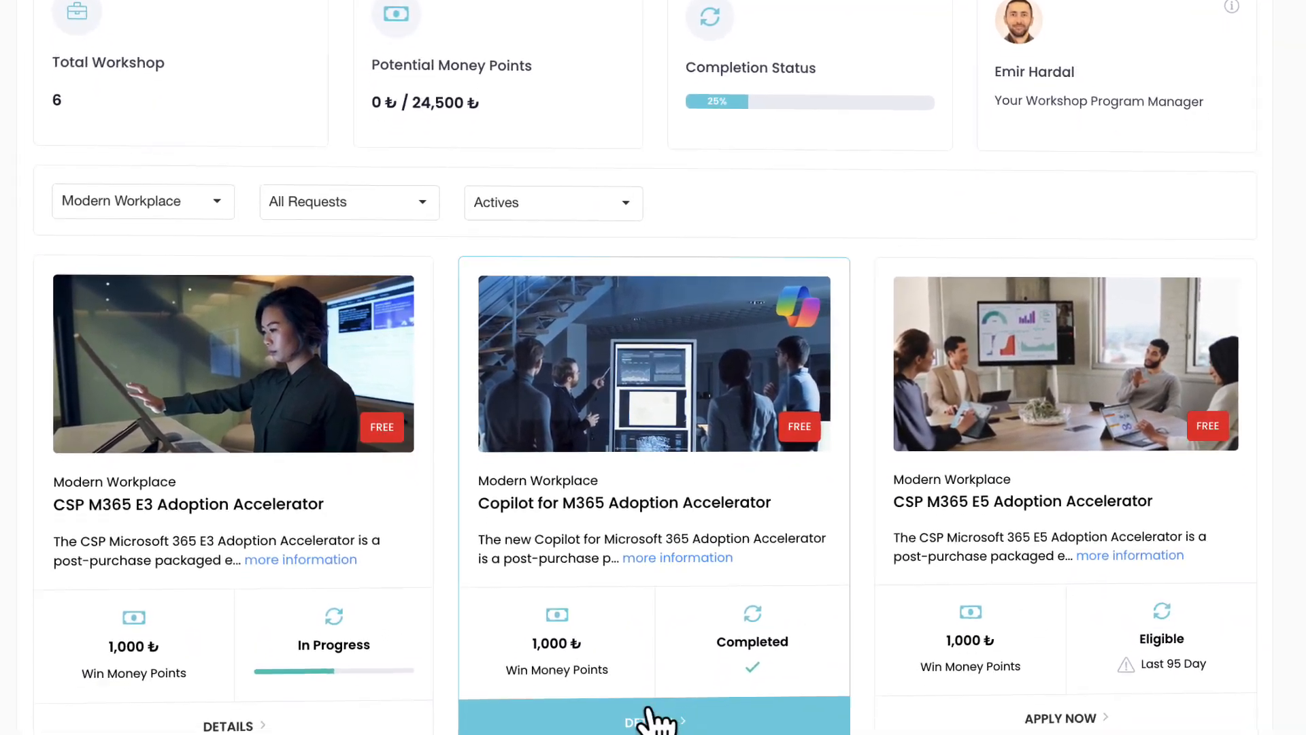
{"action": "scroll", "scroll_direction": "down", "scroll_amount": 3}
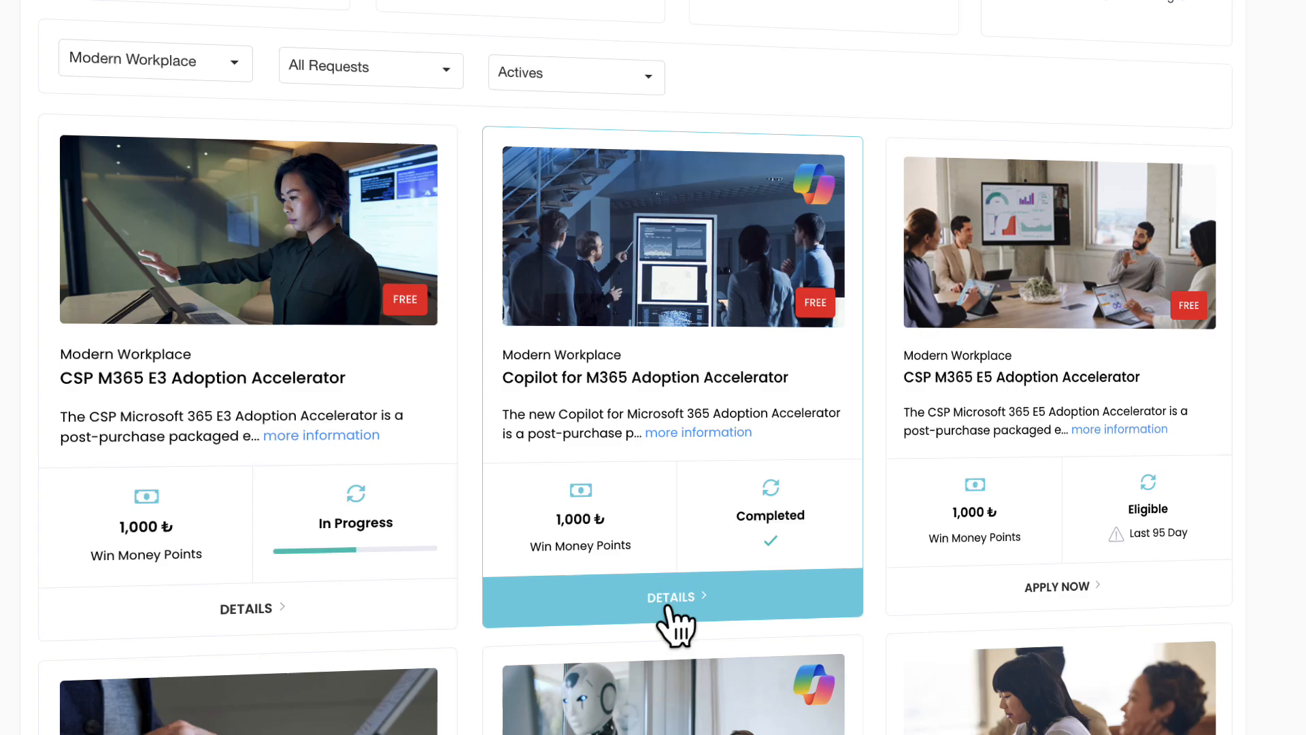
{"action": "left_click", "coordinate": [672, 597]}
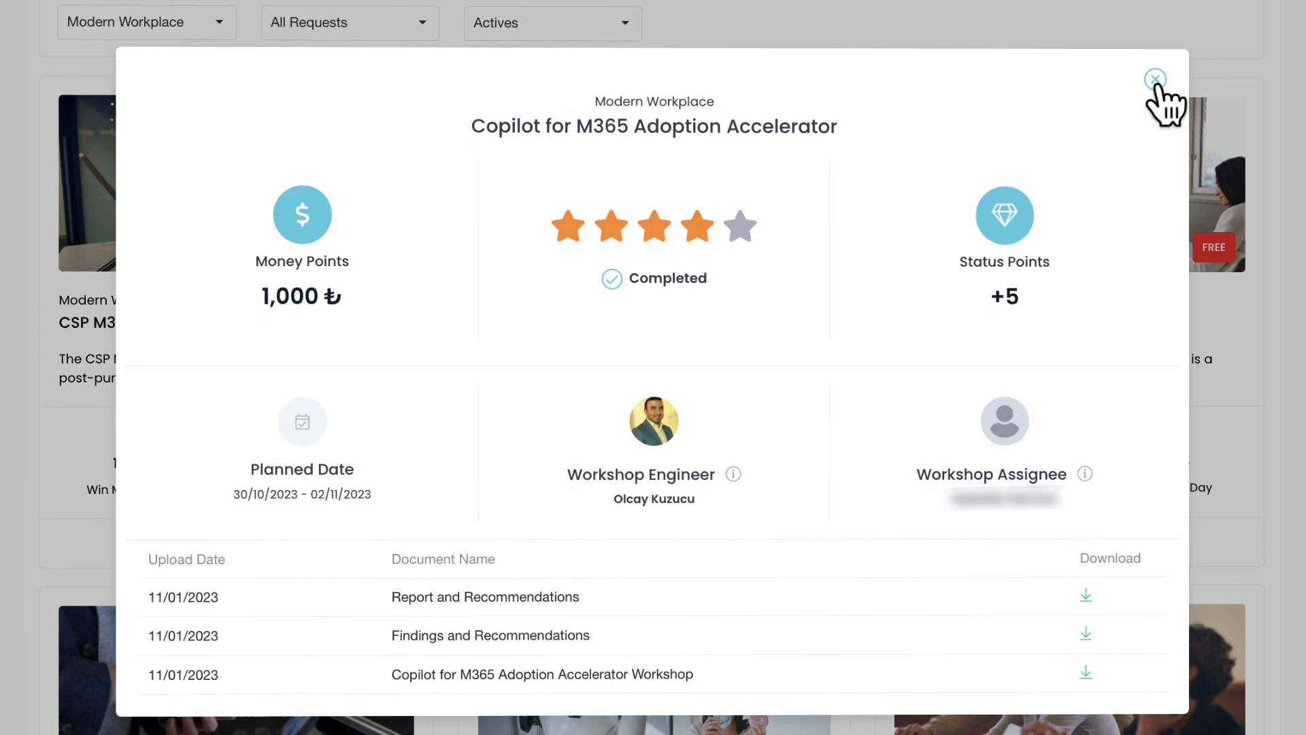
- Close the workshop details popup to return to the Modern Workplace workshop list
{"action": "left_click", "coordinate": [1154, 79]}
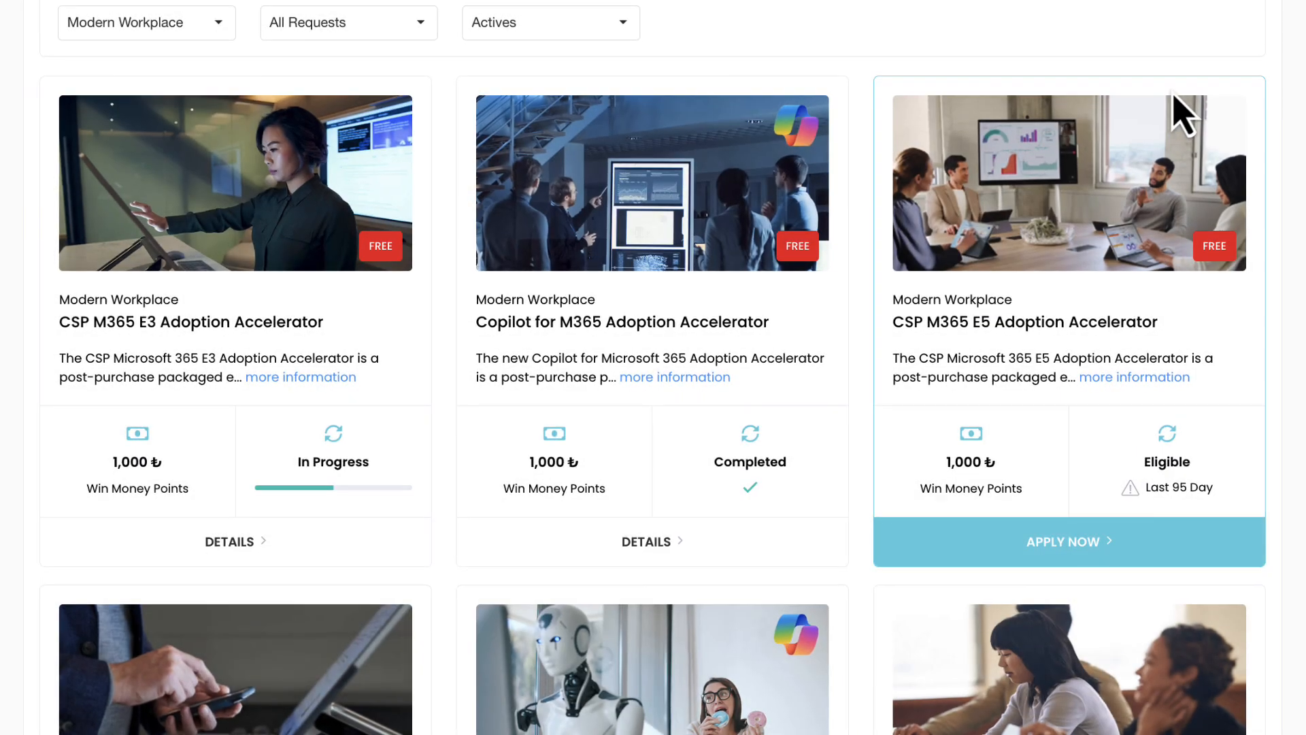
- Show the events listed under the Do More with M365 Accelerator Events card
{"action": "scroll", "scroll_direction": "down", "scroll_amount": 3}
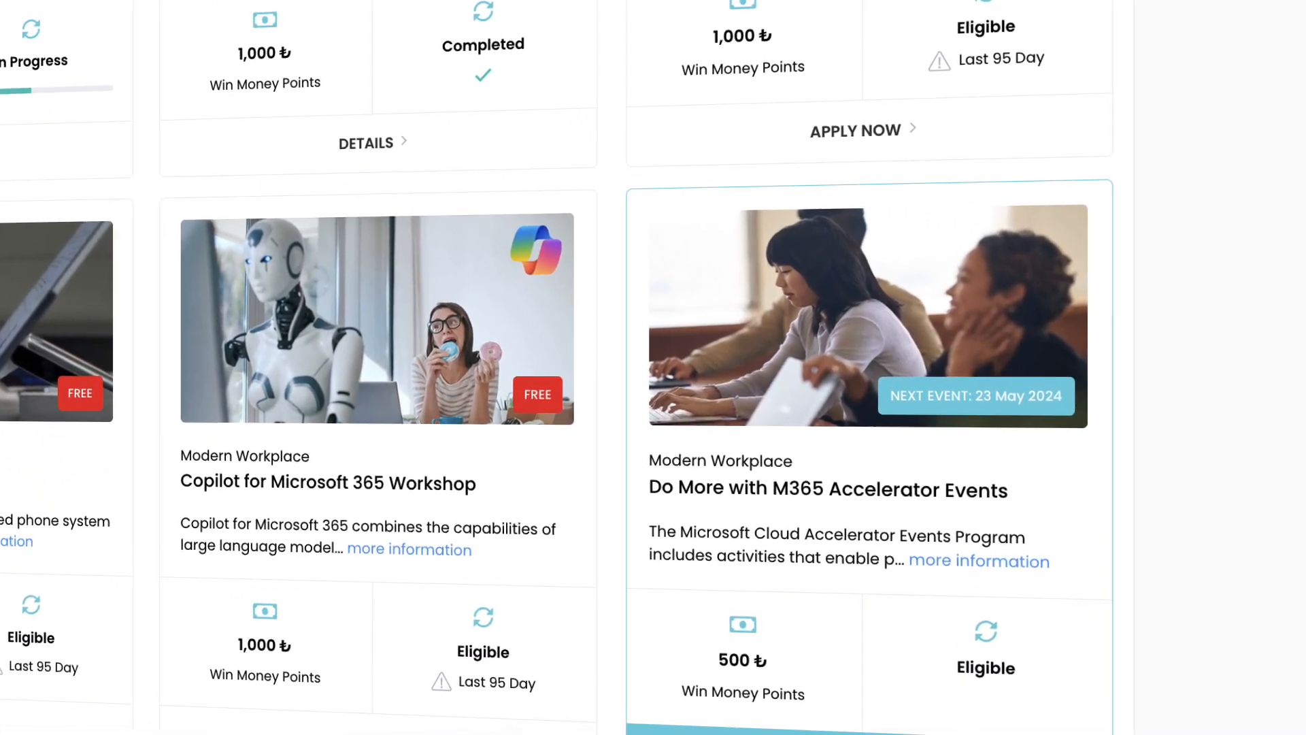
{"action": "scroll", "scroll_direction": "down", "scroll_amount": 3}
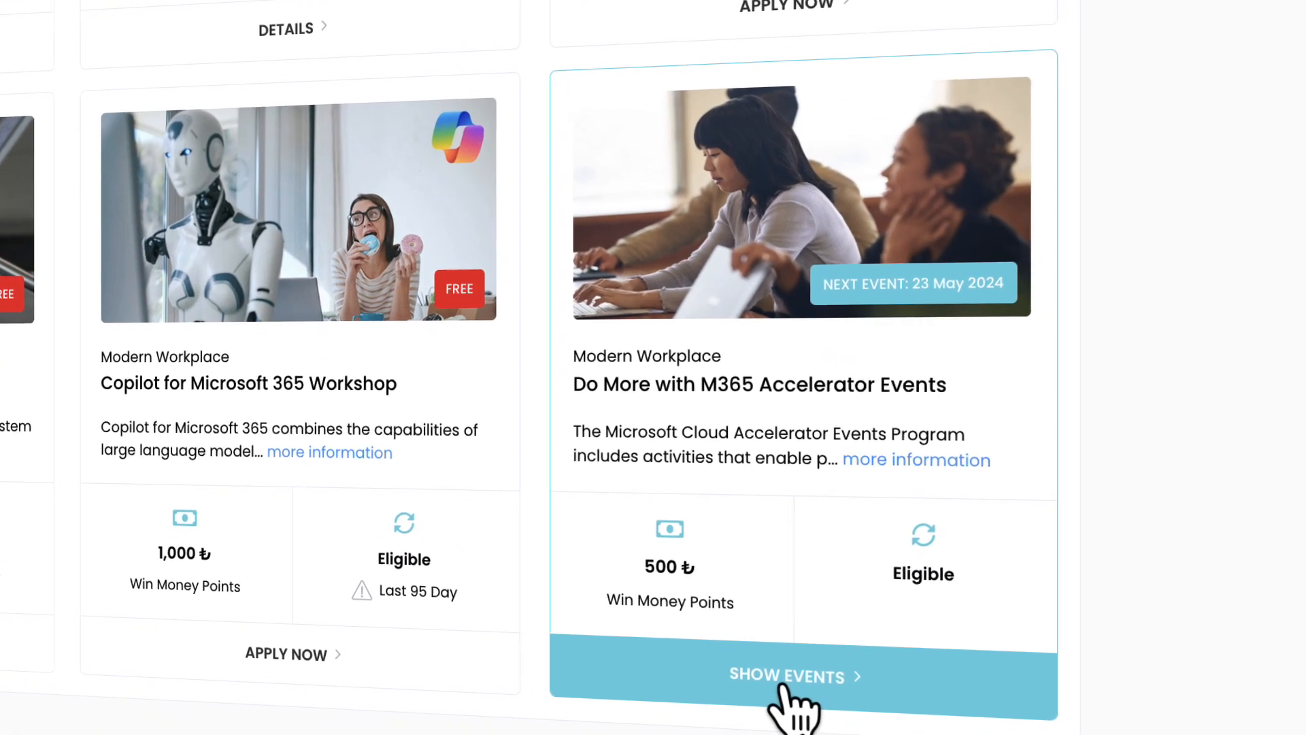
{"action": "left_click", "coordinate": [788, 678]}
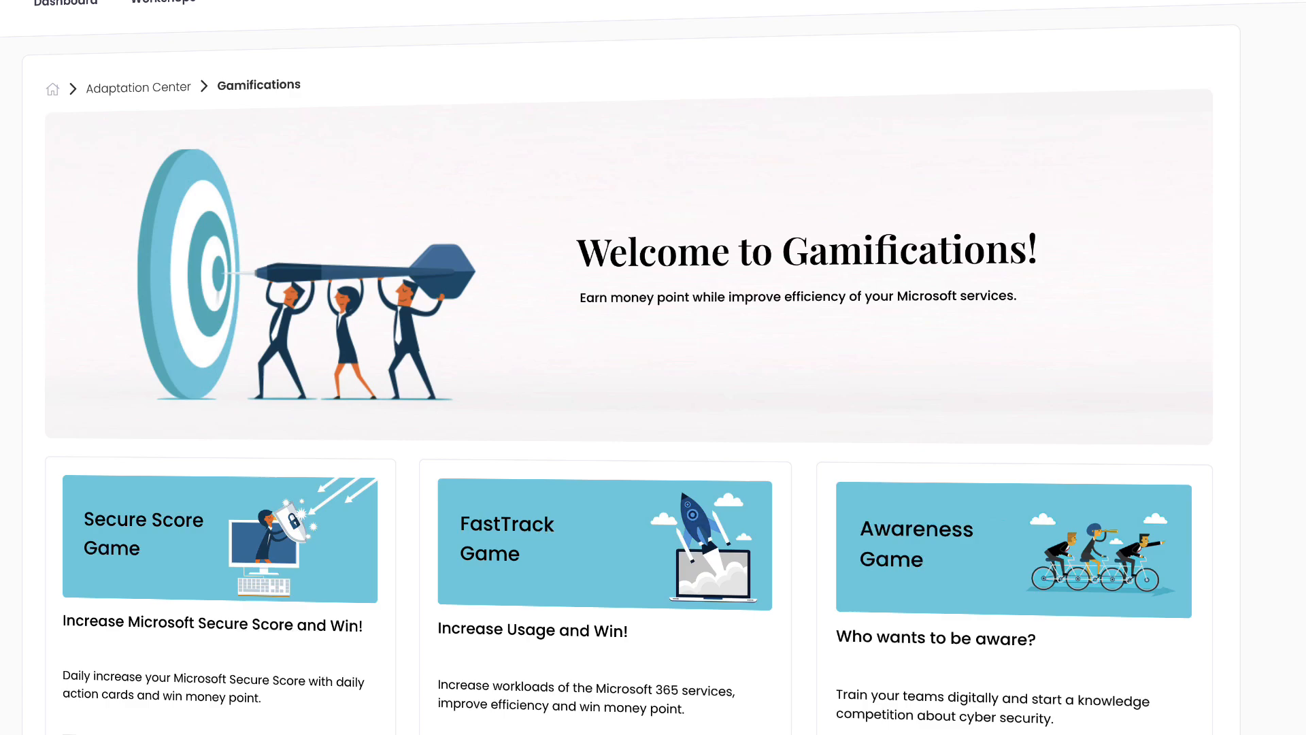
- Scroll through the Microsoft FastTrack Games list of available games
{"action": "scroll", "scroll_direction": "down", "scroll_amount": 3}
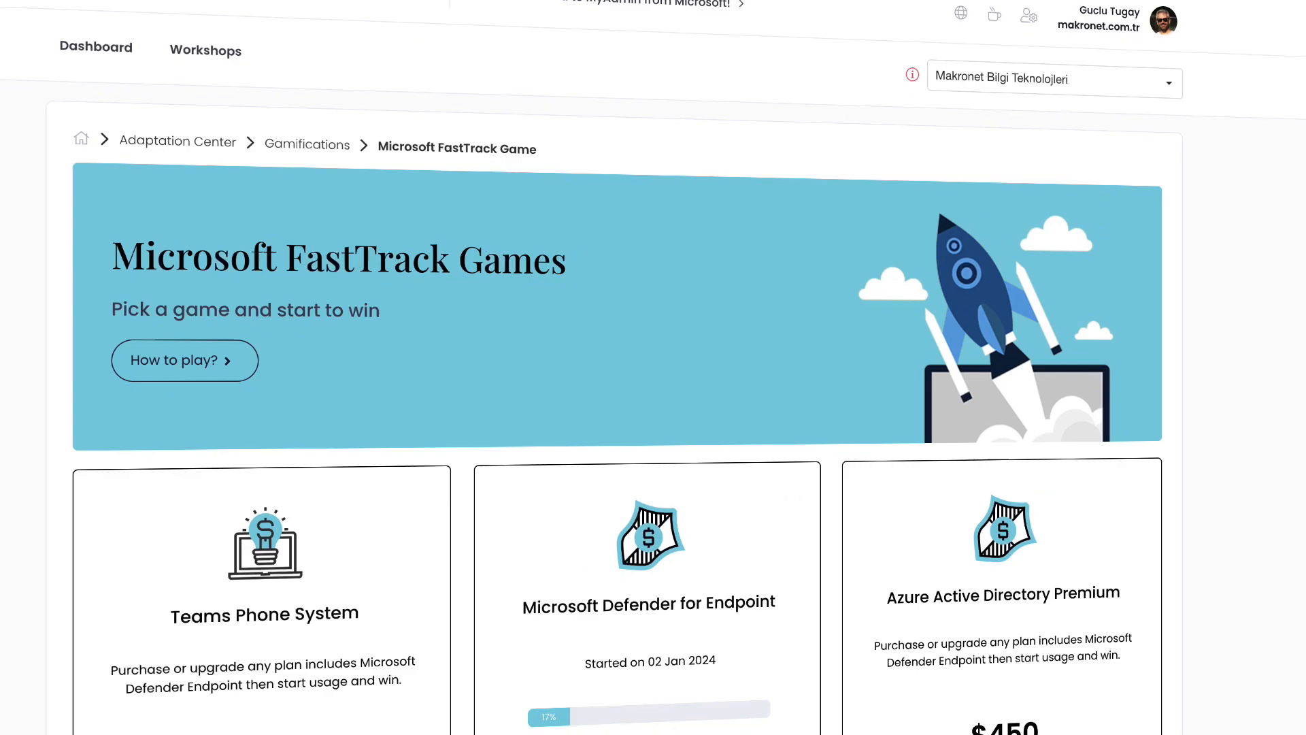
- Continue the Microsoft Defender for Endpoint game and review its purchase, deployment and training stages
{"action": "scroll", "scroll_direction": "down", "scroll_amount": 3}
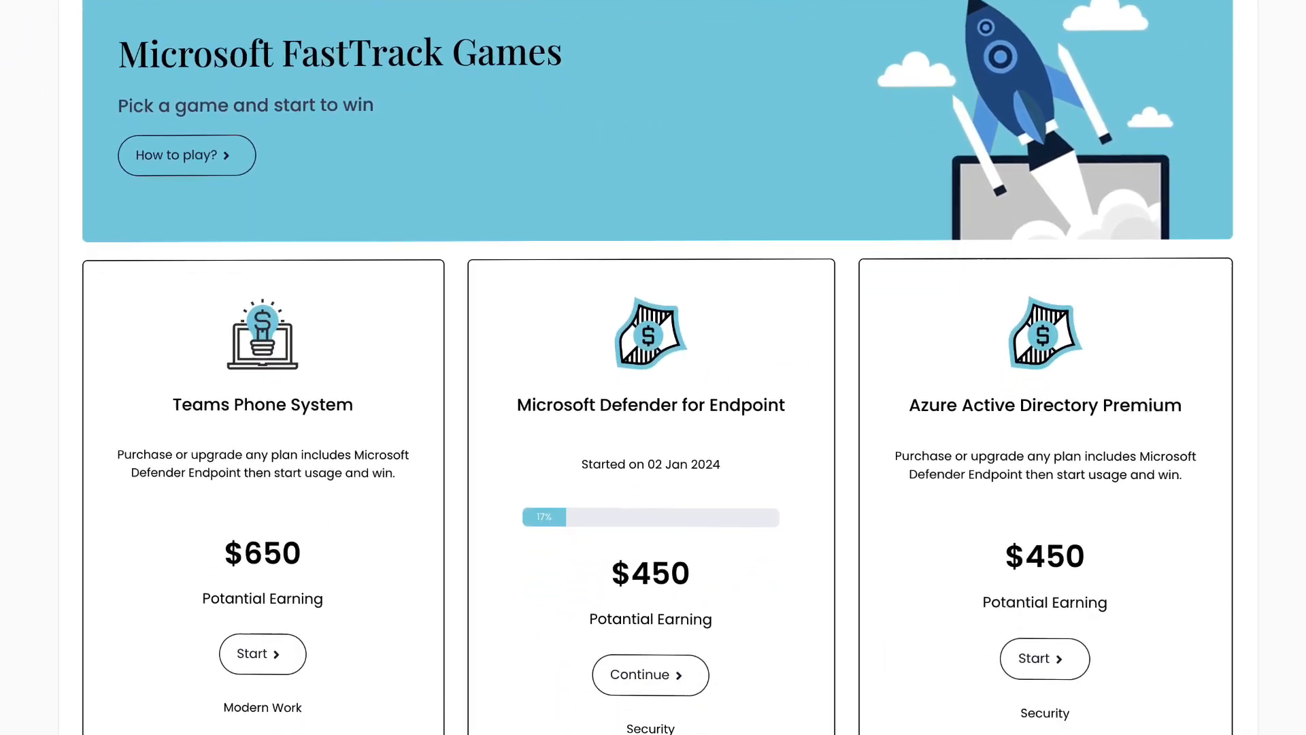
{"action": "scroll", "scroll_direction": "down", "scroll_amount": 3}
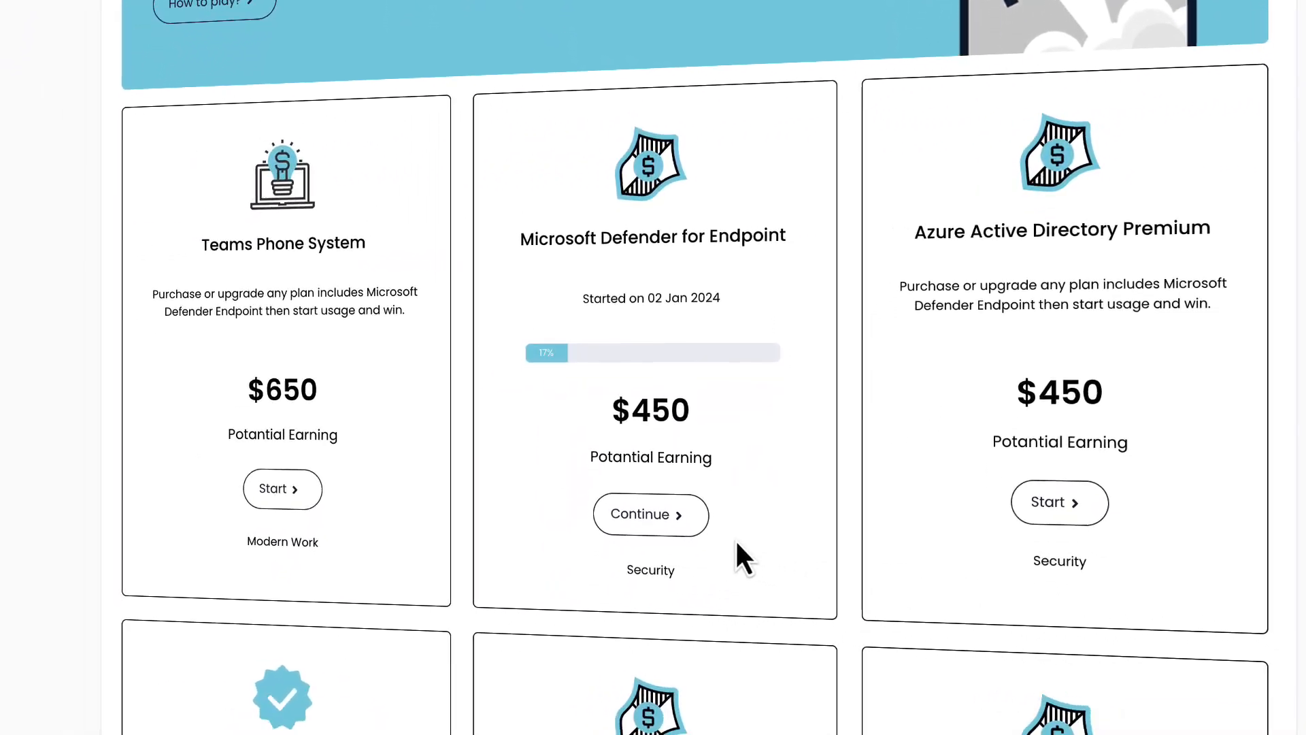
{"action": "left_click", "coordinate": [650, 514]}
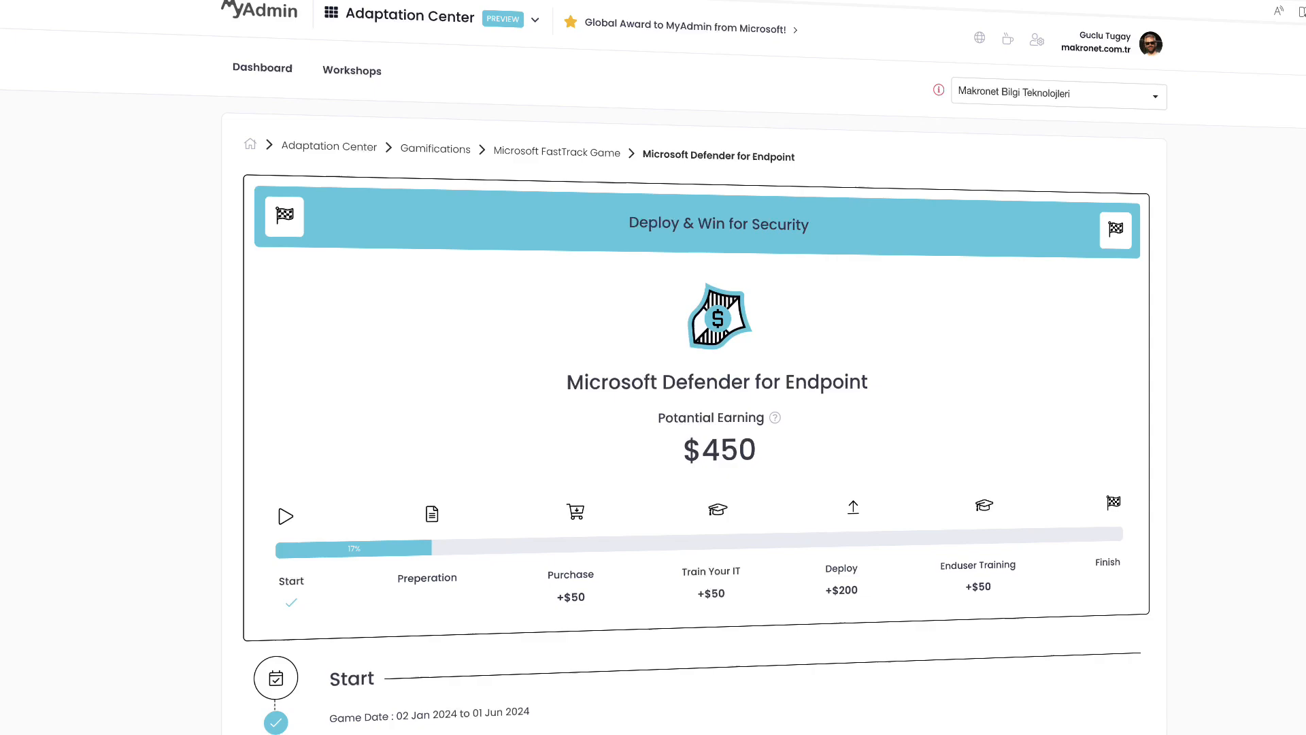
{"action": "scroll", "scroll_direction": "down", "scroll_amount": 3}
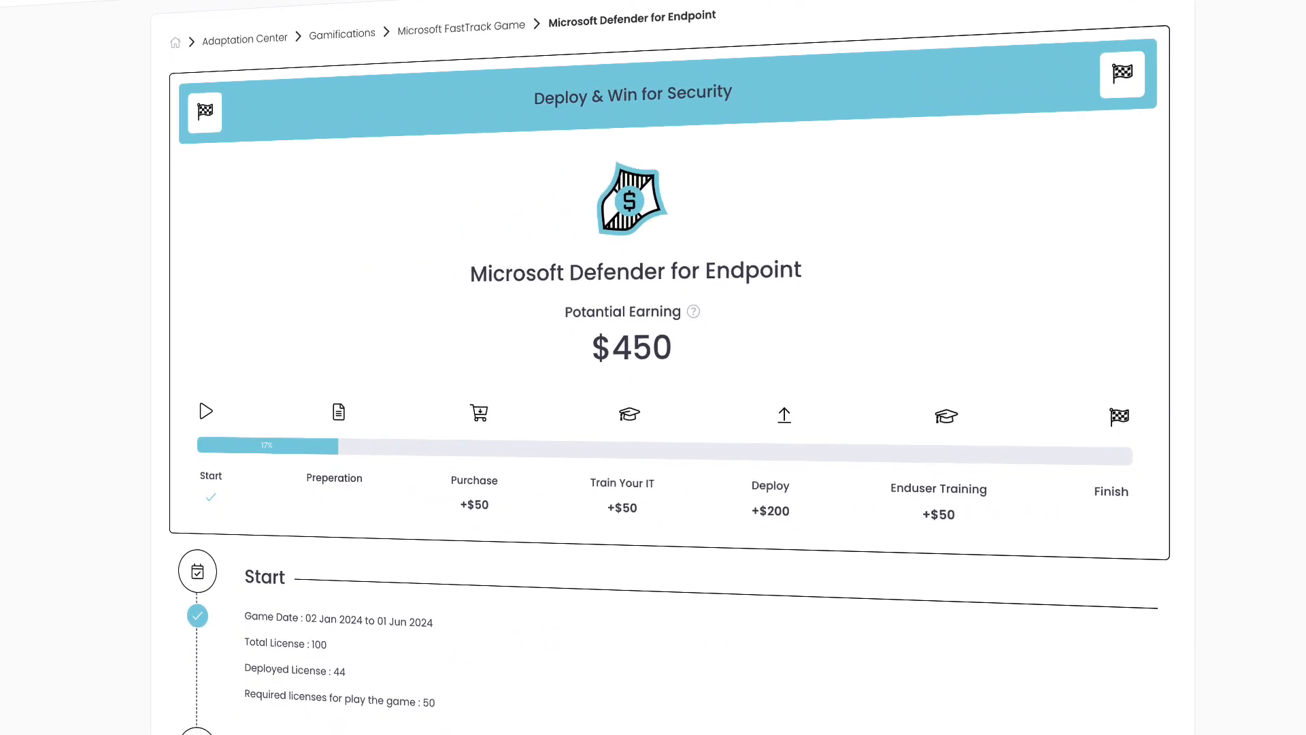
{"action": "scroll", "scroll_direction": "down", "scroll_amount": 3}
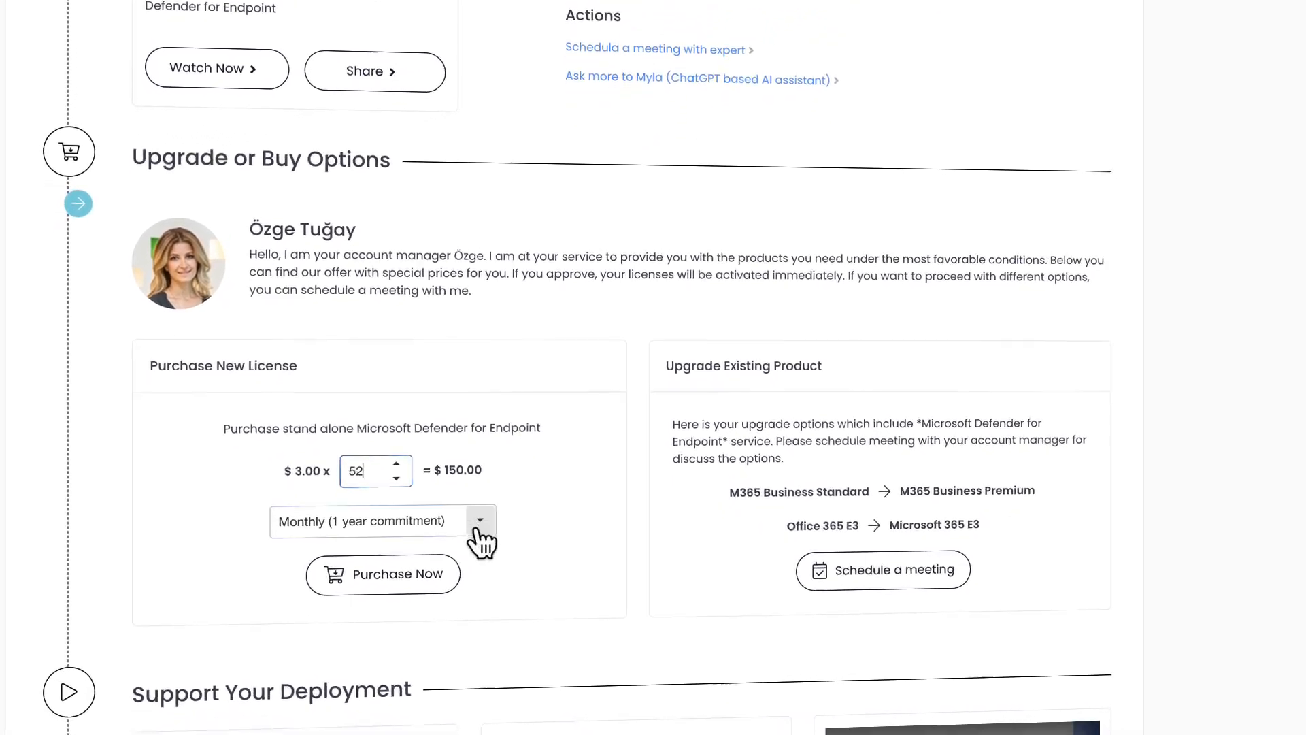
{"action": "scroll", "scroll_direction": "down", "scroll_amount": 3}
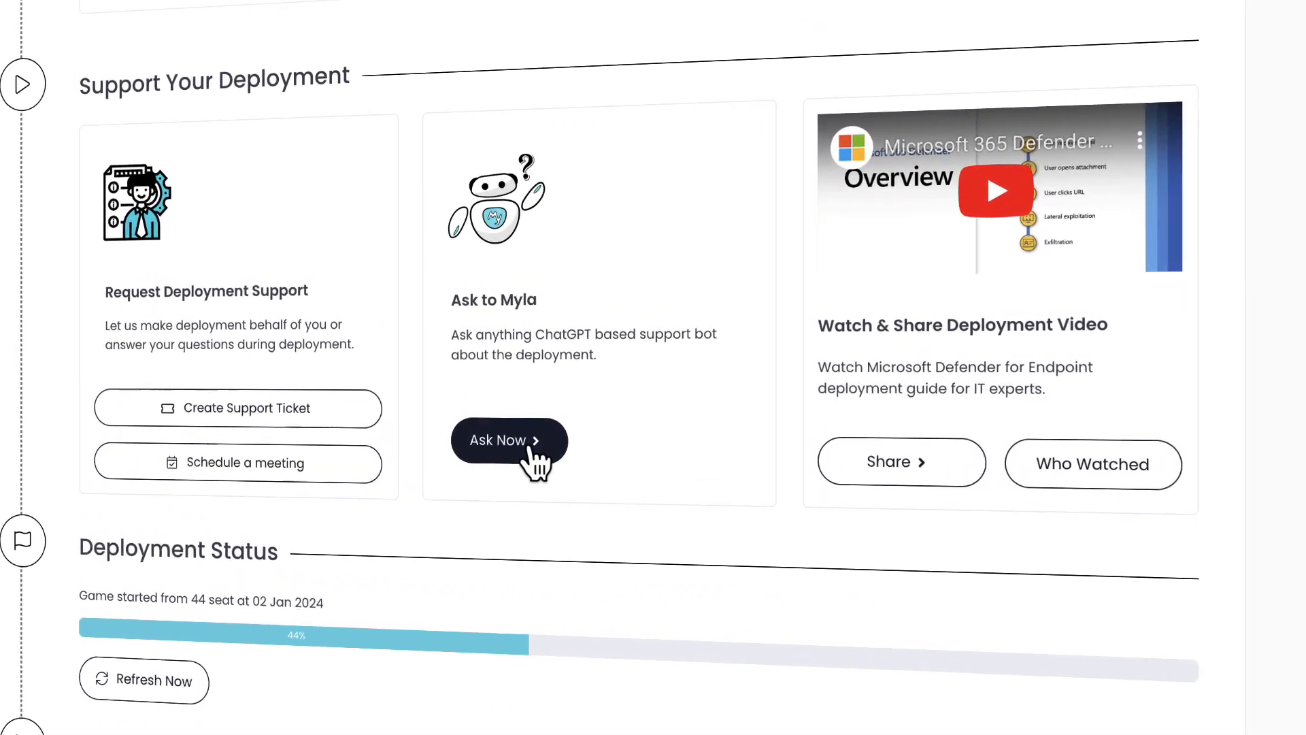
{"action": "scroll", "scroll_direction": "down", "scroll_amount": 3}
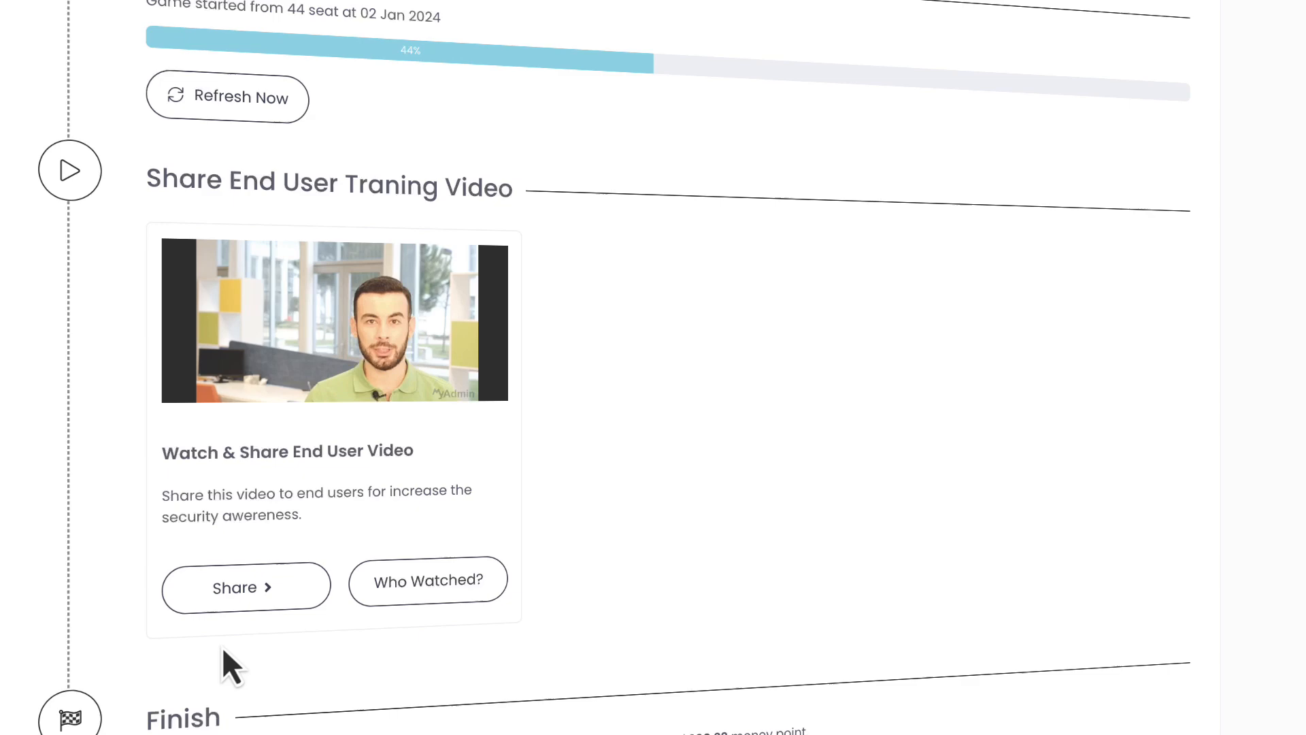
- Dismiss the end-user video's Share dialog and view who watched the training video
{"action": "left_click", "coordinate": [247, 587]}
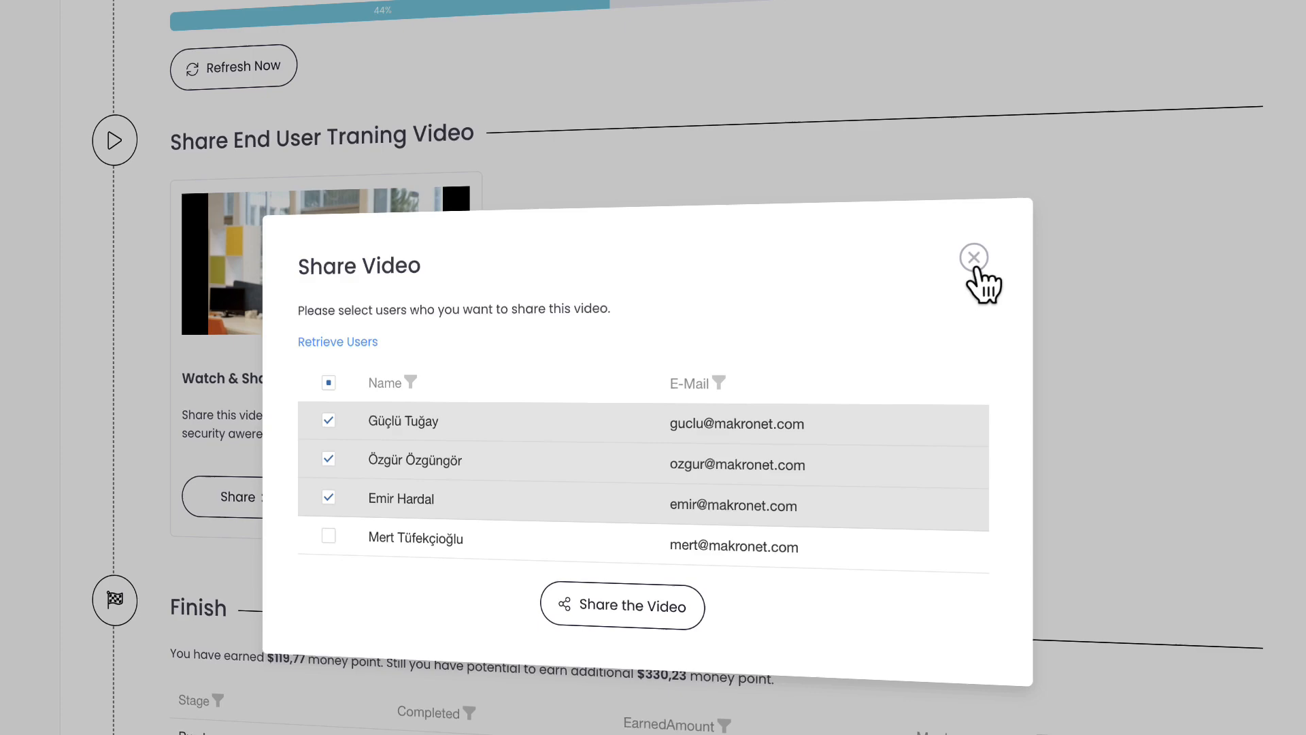
{"action": "left_click", "coordinate": [976, 253]}
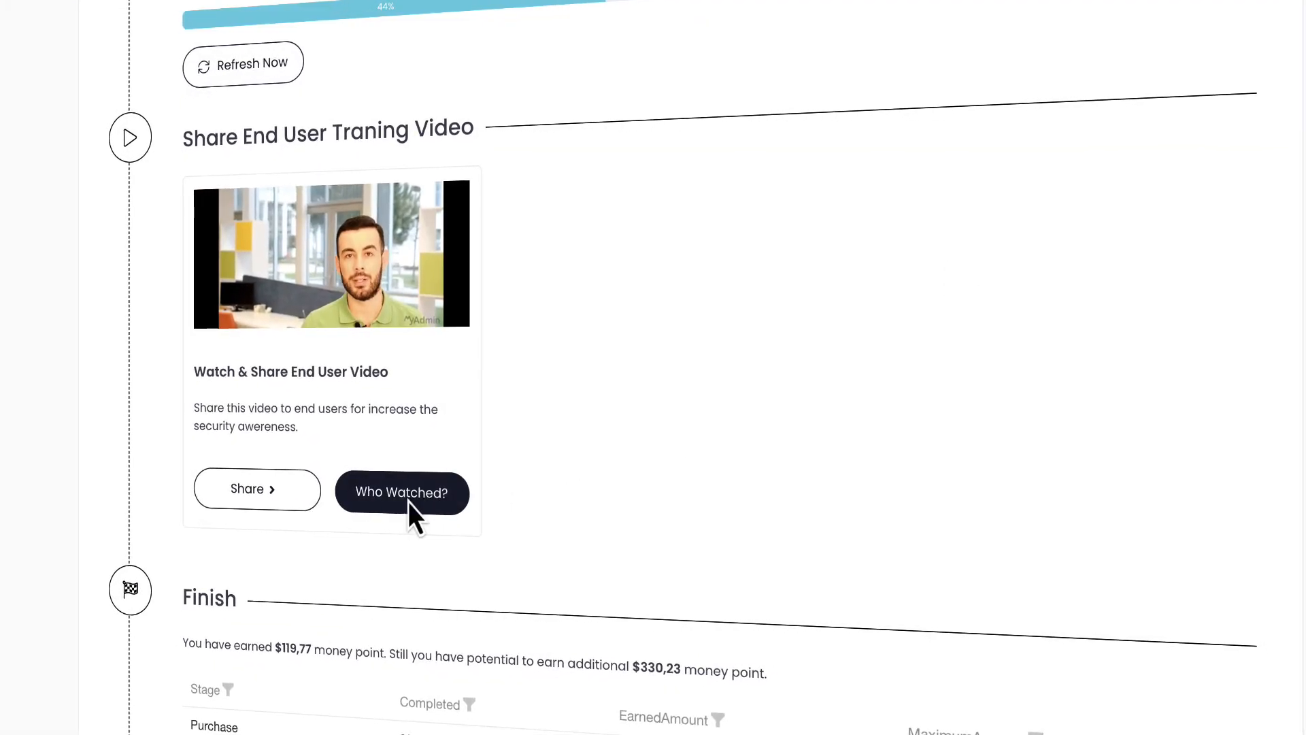
{"action": "left_click", "coordinate": [401, 492]}
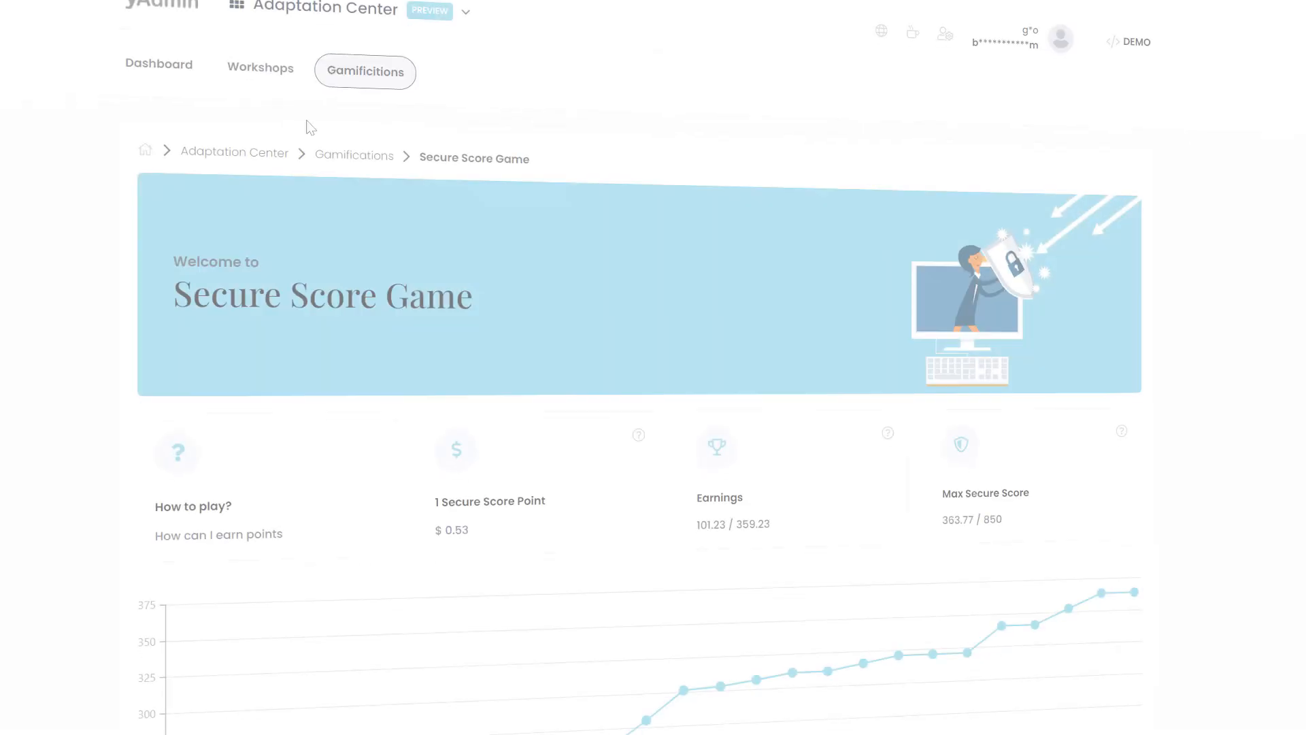
- Pick a Secure Score card of the day, revealing Require MFA for administrative roles (9 points, $18,00)
{"action": "scroll", "scroll_direction": "down", "scroll_amount": 3}
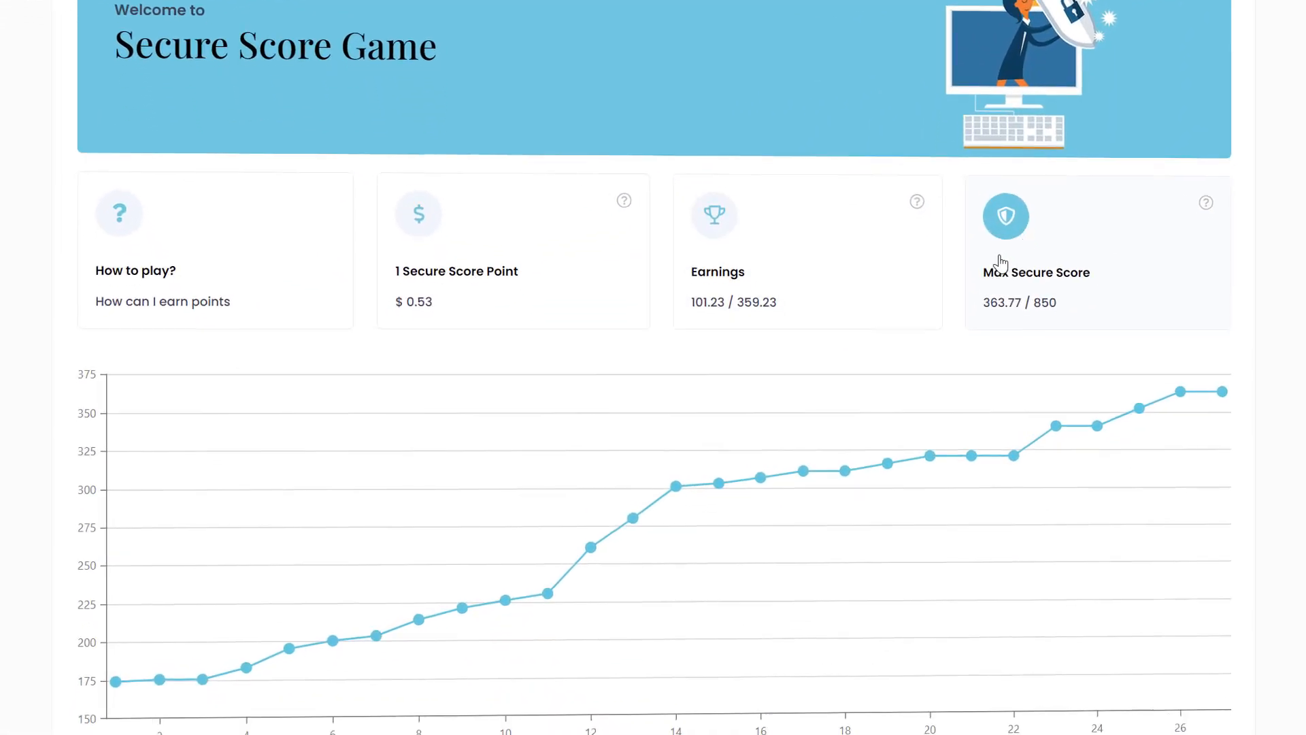
{"action": "scroll", "scroll_direction": "down", "scroll_amount": 3}
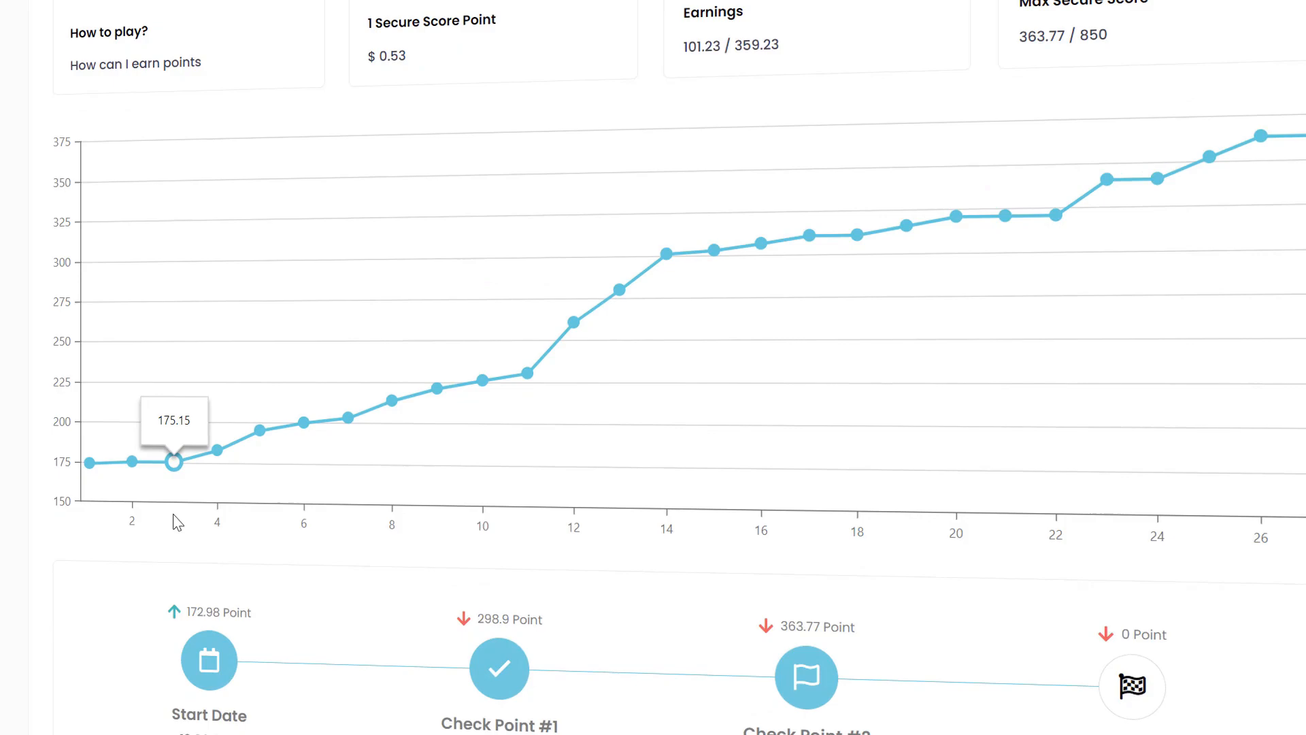
{"action": "scroll", "scroll_direction": "down", "scroll_amount": 3}
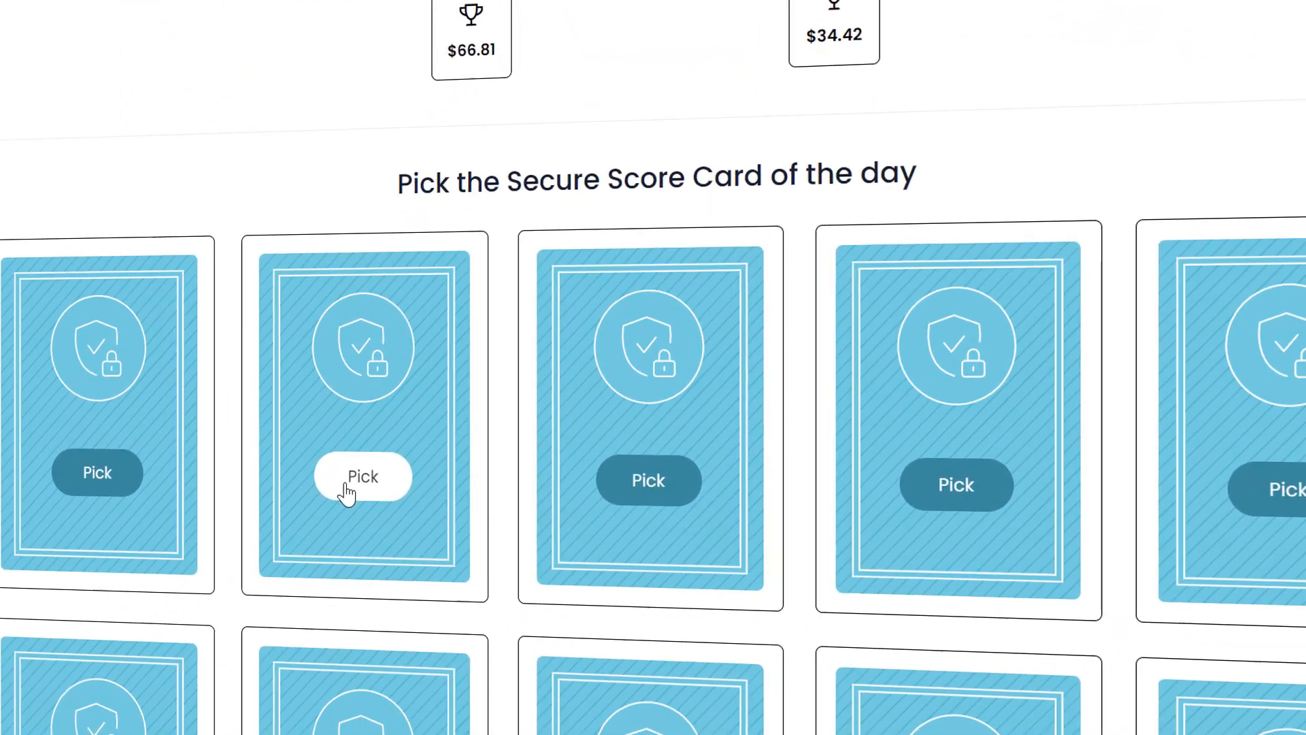
{"action": "left_click", "coordinate": [362, 476]}
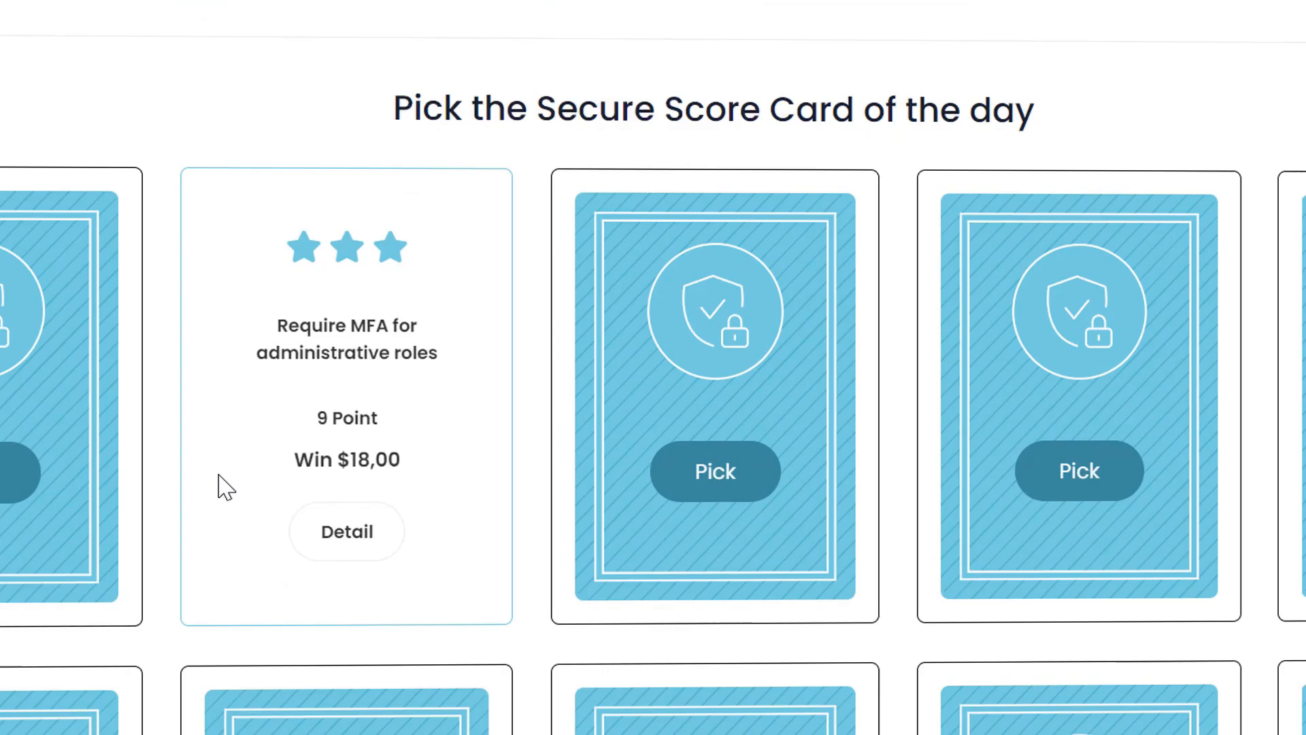
{"action": "left_click", "coordinate": [347, 531]}
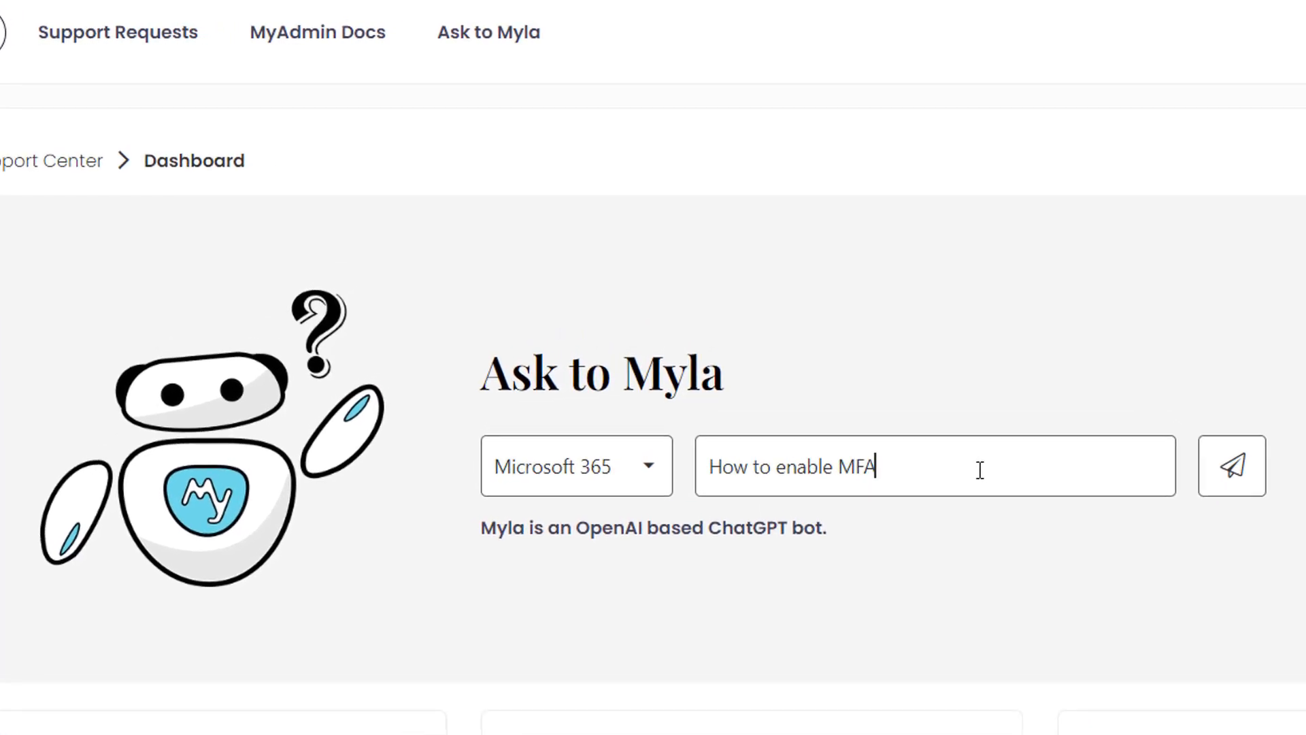
- Ask Myla the MFA question and view the game's Finish summary with $119,77 earned
{"action": "left_click", "coordinate": [1231, 472]}
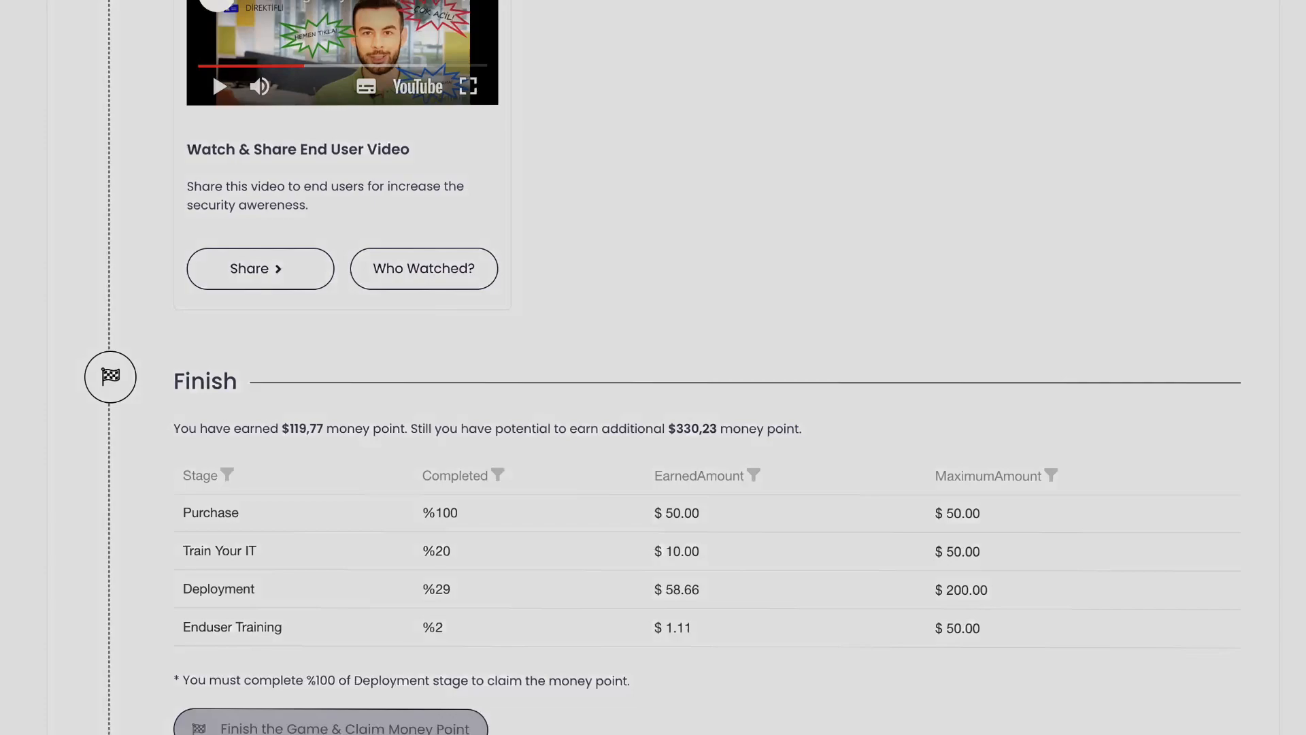
{"action": "left_click", "coordinate": [327, 726]}
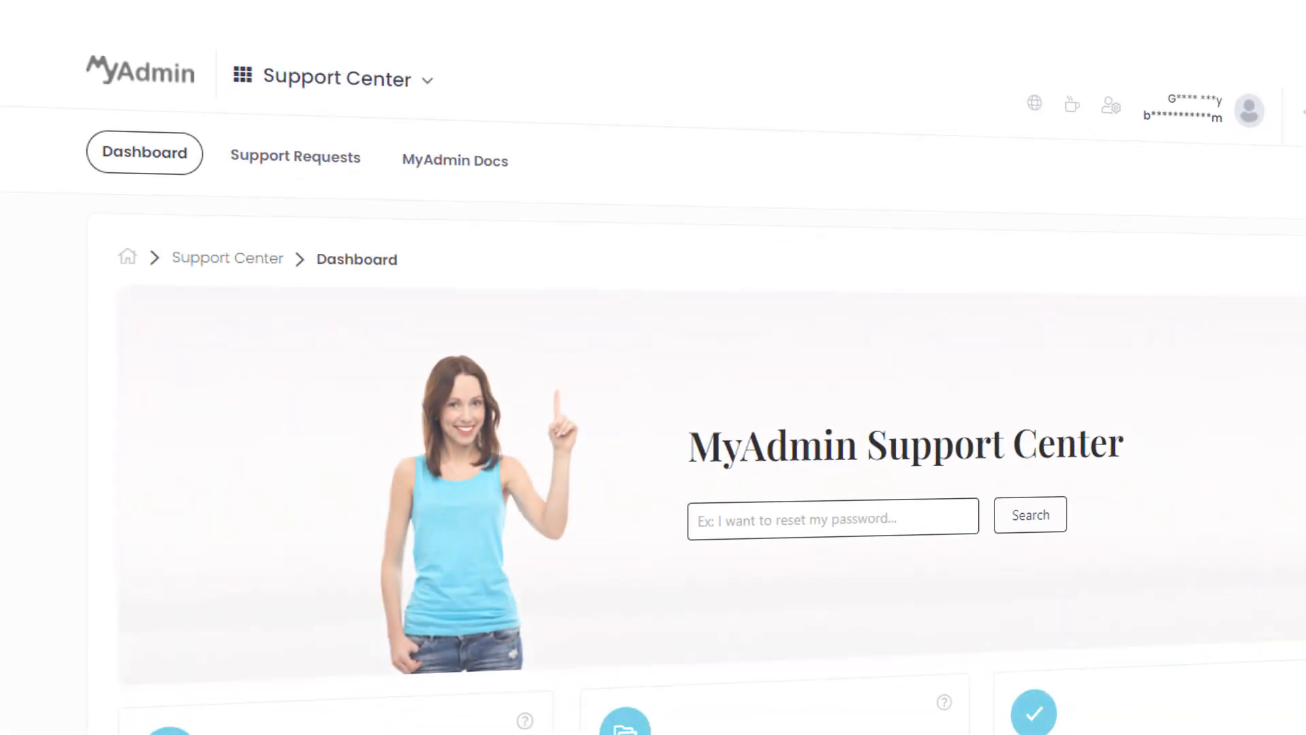
- View the Support Requests list from the Solved Tickets card, showing 386 solved and 7 open
{"action": "scroll", "scroll_direction": "down", "scroll_amount": 3}
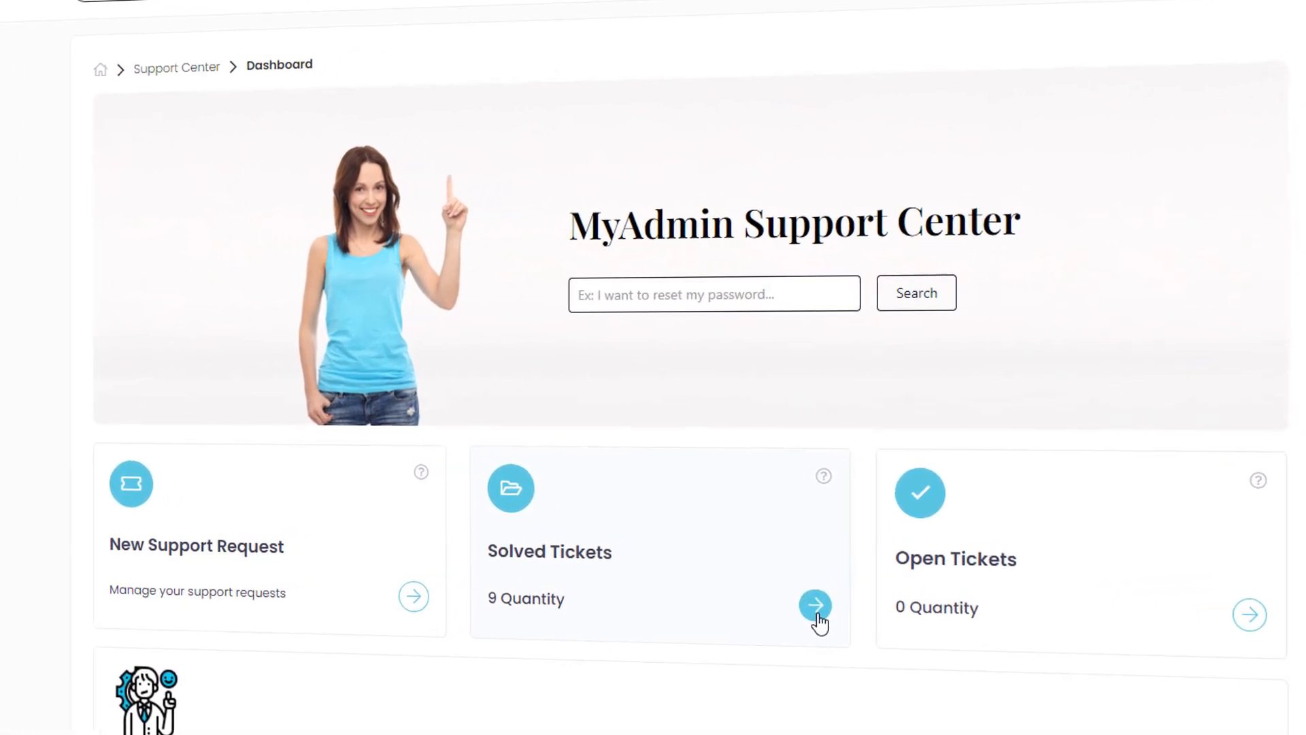
{"action": "left_click", "coordinate": [815, 604]}
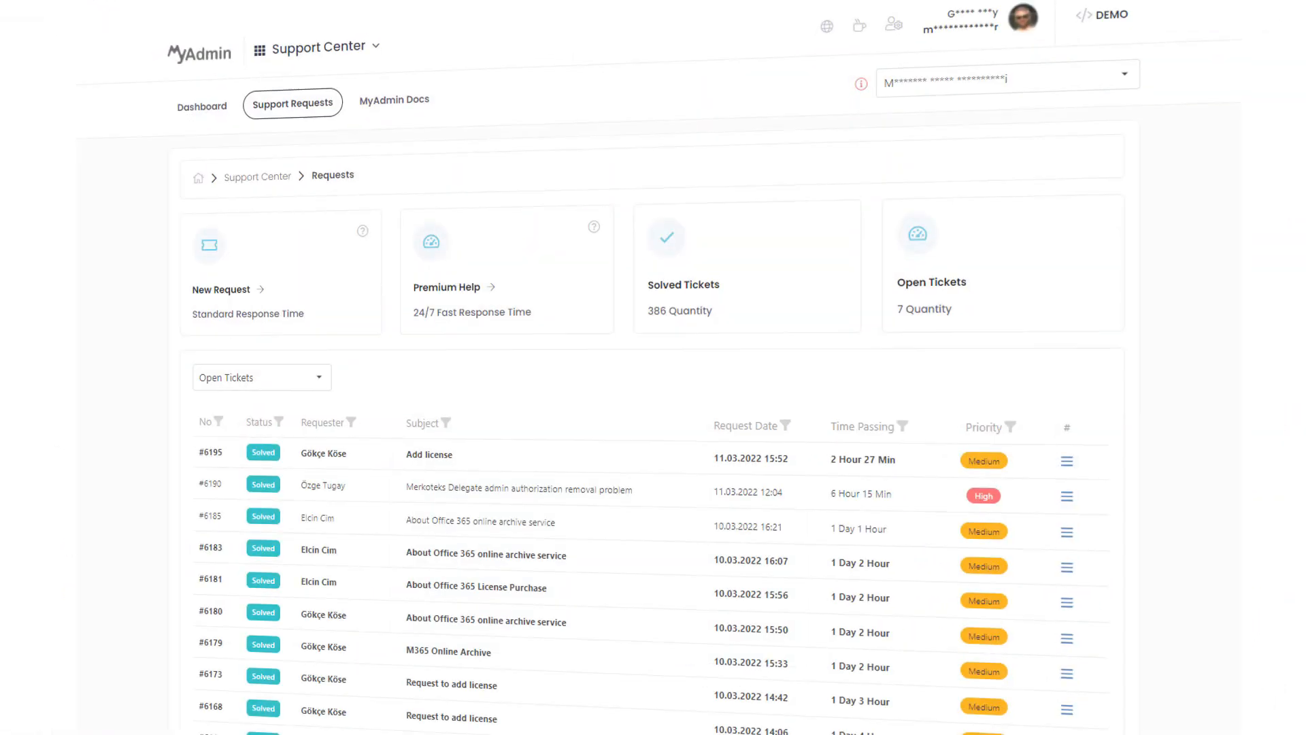
{"action": "scroll", "scroll_direction": "down", "scroll_amount": 3}
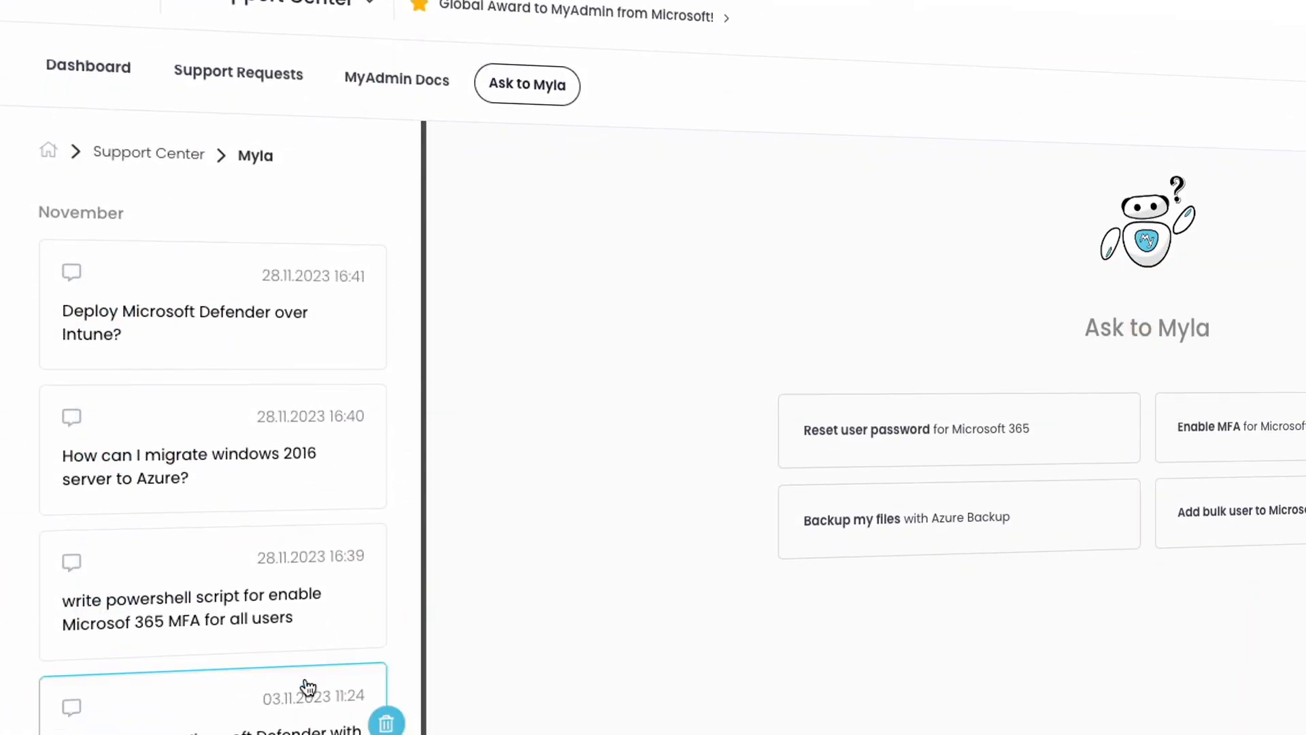
- Ask Myla to 'write a powershell script for enable MFA for all users' and read the returned script
{"action": "scroll", "scroll_direction": "down", "scroll_amount": 3}
{"action": "type", "text": "write a powershell"}
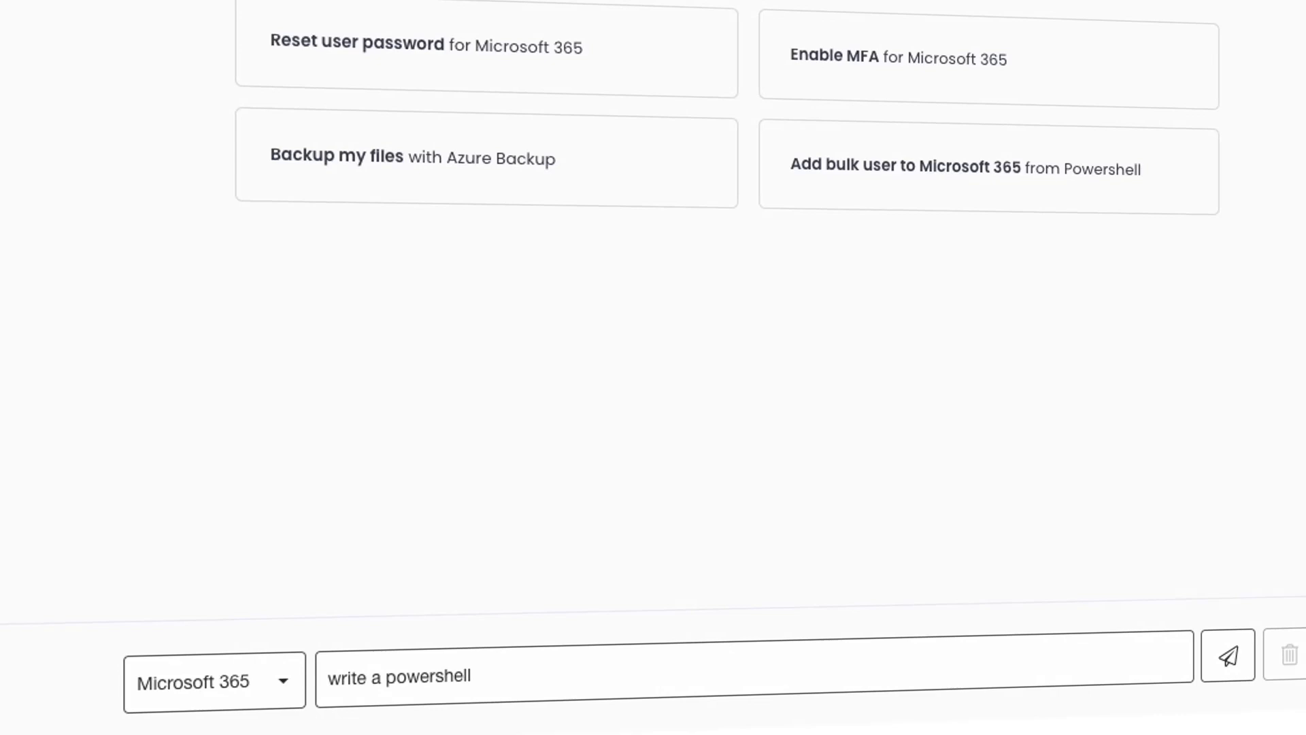
{"action": "type", "text": "script for enabl"}
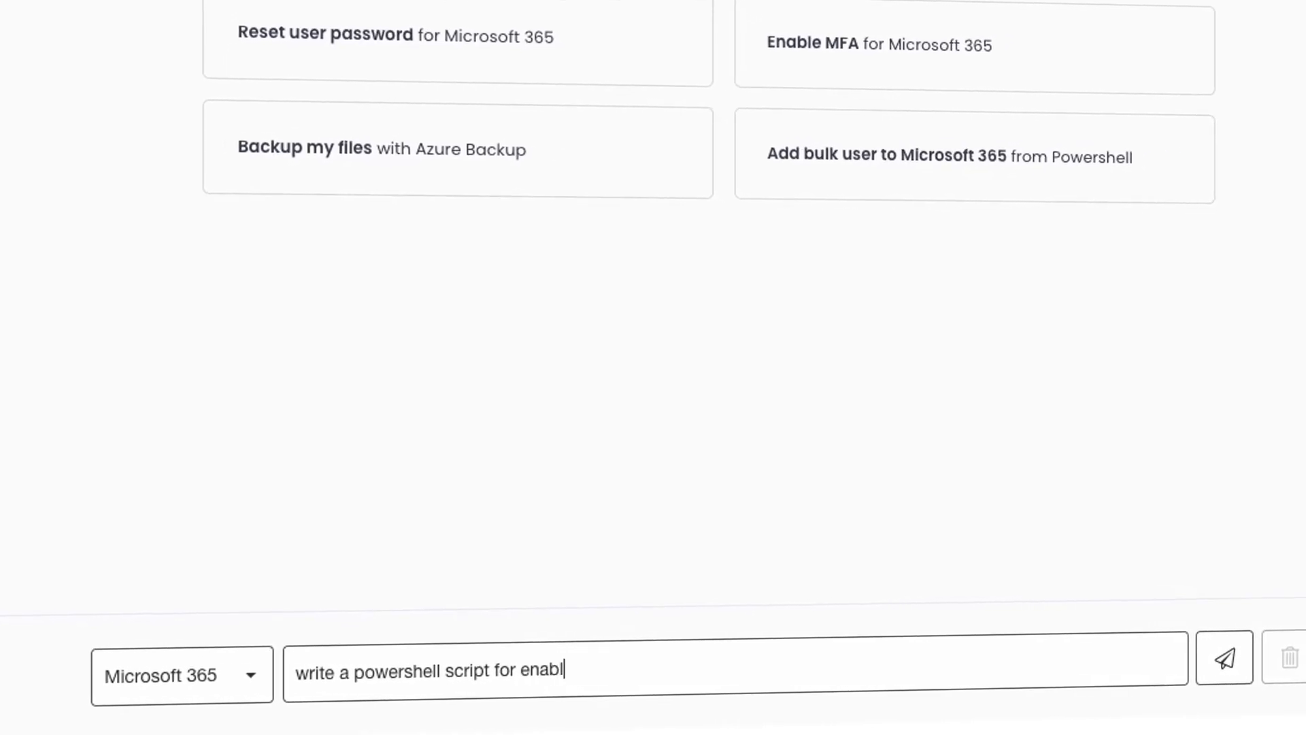
{"action": "left_click", "coordinate": [1227, 666]}
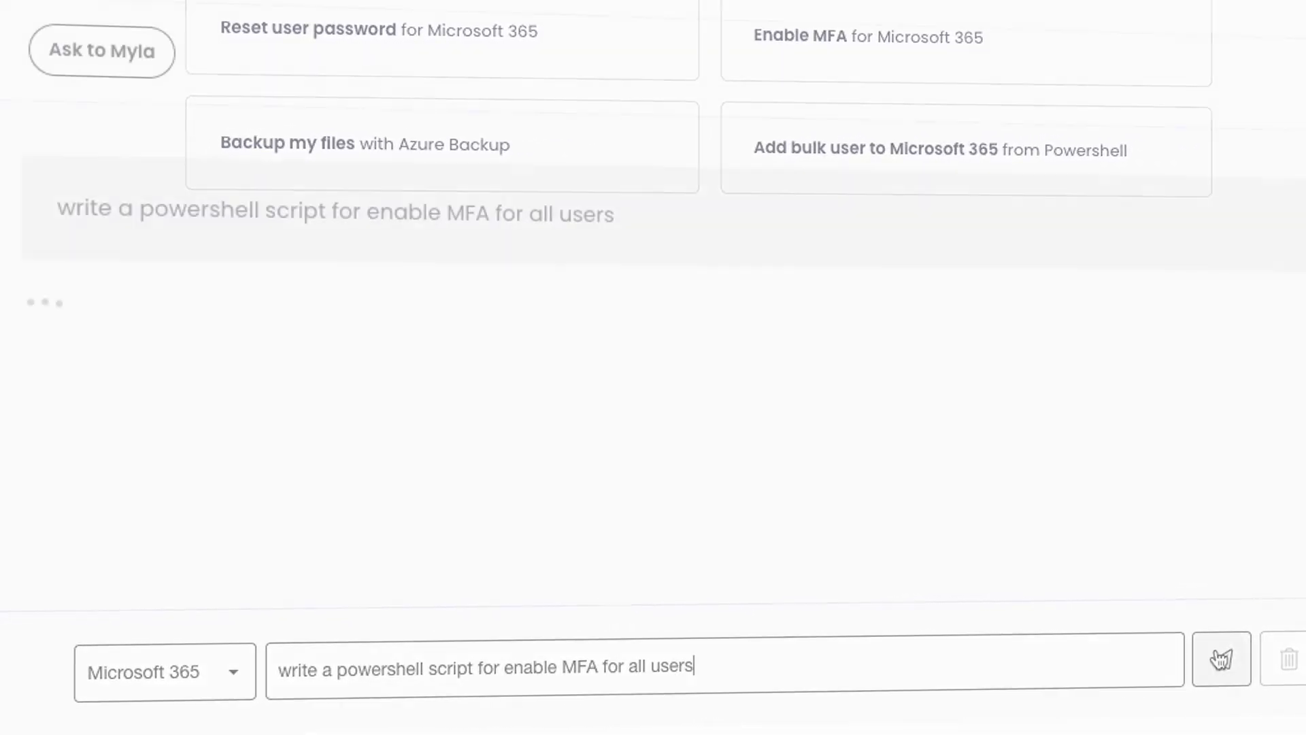
{"action": "left_click", "coordinate": [1221, 661]}
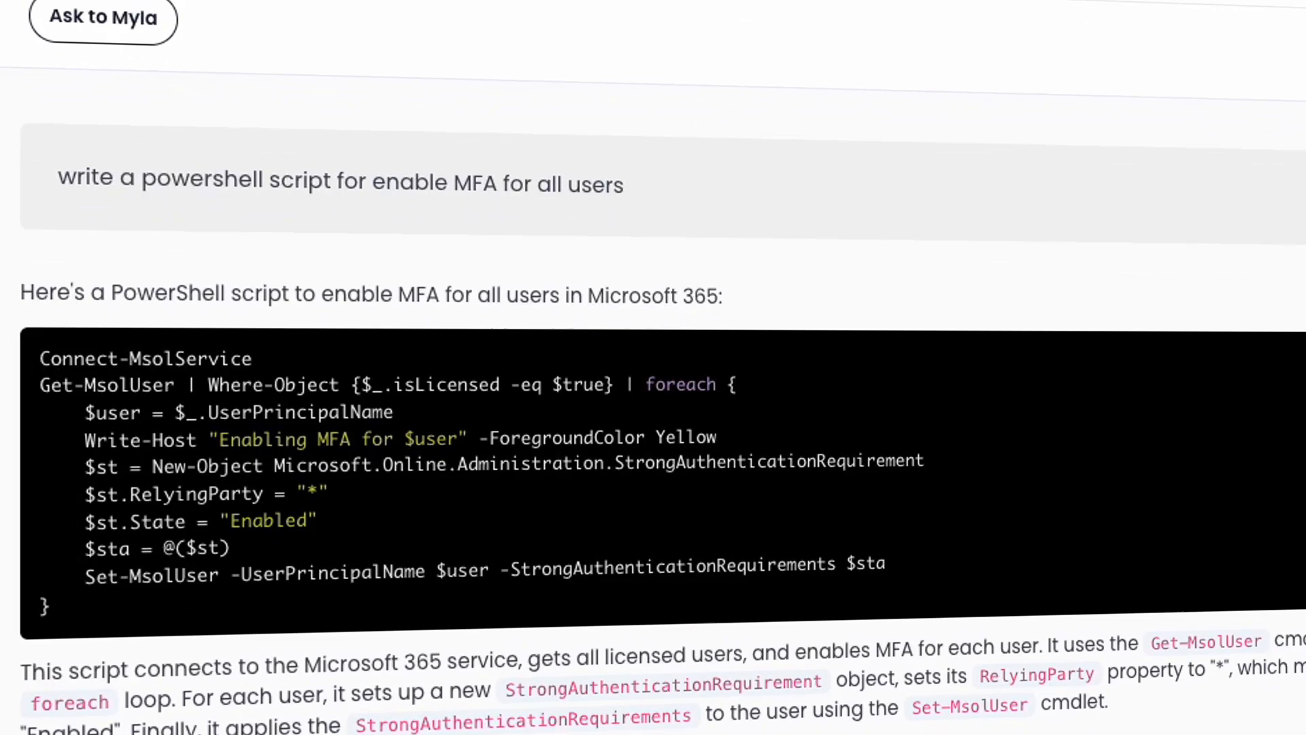
{"action": "scroll", "scroll_direction": "down", "scroll_amount": 3}
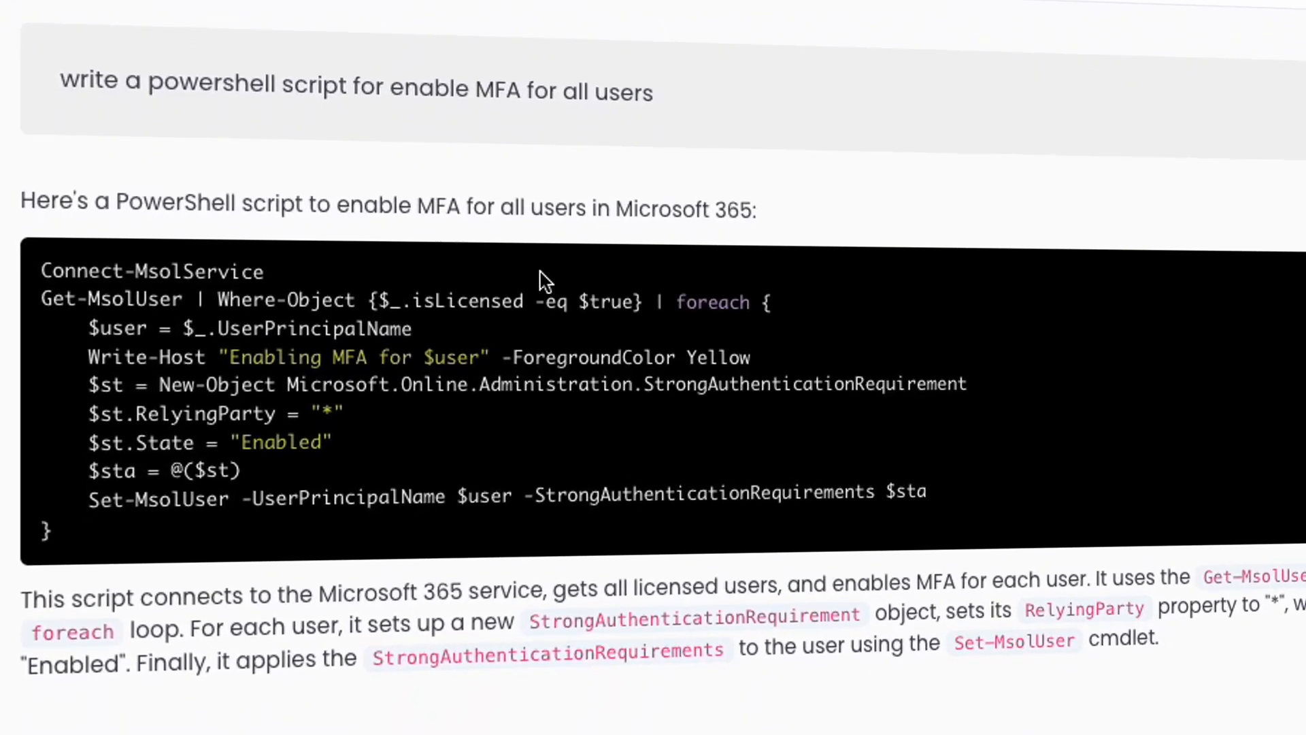
{"action": "scroll", "scroll_direction": "down", "scroll_amount": 3}
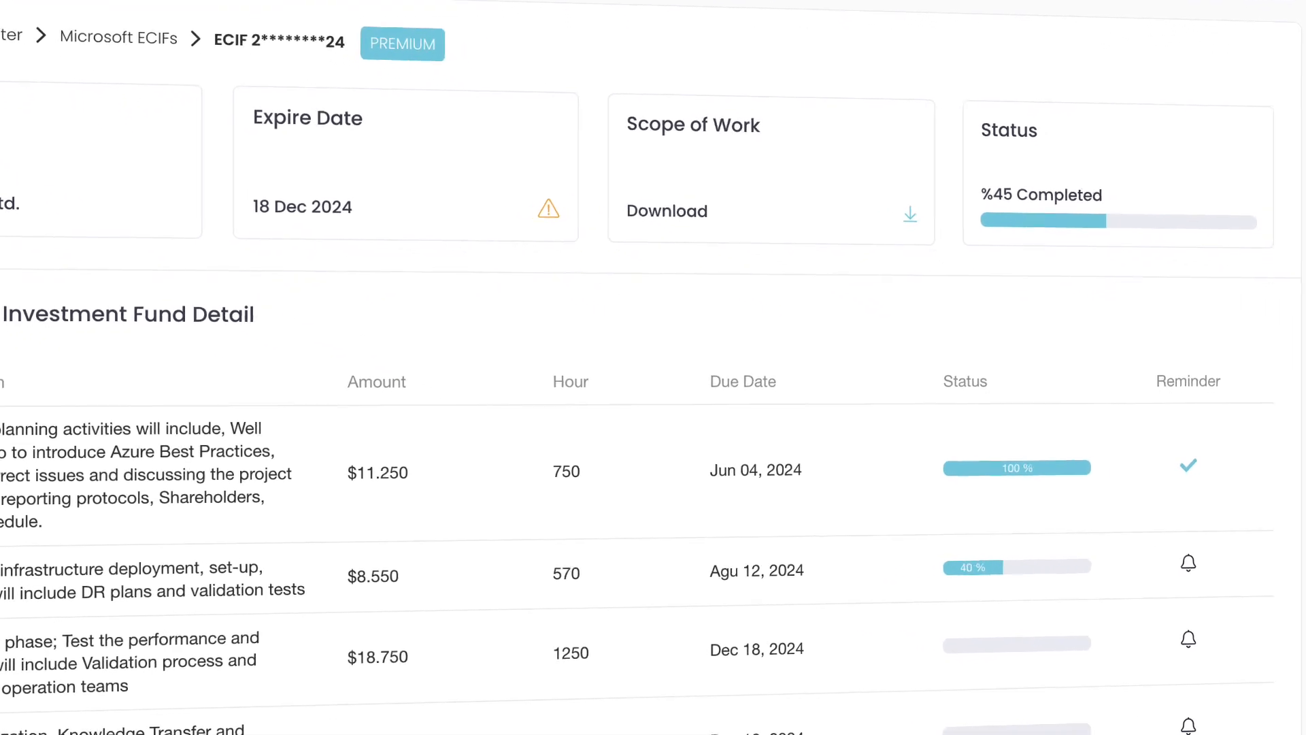
- Review the ECIF detail table's four service stages with amounts, hours, due dates and reminders
{"action": "scroll", "scroll_direction": "down", "scroll_amount": 3}
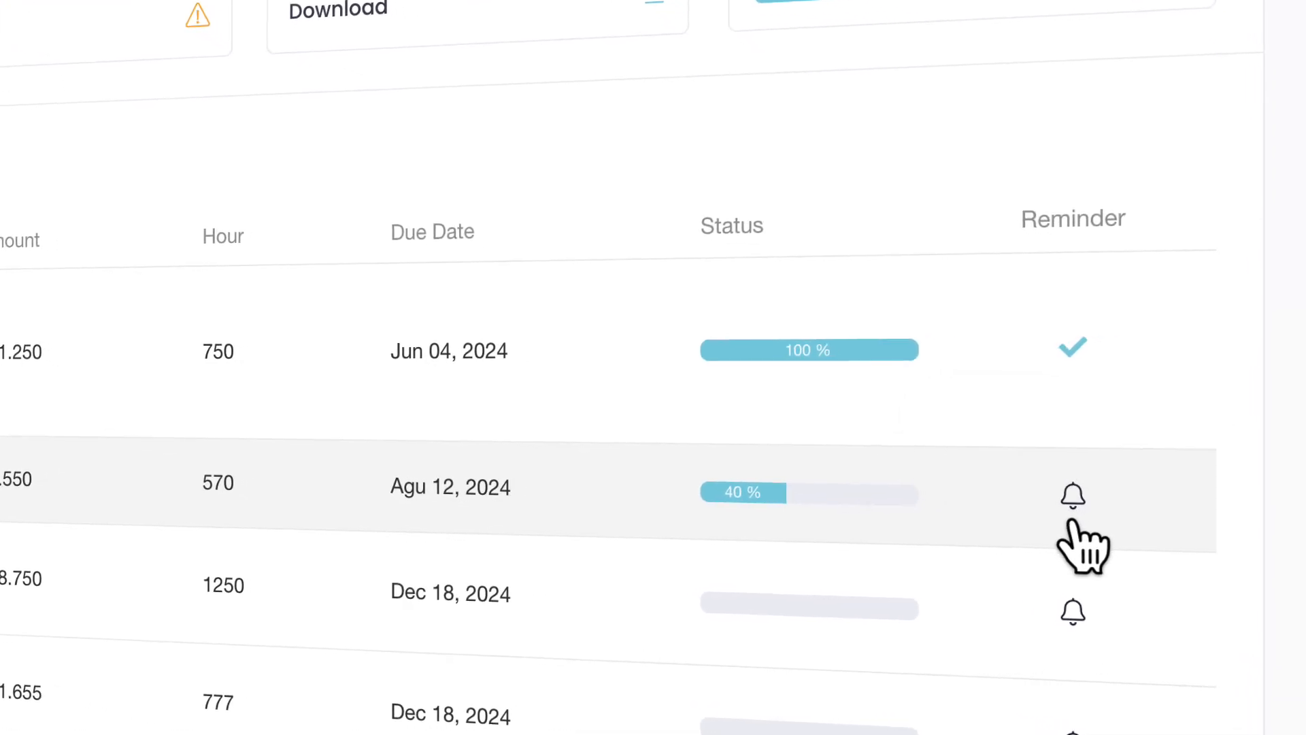
{"action": "mouse_move", "coordinate": [1072, 496]}
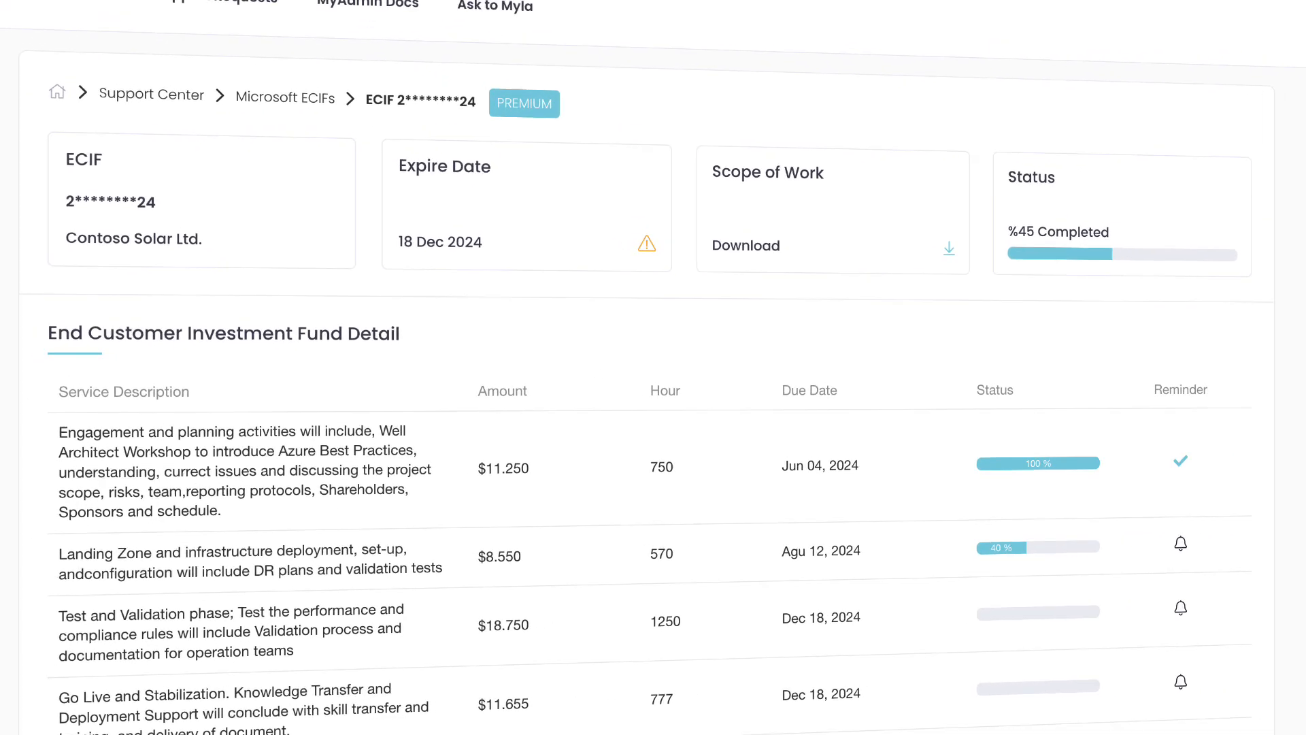
{"action": "left_click", "coordinate": [367, 3]}
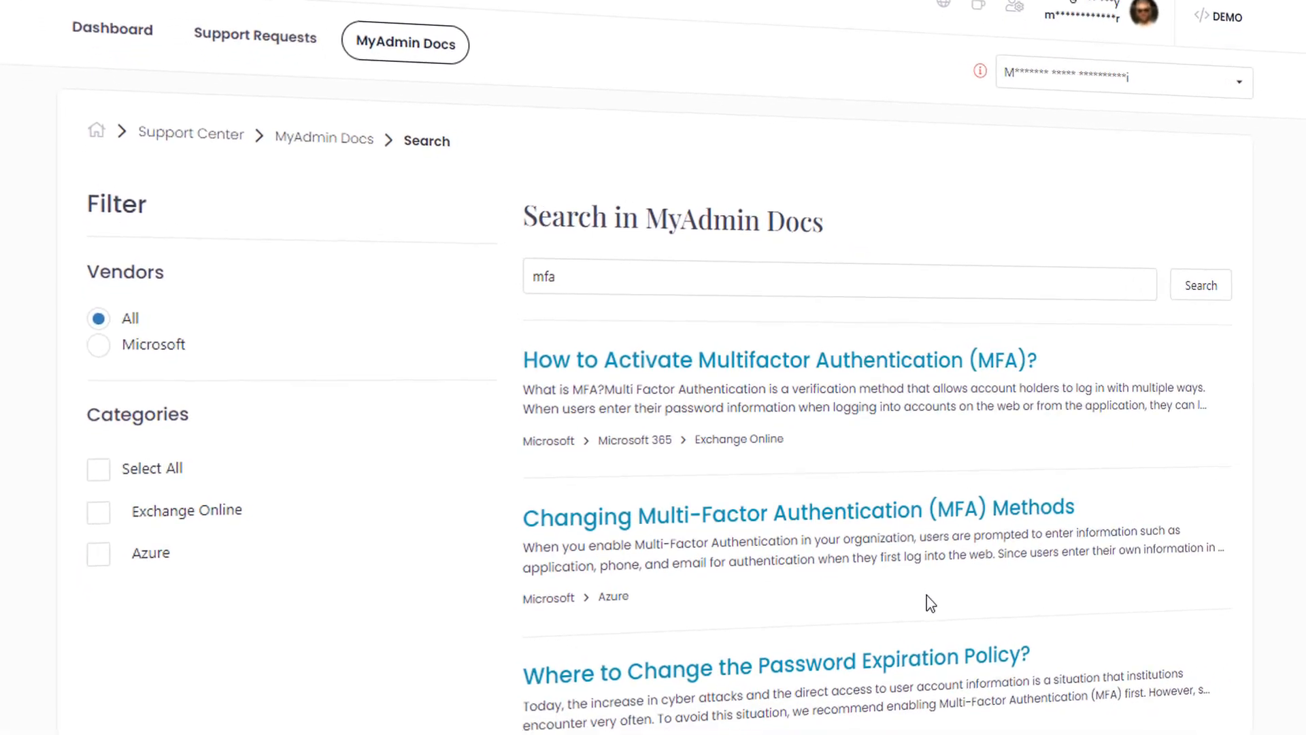
- Read the 'How to Activate Multifactor Authentication (MFA)?' article from the mfa search results
{"action": "scroll", "scroll_direction": "down", "scroll_amount": 3}
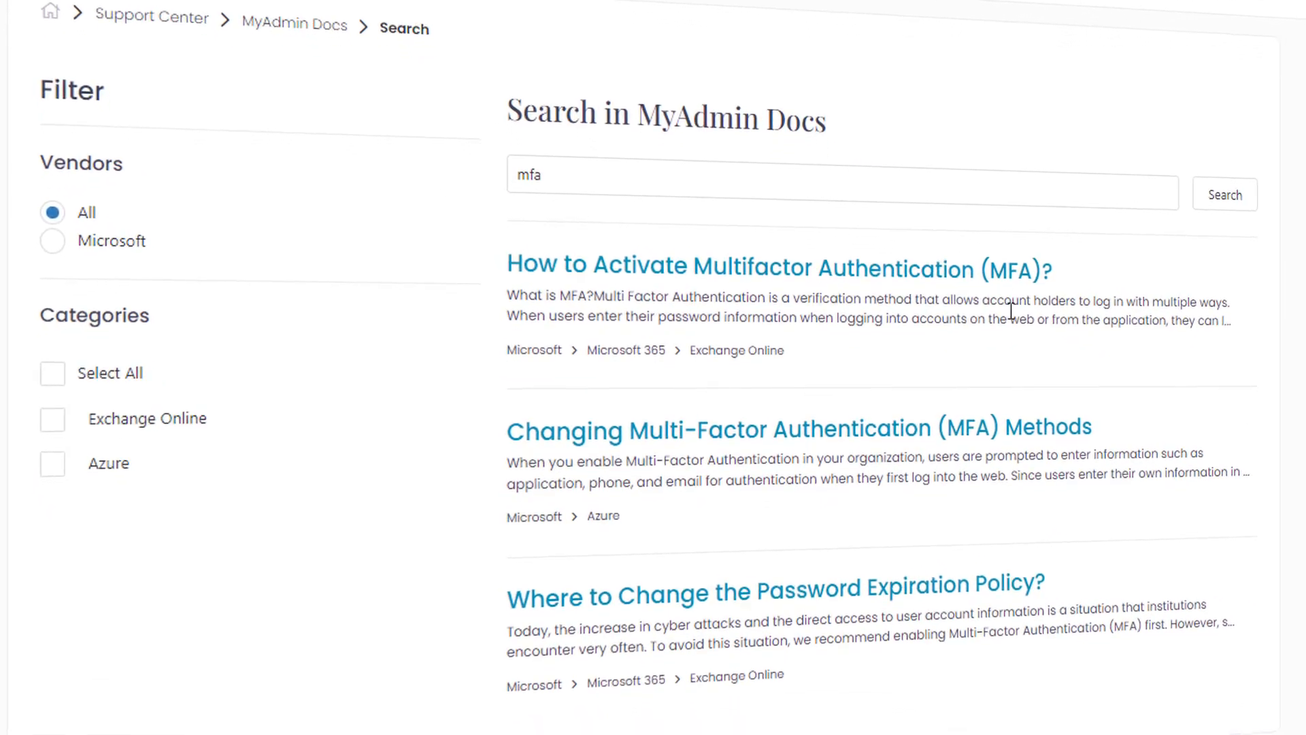
{"action": "left_click", "coordinate": [737, 267]}
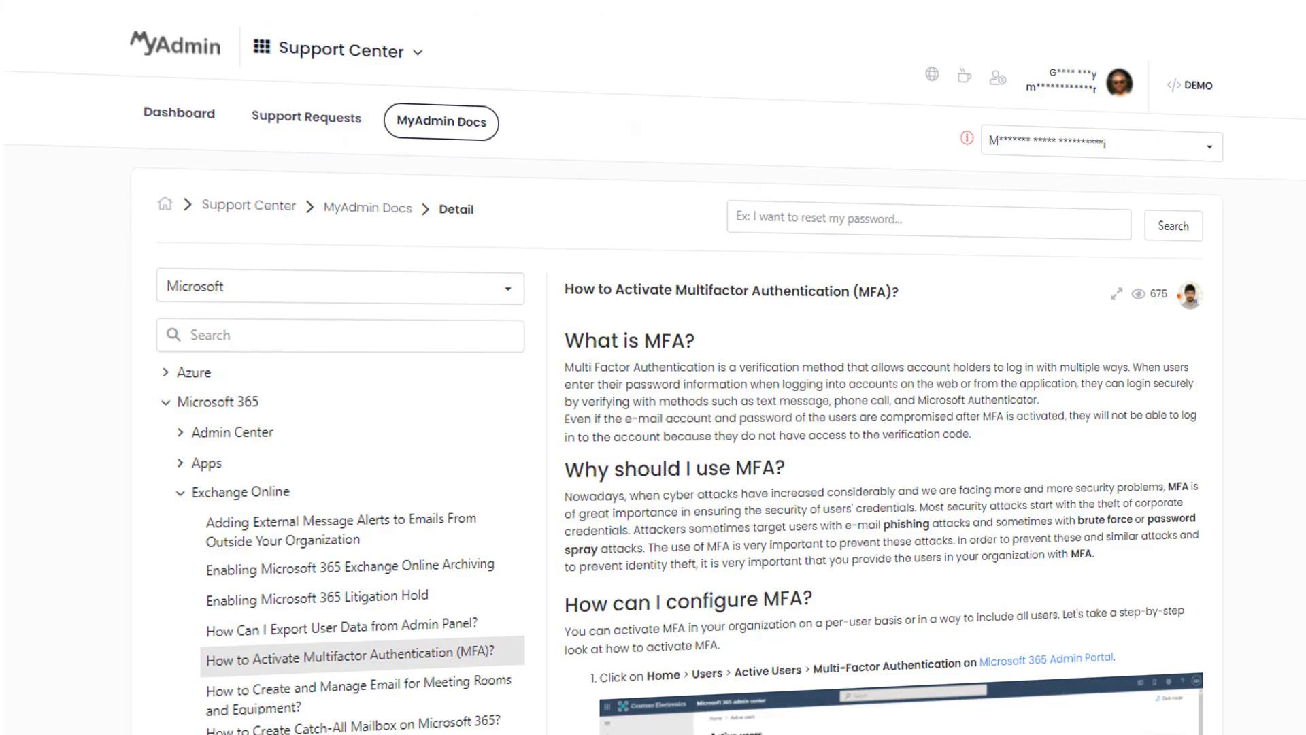
{"action": "scroll", "scroll_direction": "down", "scroll_amount": 3}
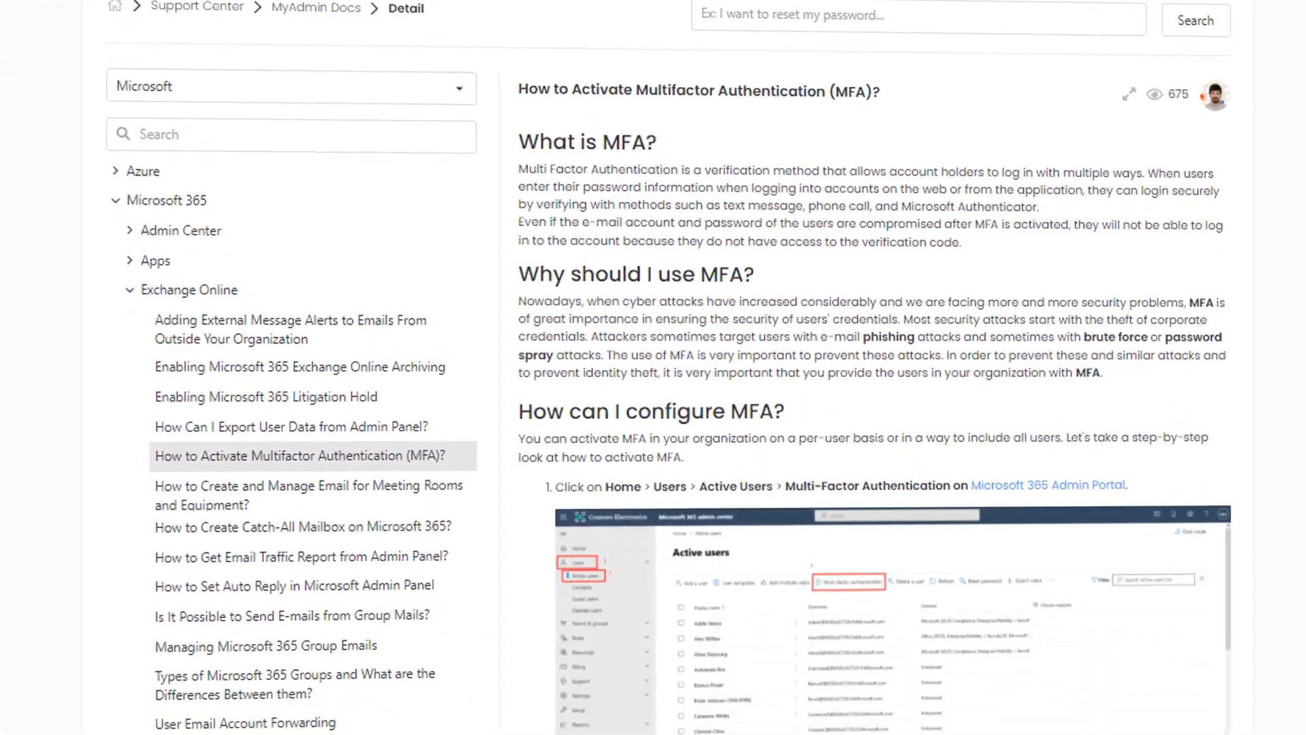
{"action": "scroll", "scroll_direction": "down", "scroll_amount": 3}
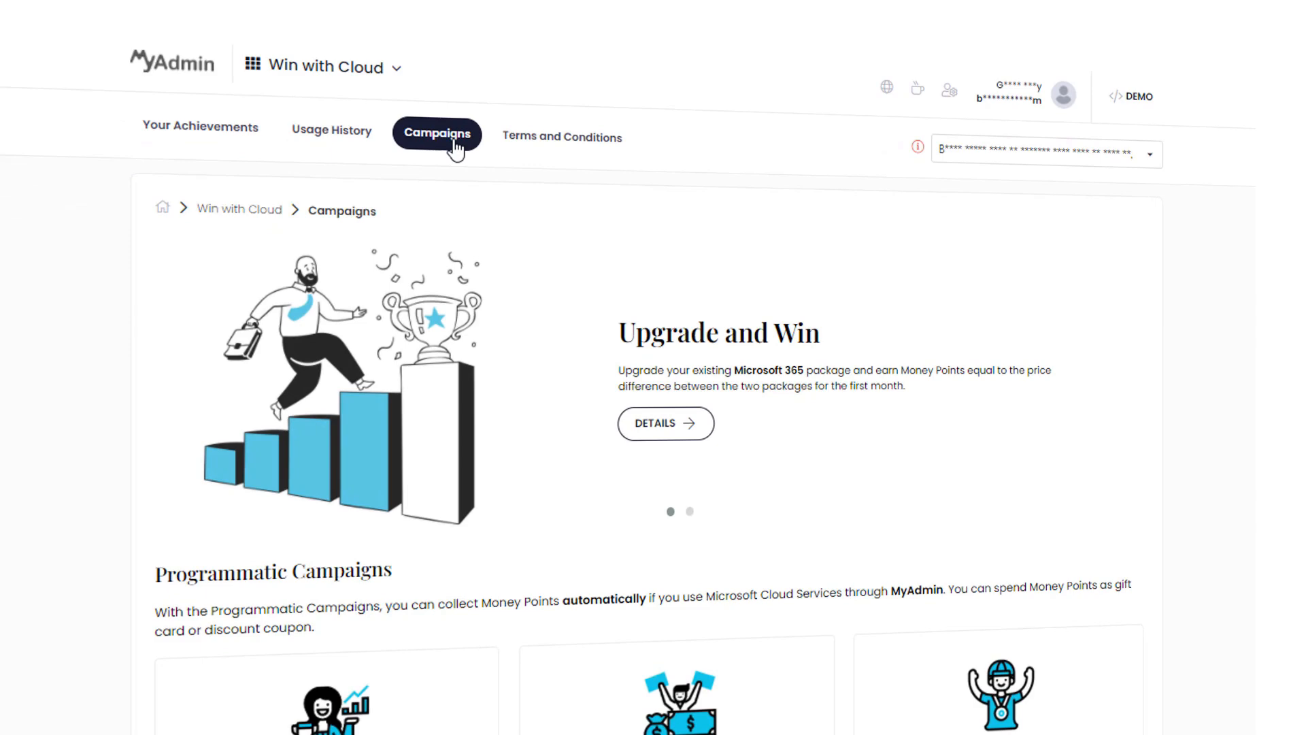
- Scroll down the Campaigns page to the three Programmatic Campaigns below the Upgrade and Win offer
{"action": "scroll", "scroll_direction": "down", "scroll_amount": 3}
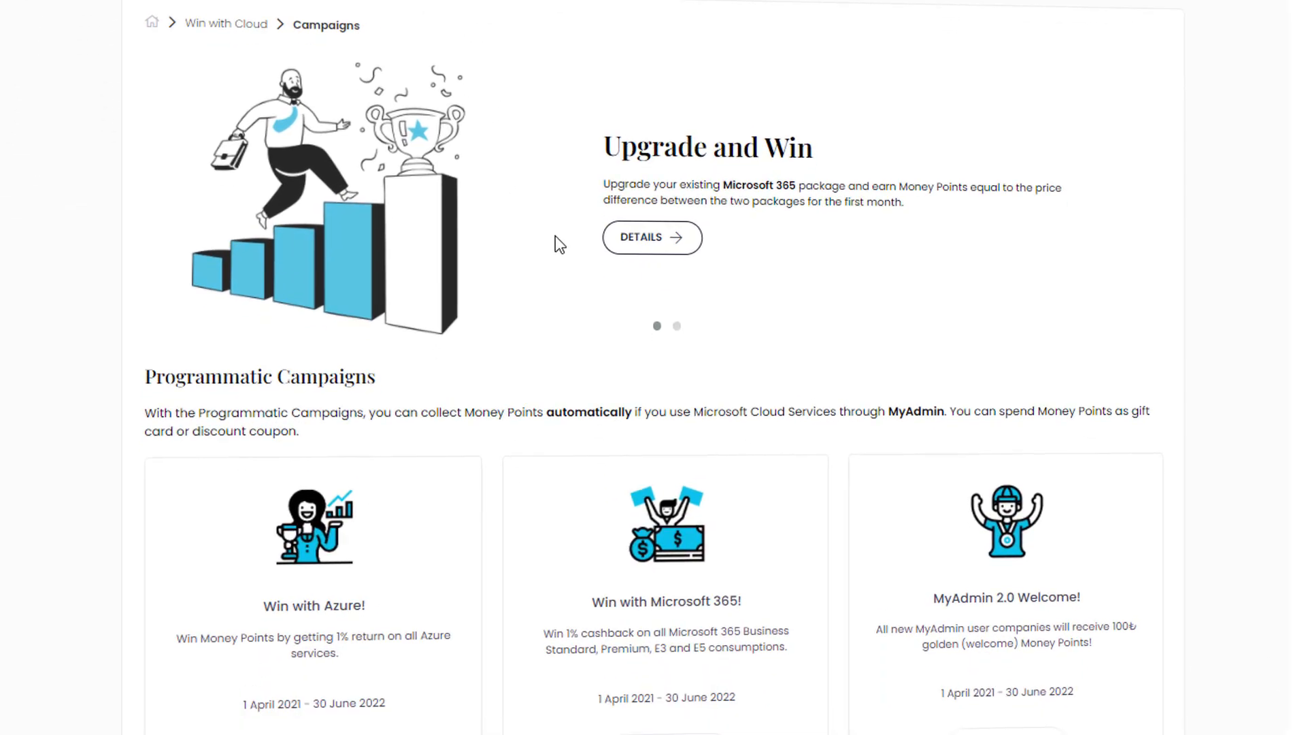
{"action": "scroll", "scroll_direction": "down", "scroll_amount": 3}
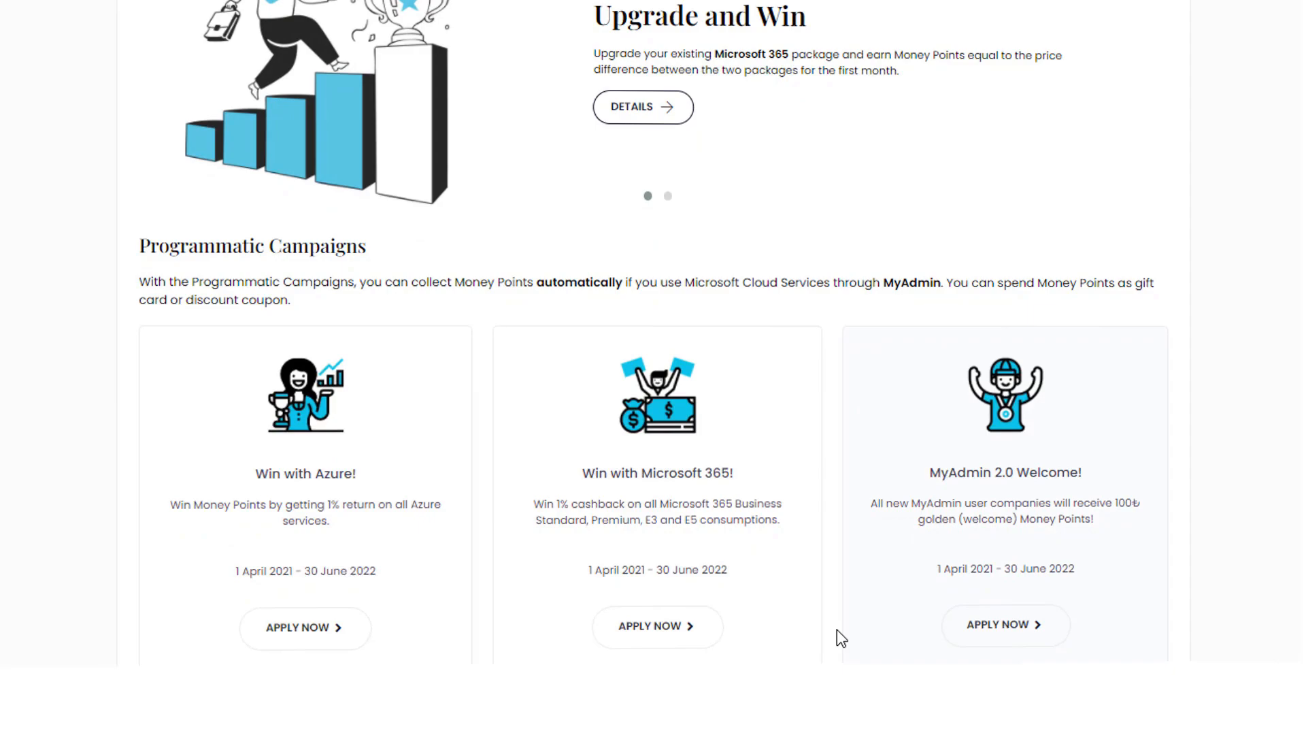
{"action": "scroll", "scroll_direction": "down", "scroll_amount": 3}
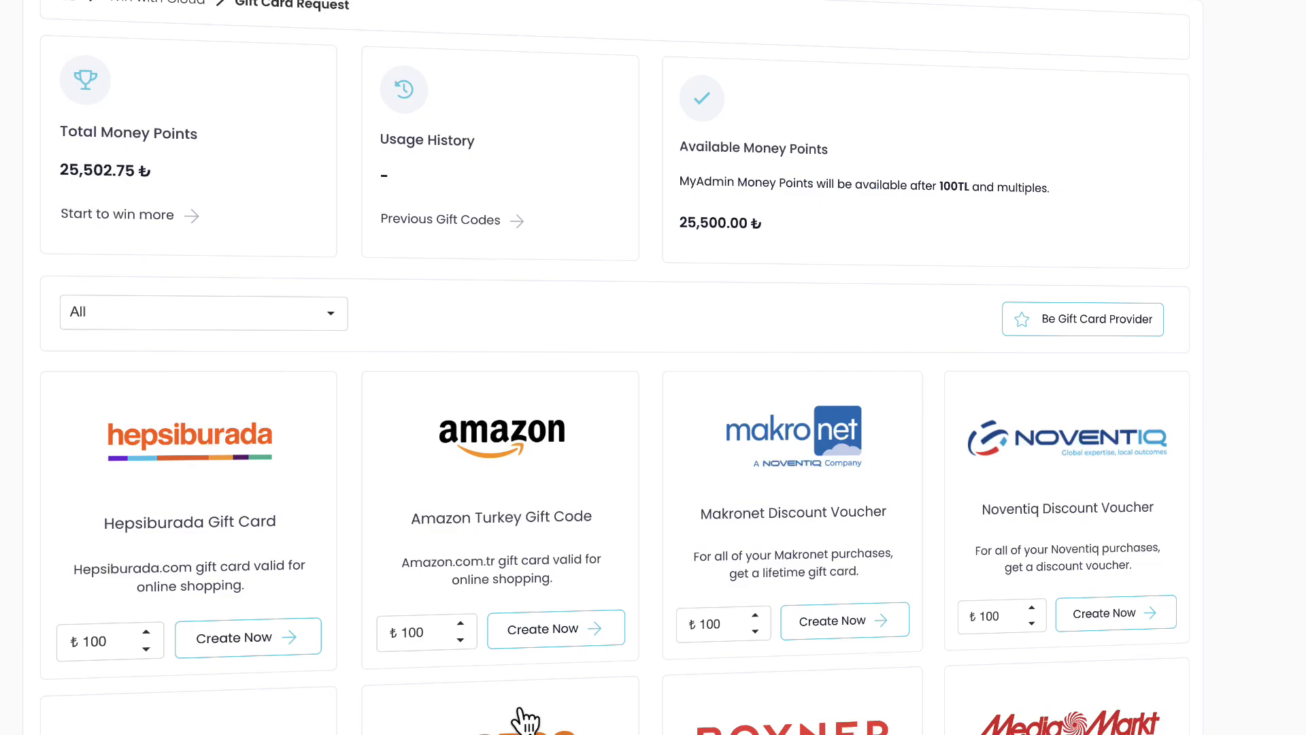
- Scroll through the gift card and donation options, including Hepsiburada, Amazon Turkey, Makronet and Noventiq
{"action": "scroll", "scroll_direction": "down", "scroll_amount": 3}
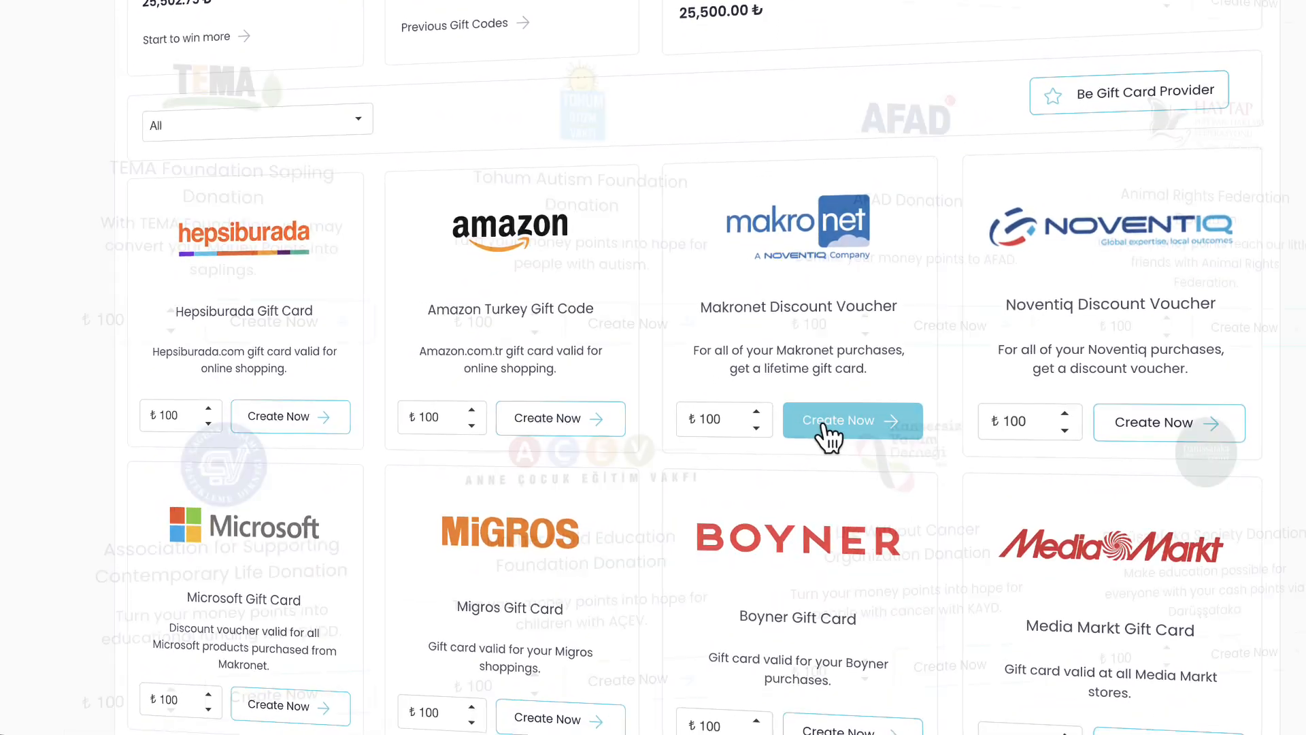
{"action": "scroll", "scroll_direction": "down", "scroll_amount": 3}
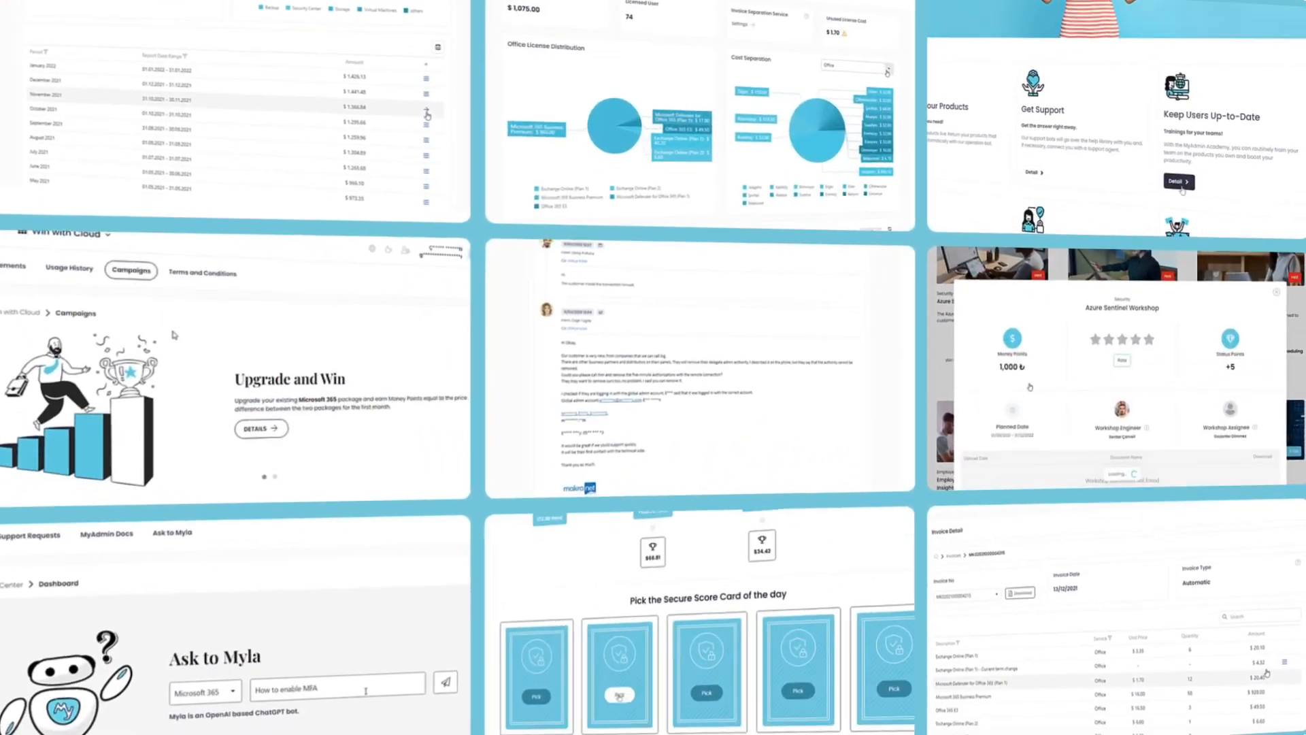
{"action": "scroll", "scroll_direction": "down", "scroll_amount": 3}
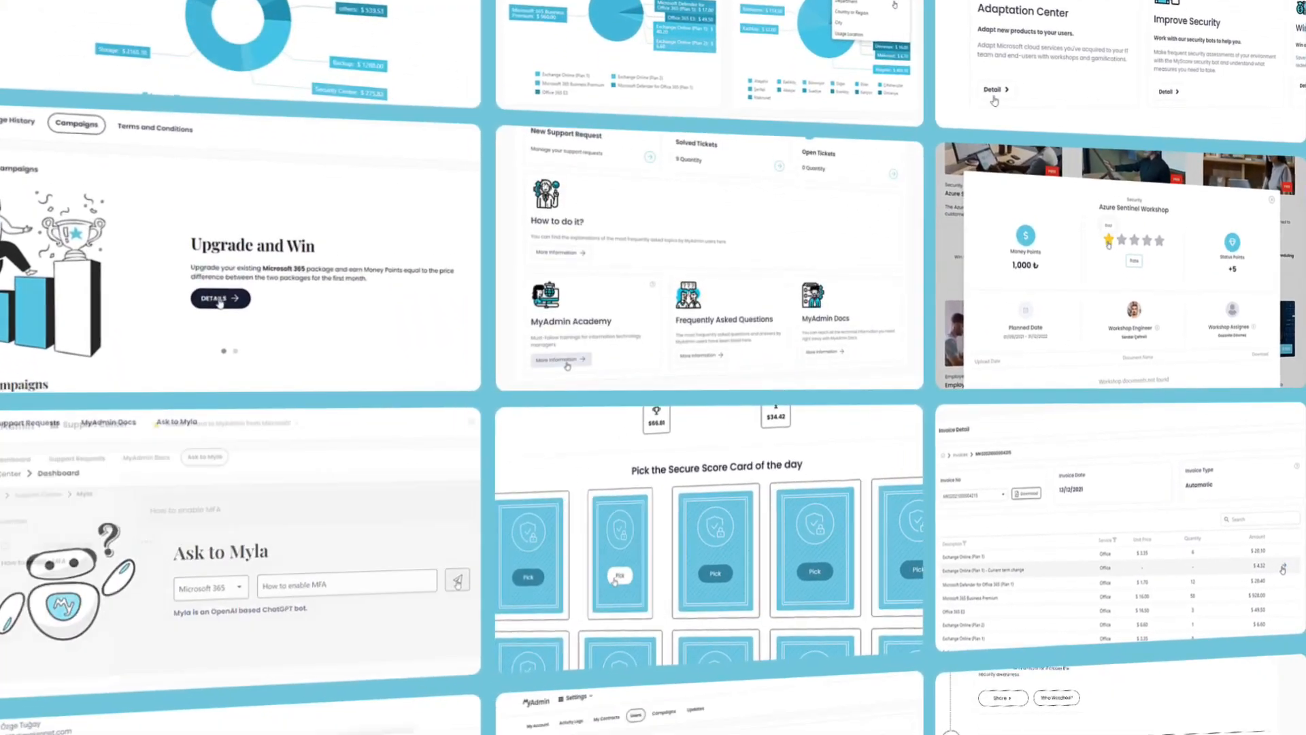